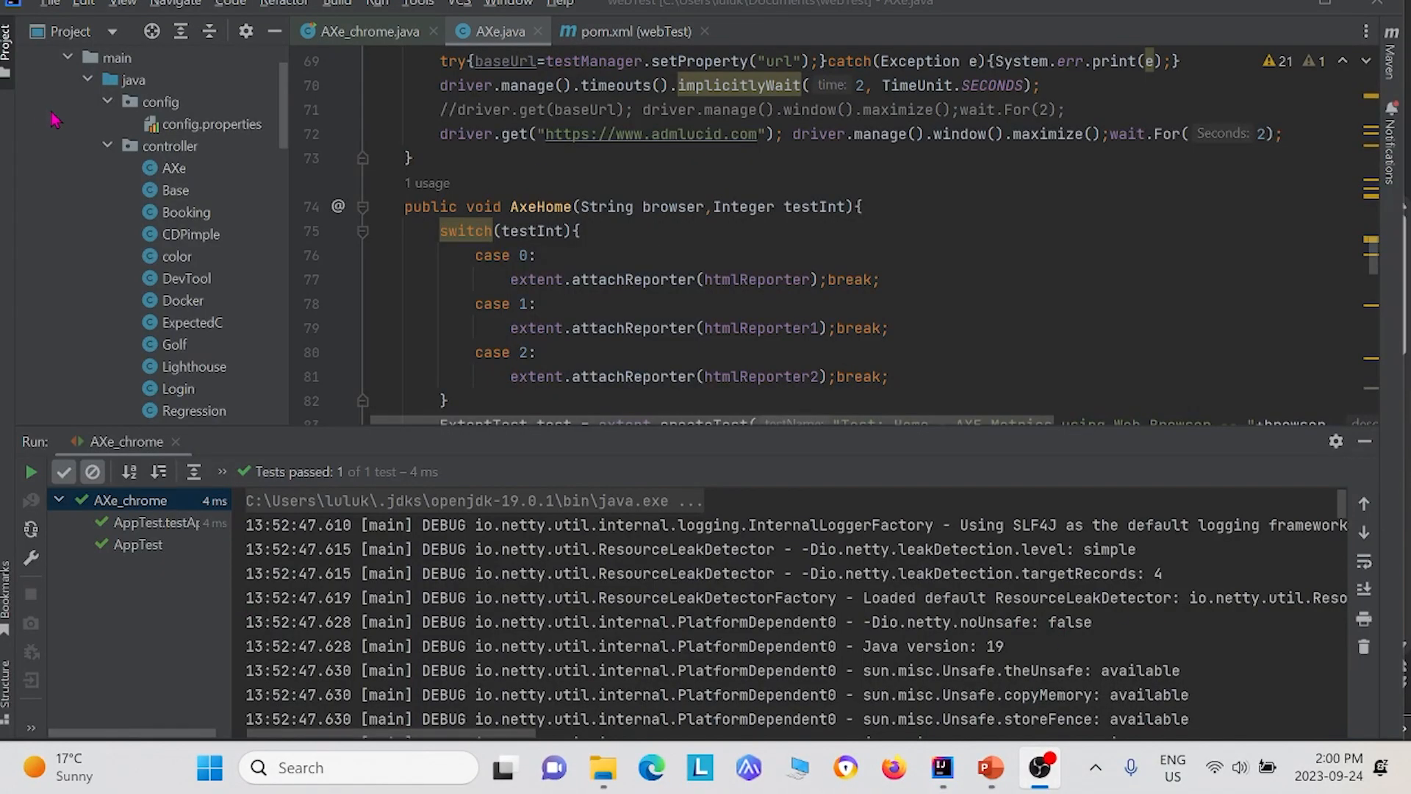
mouse_move(63, 135)
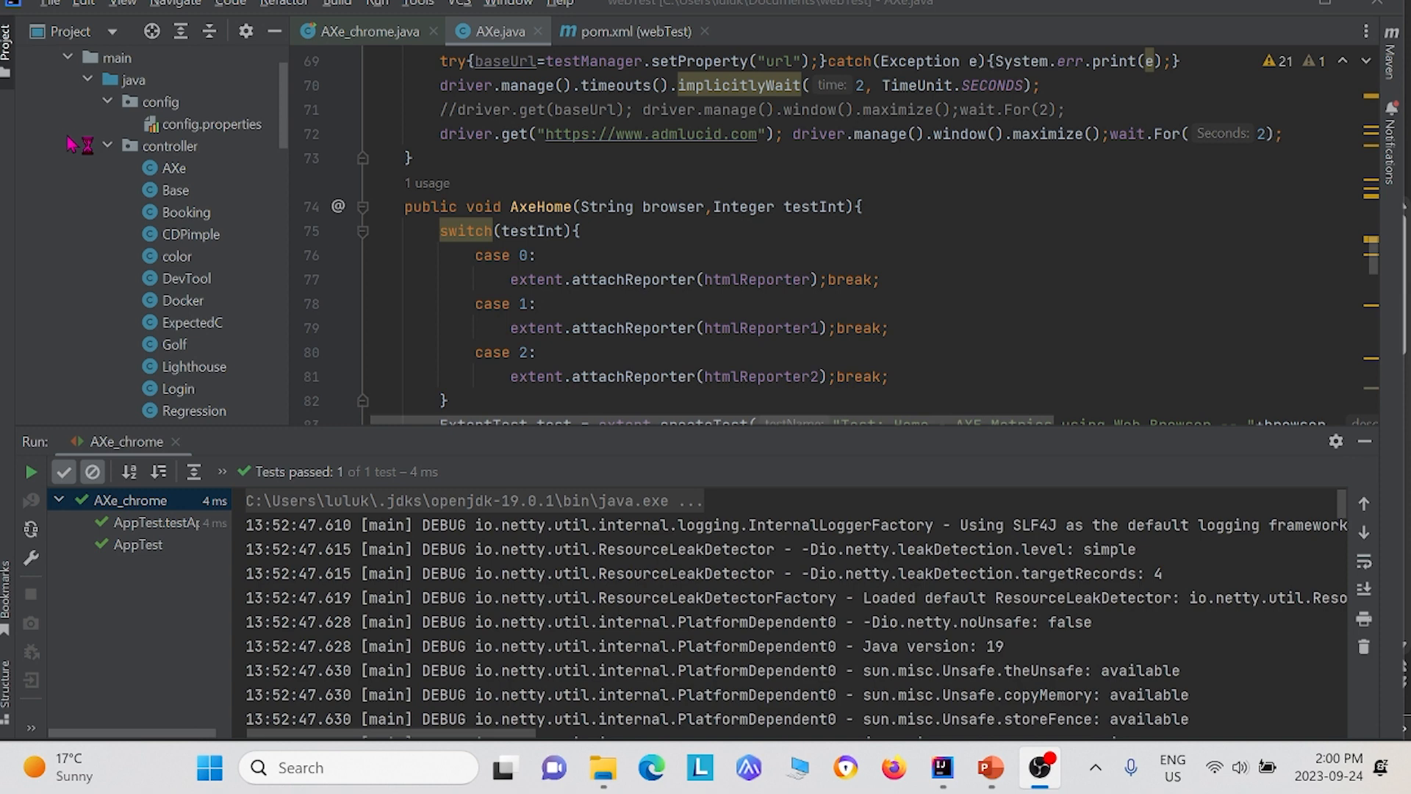
- Open pom.xml and review the com.deque.html.axe-core selenium 4.7.0 dependency
scroll(down, 3)
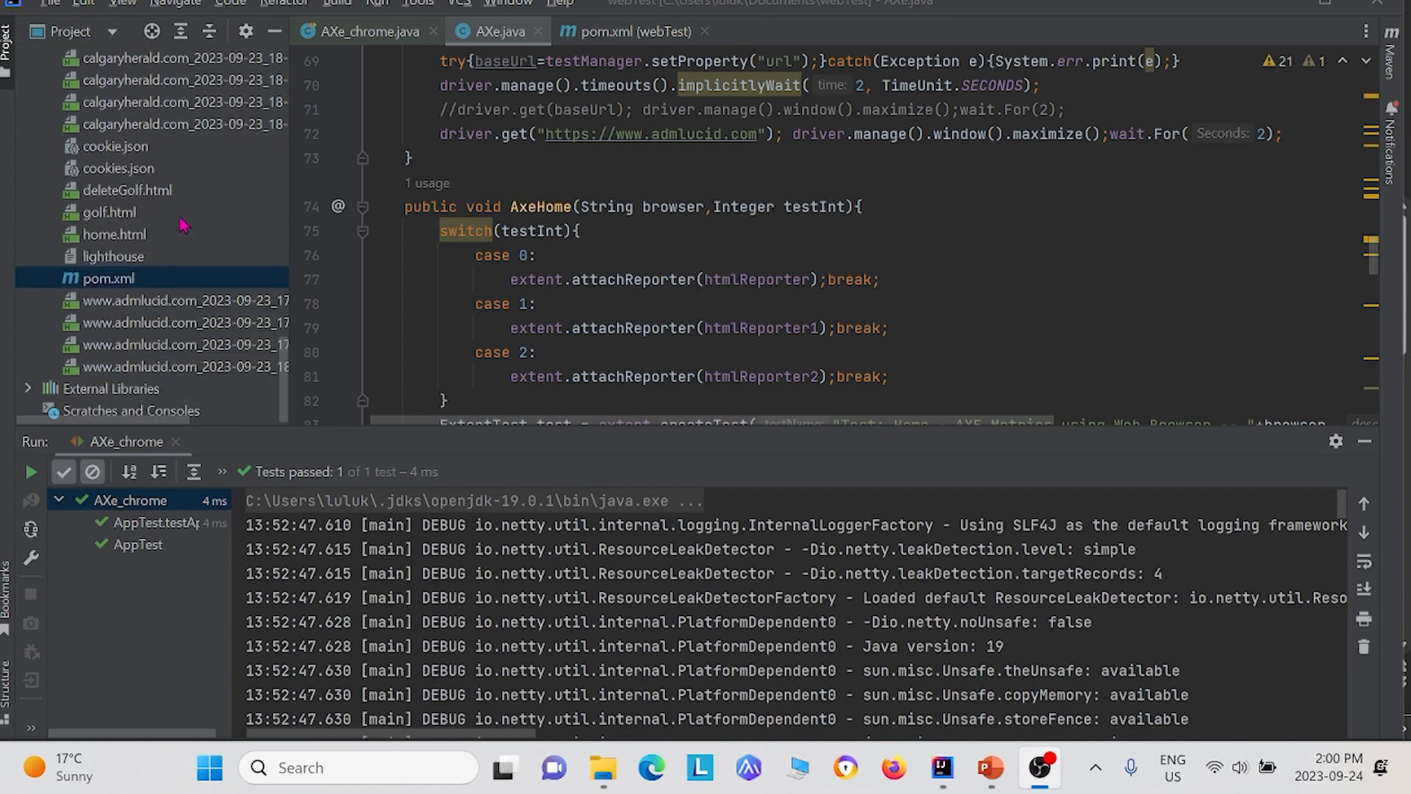
click(628, 31)
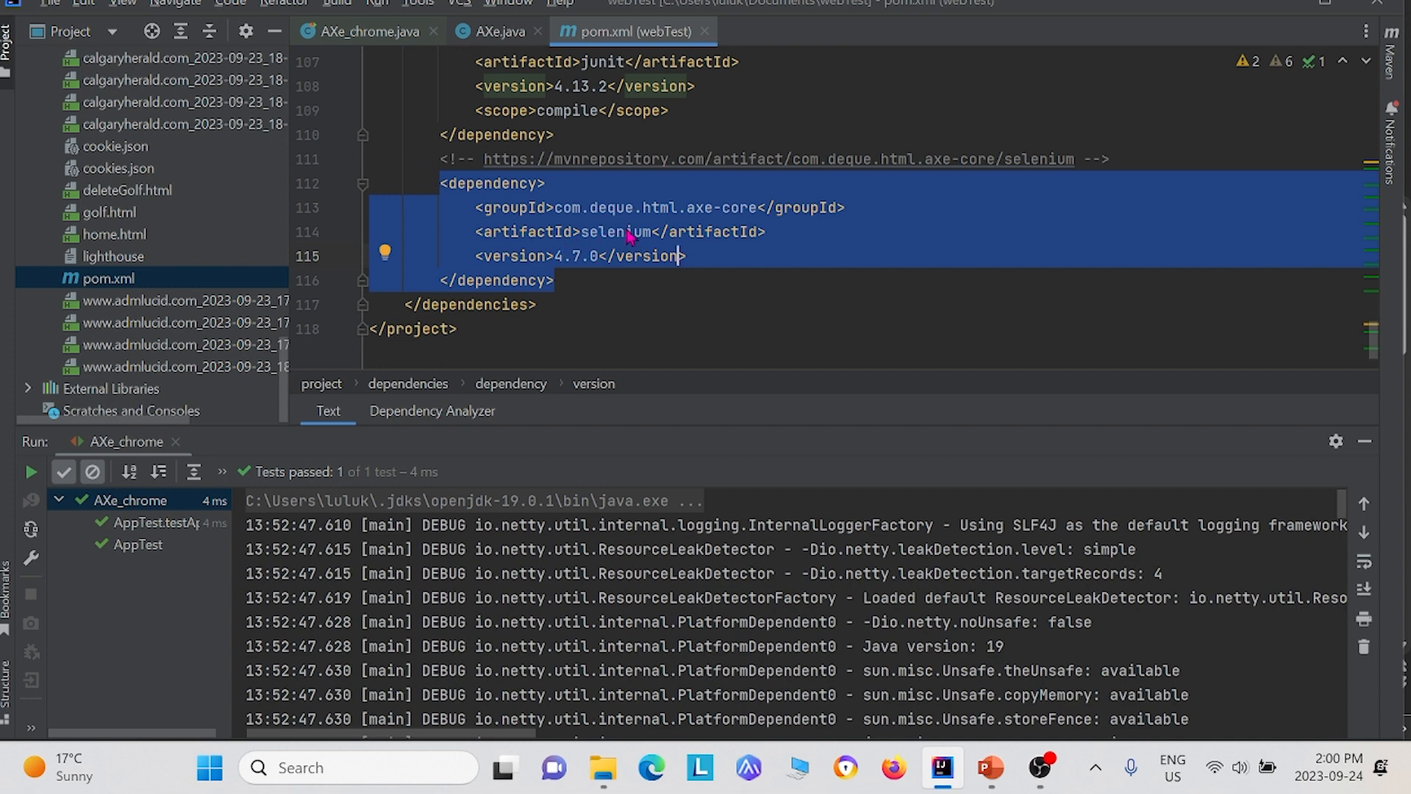
mouse_move(450, 205)
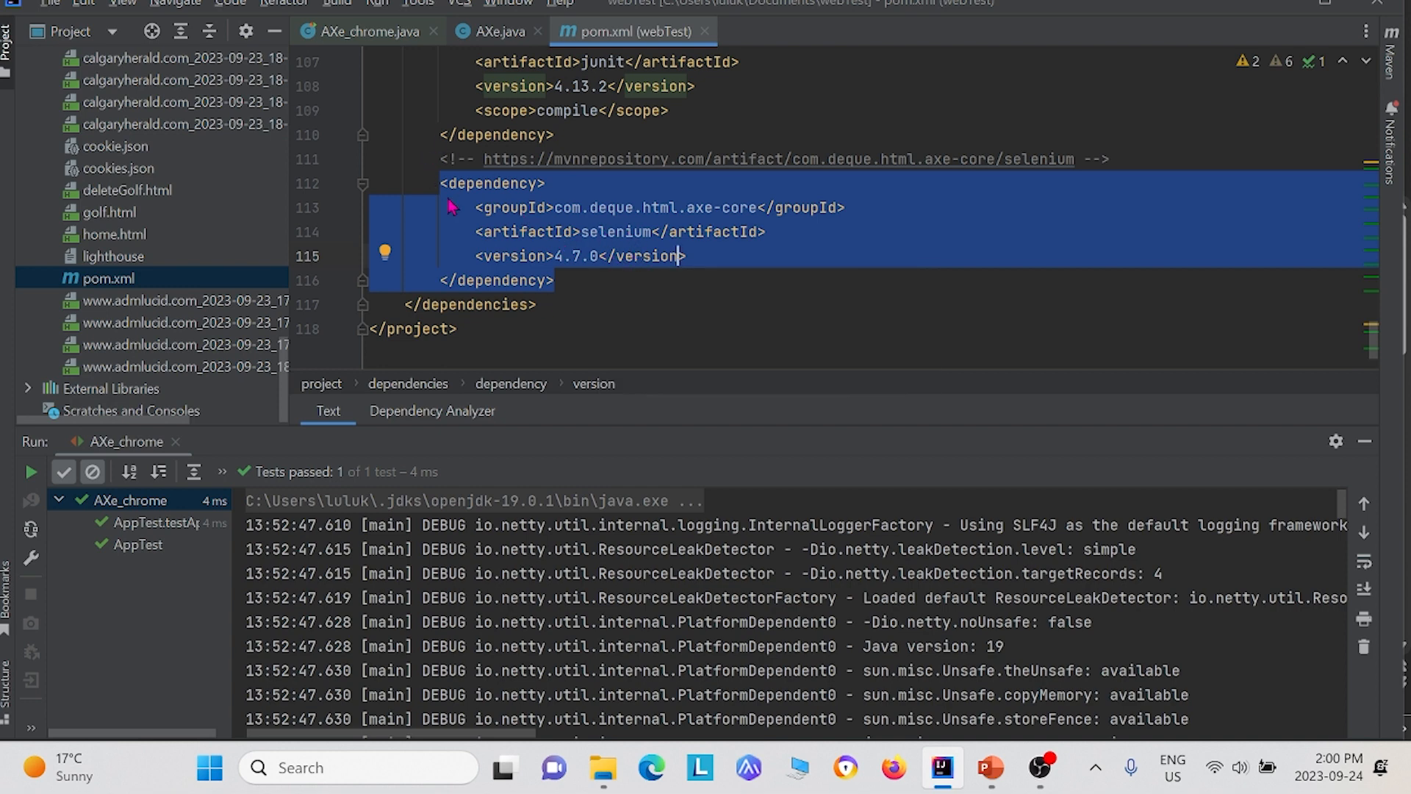
mouse_move(570, 213)
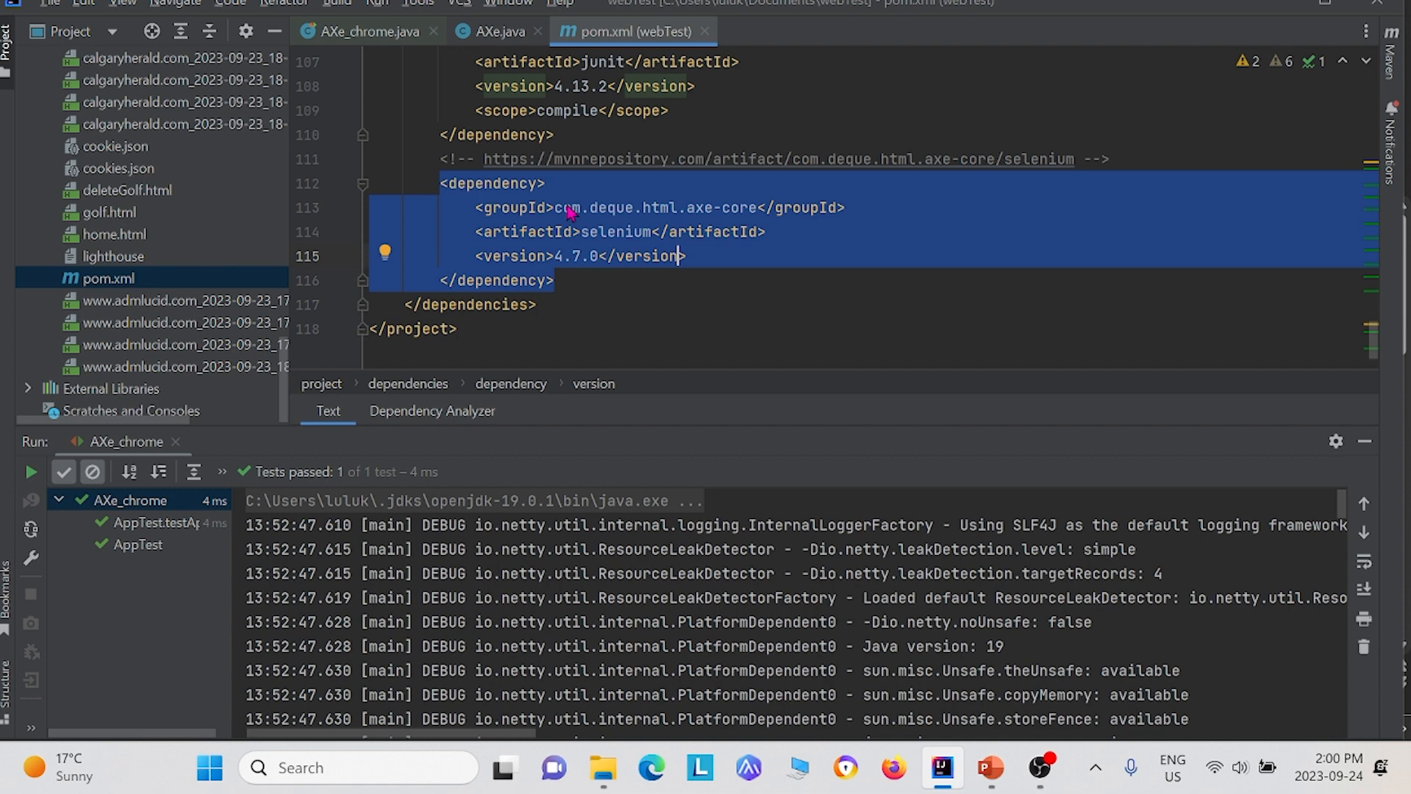
mouse_move(692, 216)
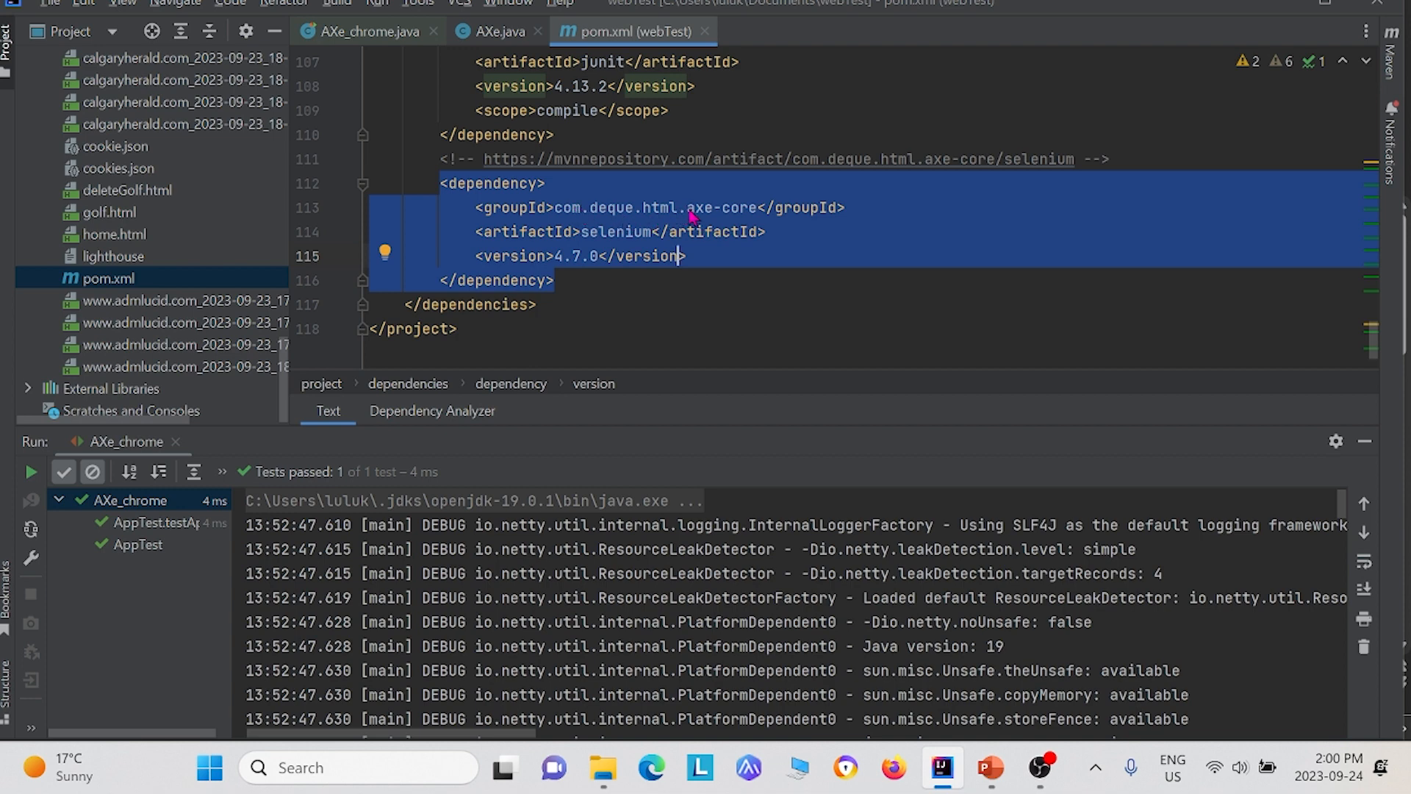
mouse_move(659, 282)
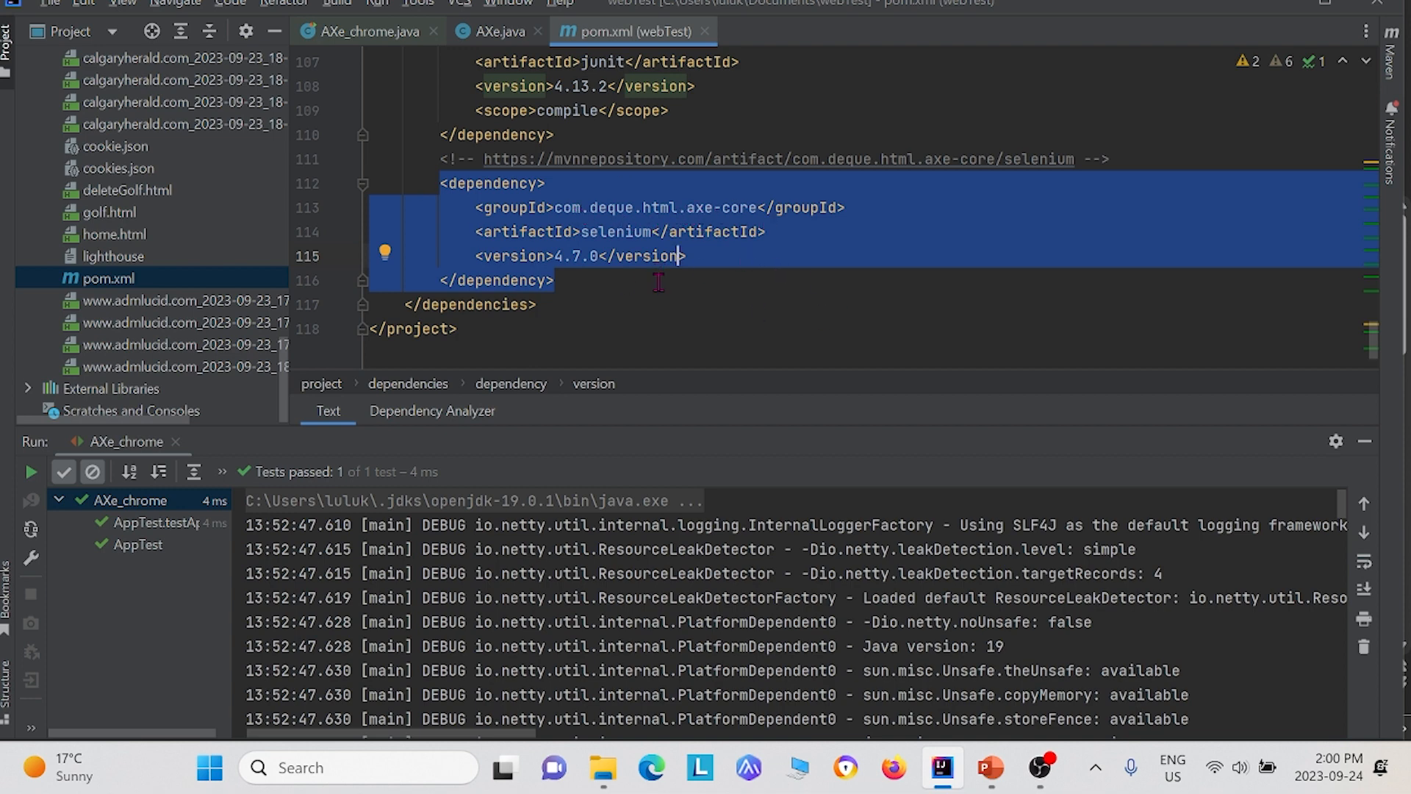
mouse_move(598, 273)
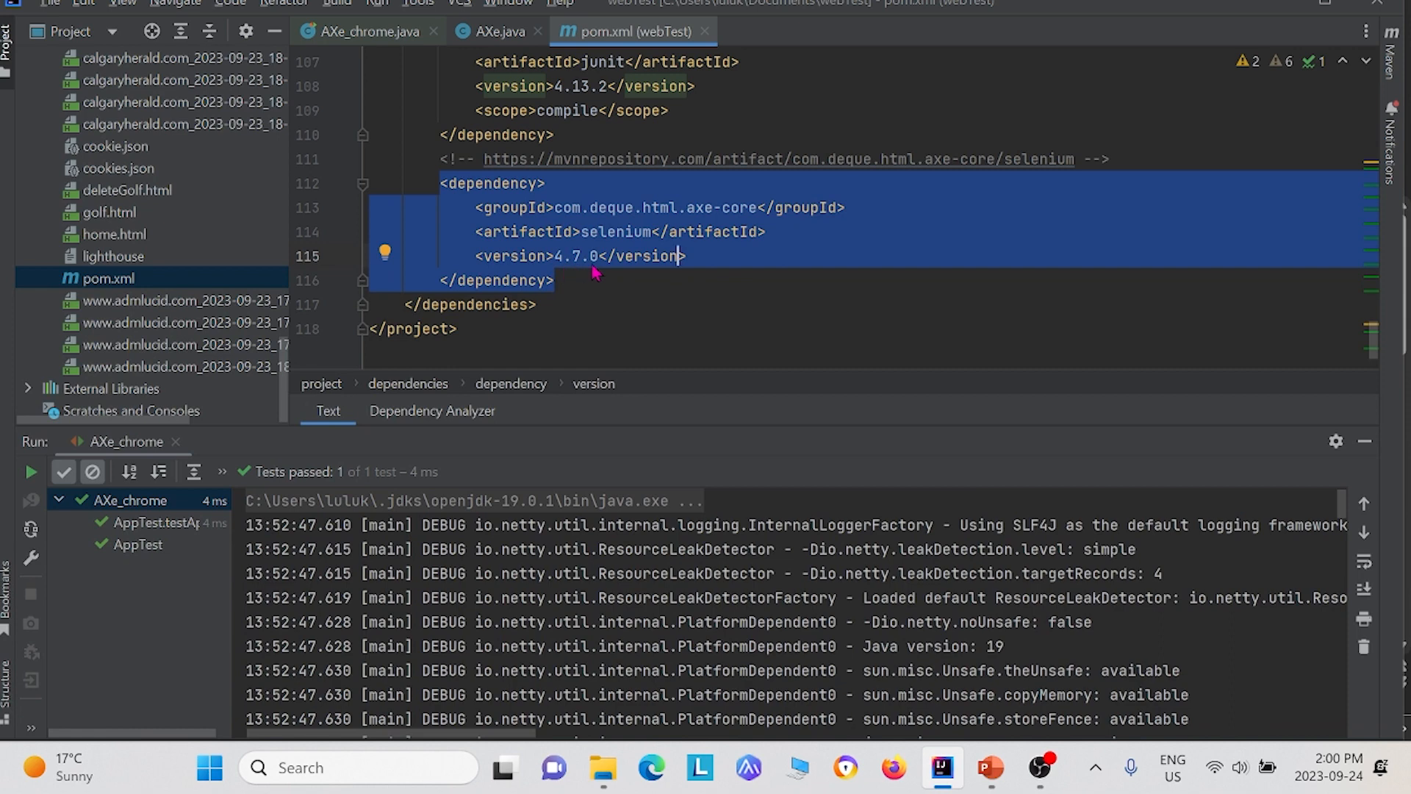
mouse_move(574, 144)
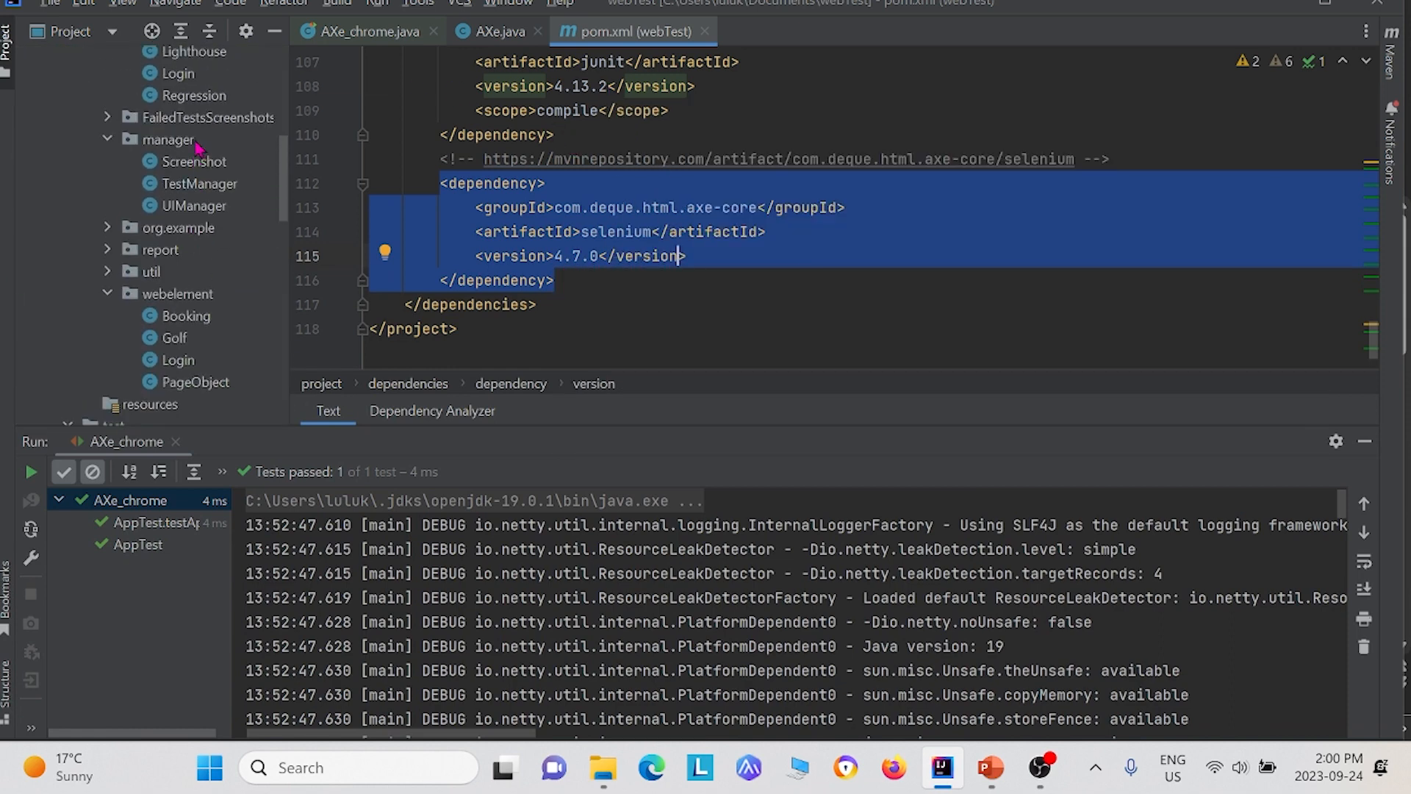
scroll(up, 3)
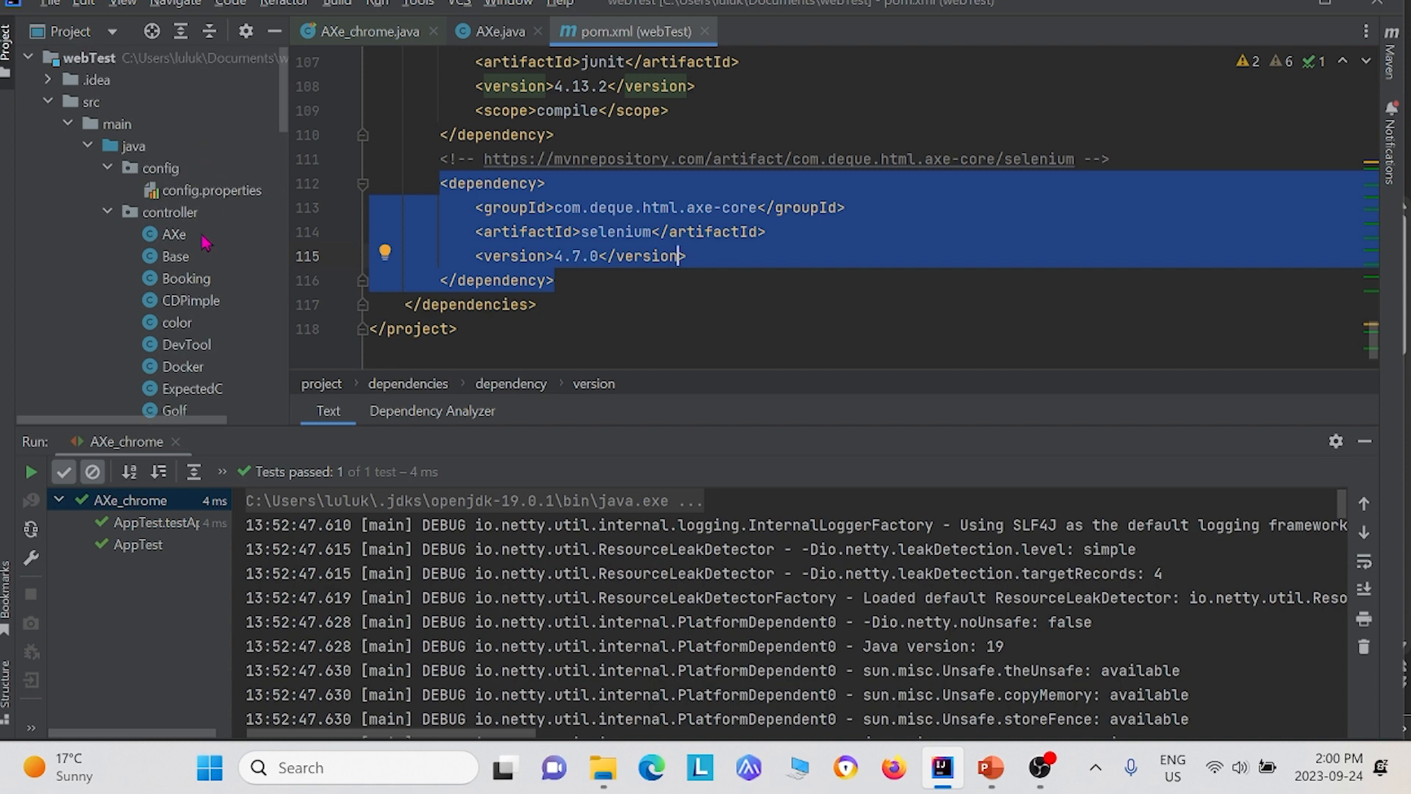
mouse_move(241, 205)
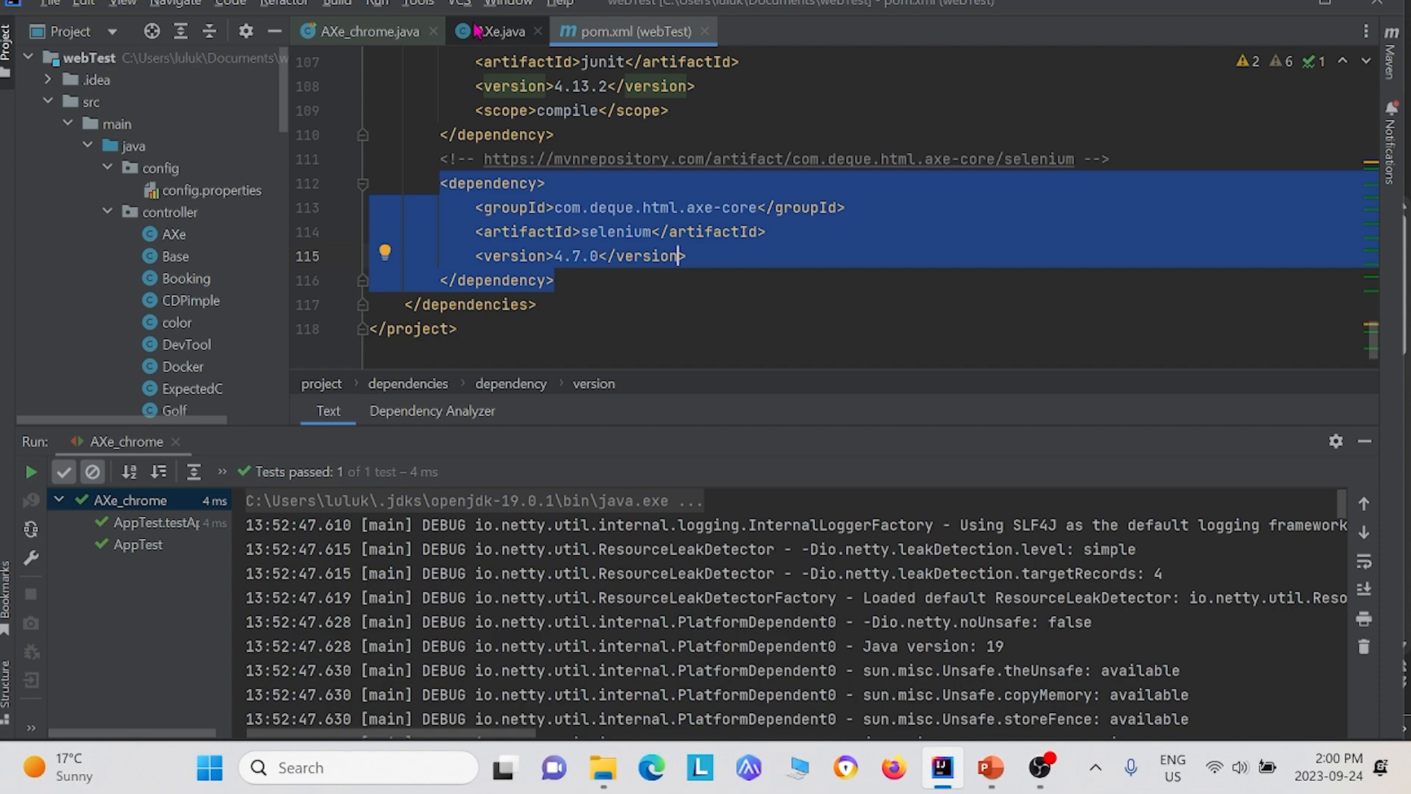
- Return to AXe.java and review its axe-core imports, including the Results class
click(494, 31)
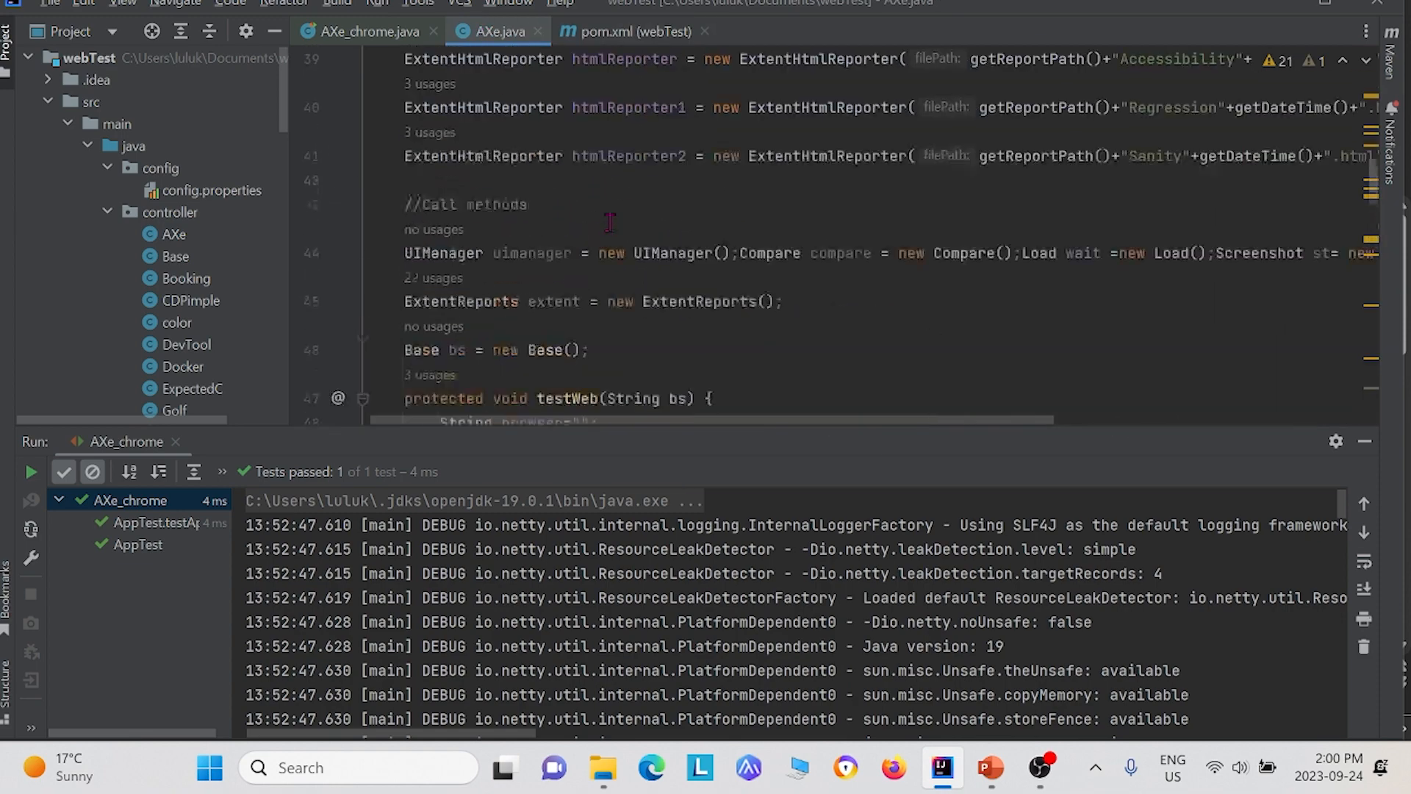
scroll(up, 3)
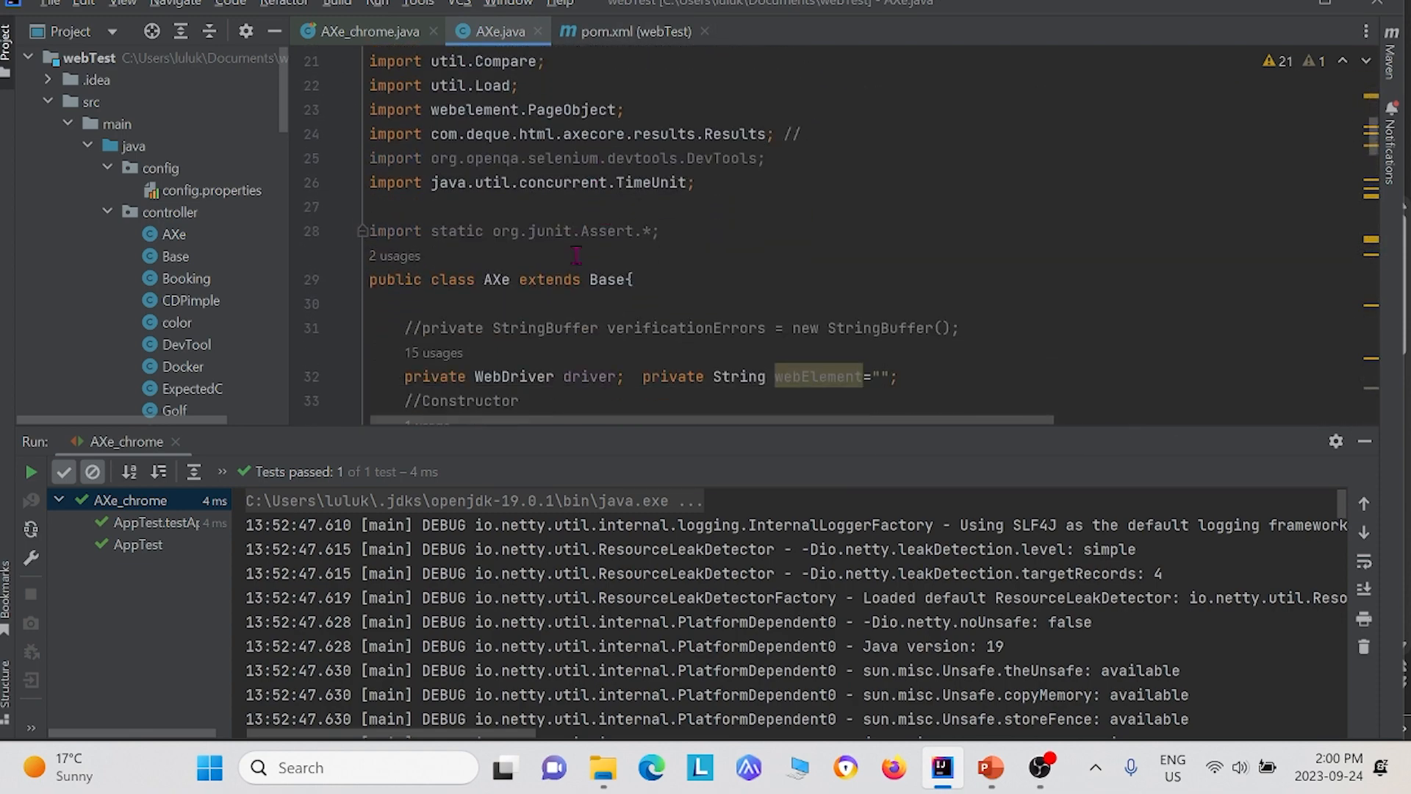
mouse_move(516, 134)
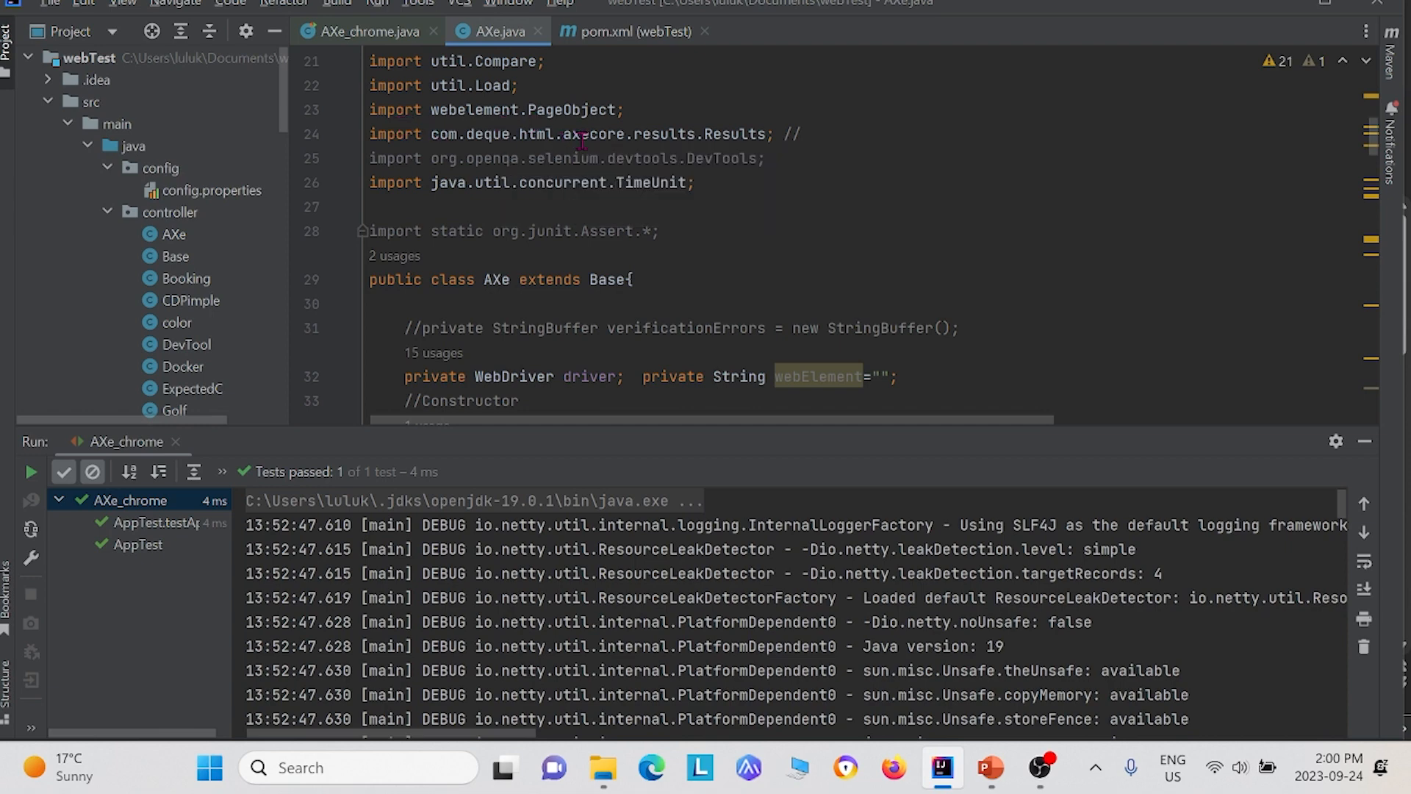
mouse_move(745, 157)
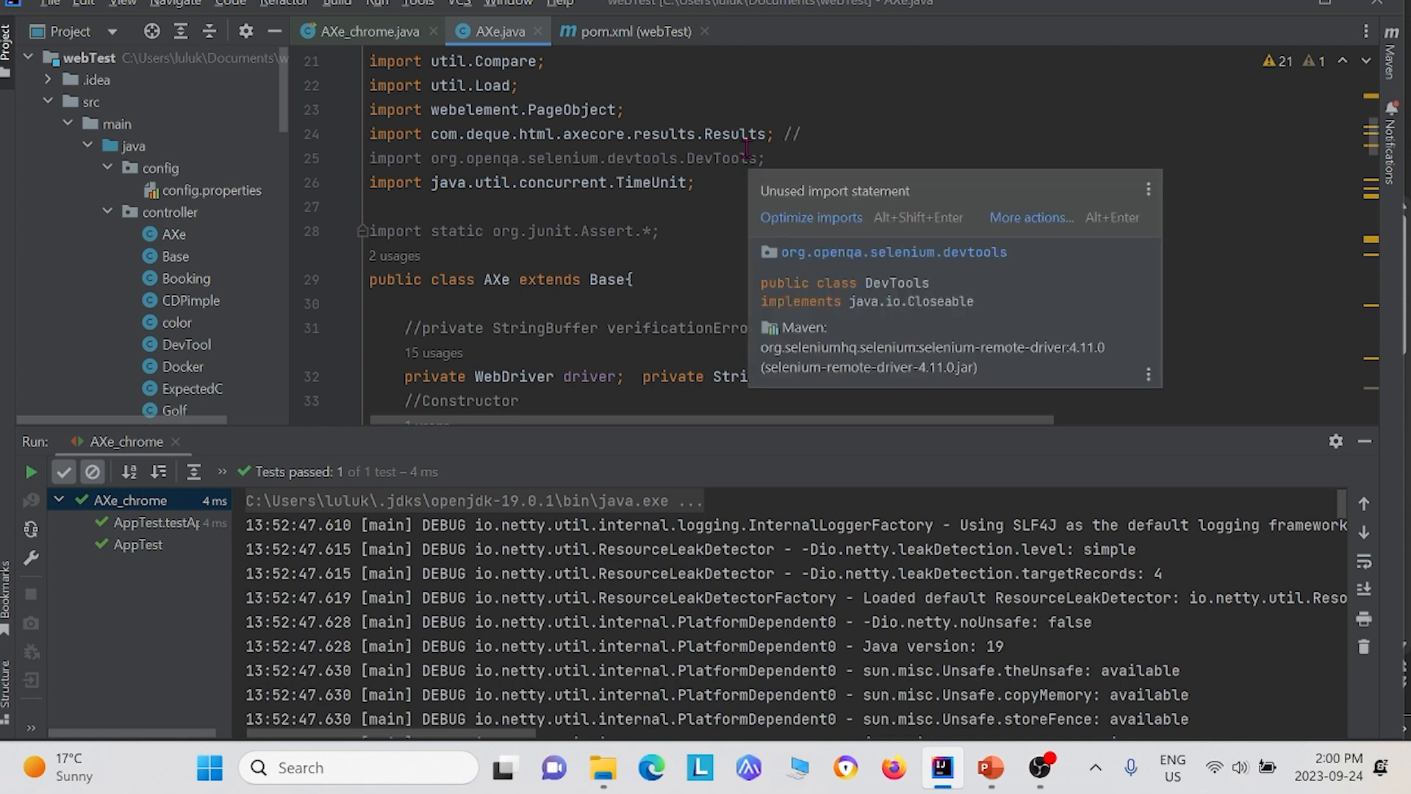
mouse_move(728, 133)
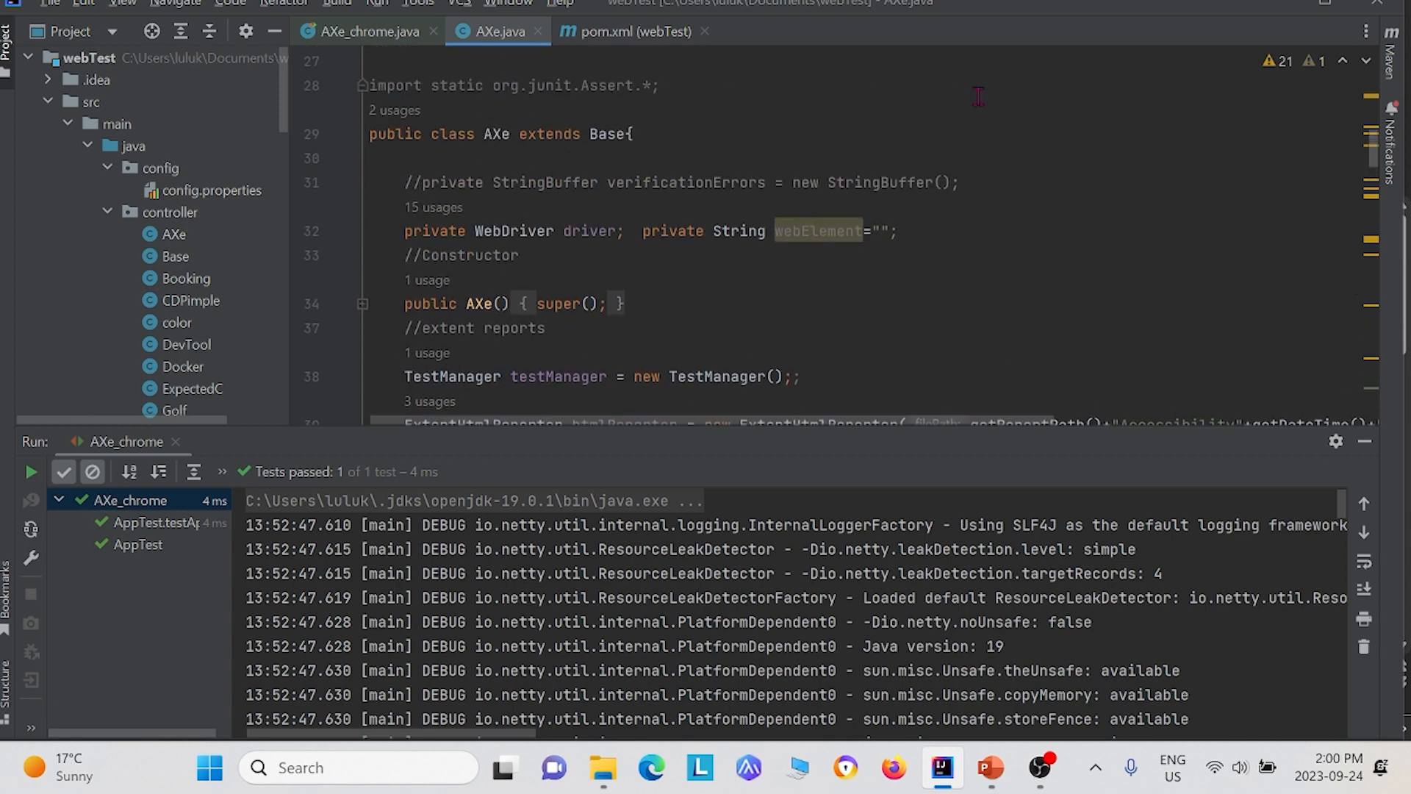
scroll(down, 3)
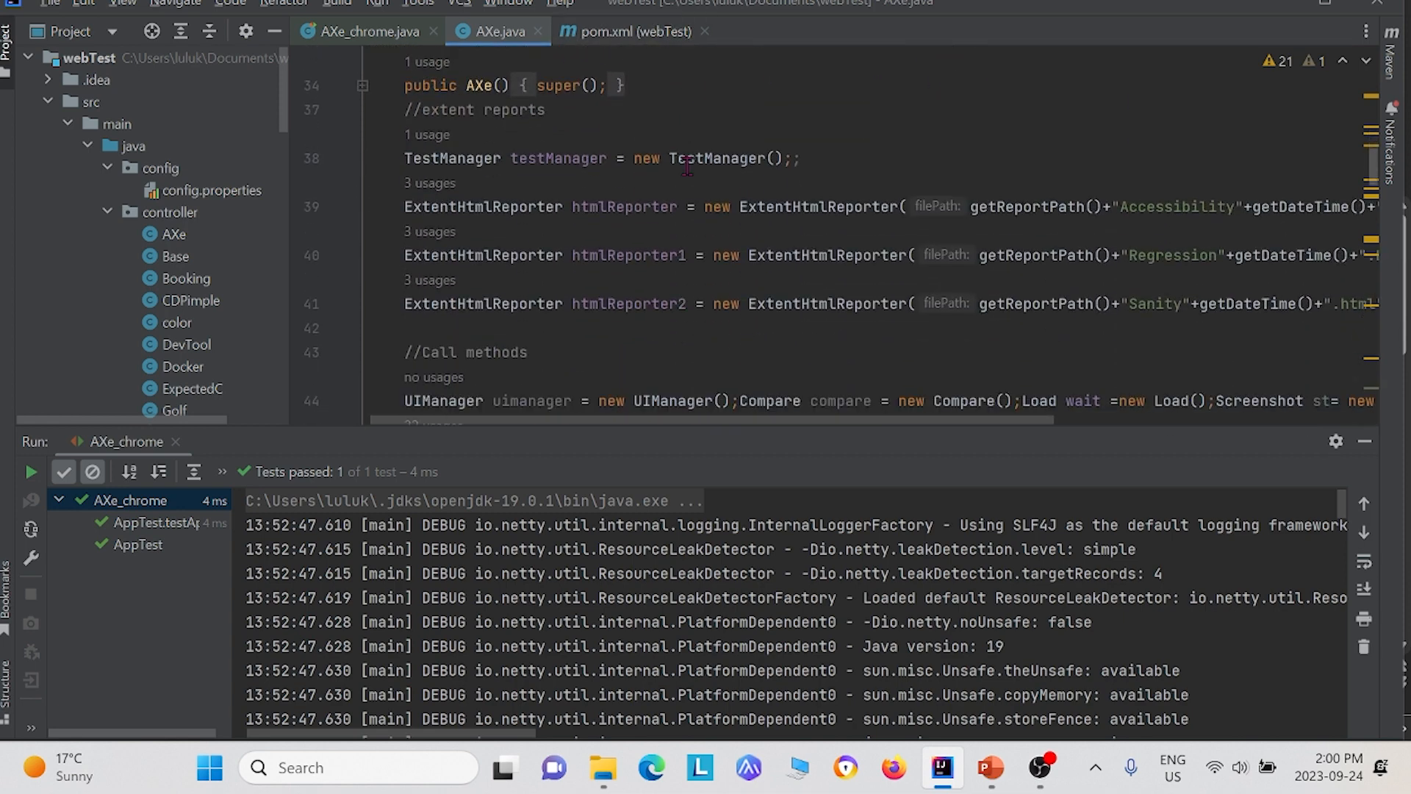
scroll(down, 3)
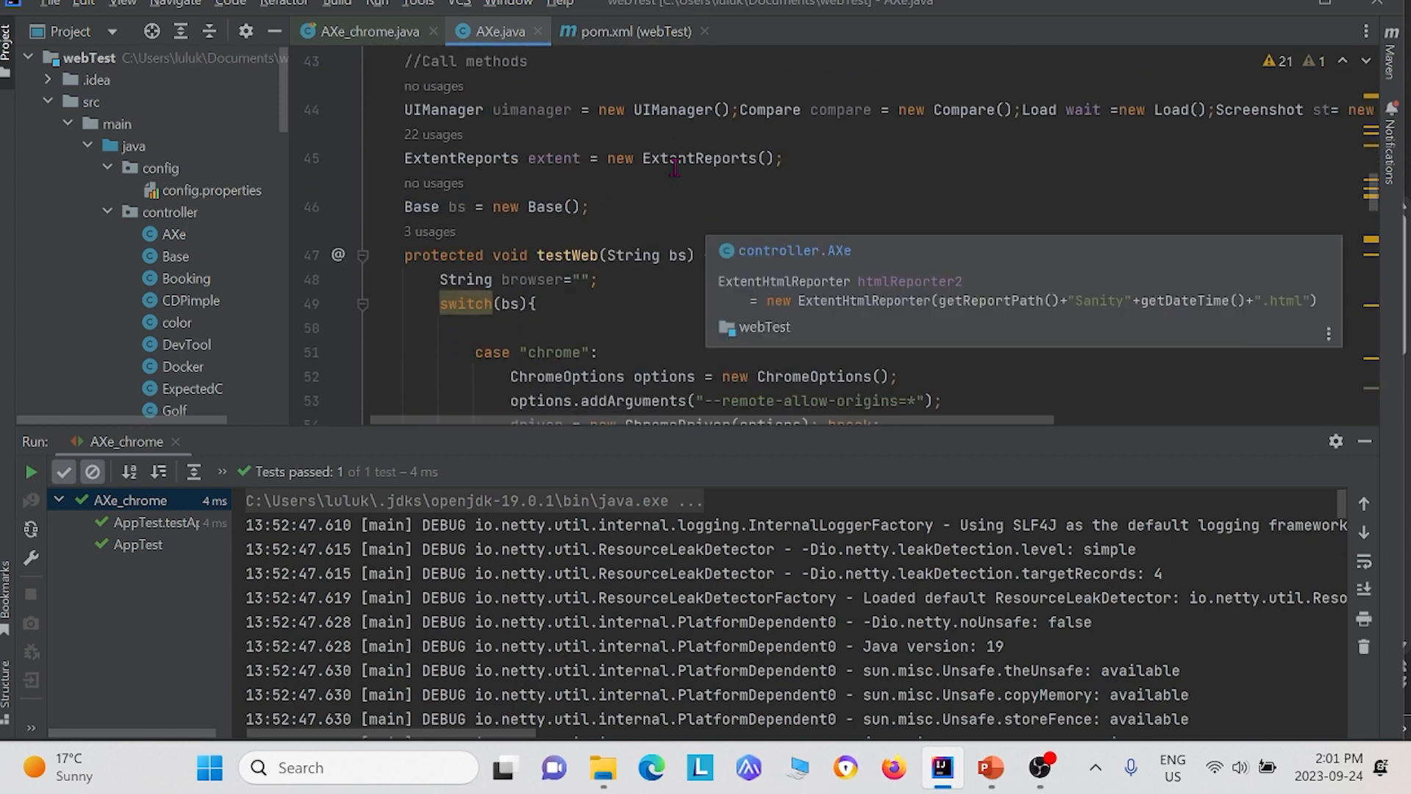
scroll(down, 3)
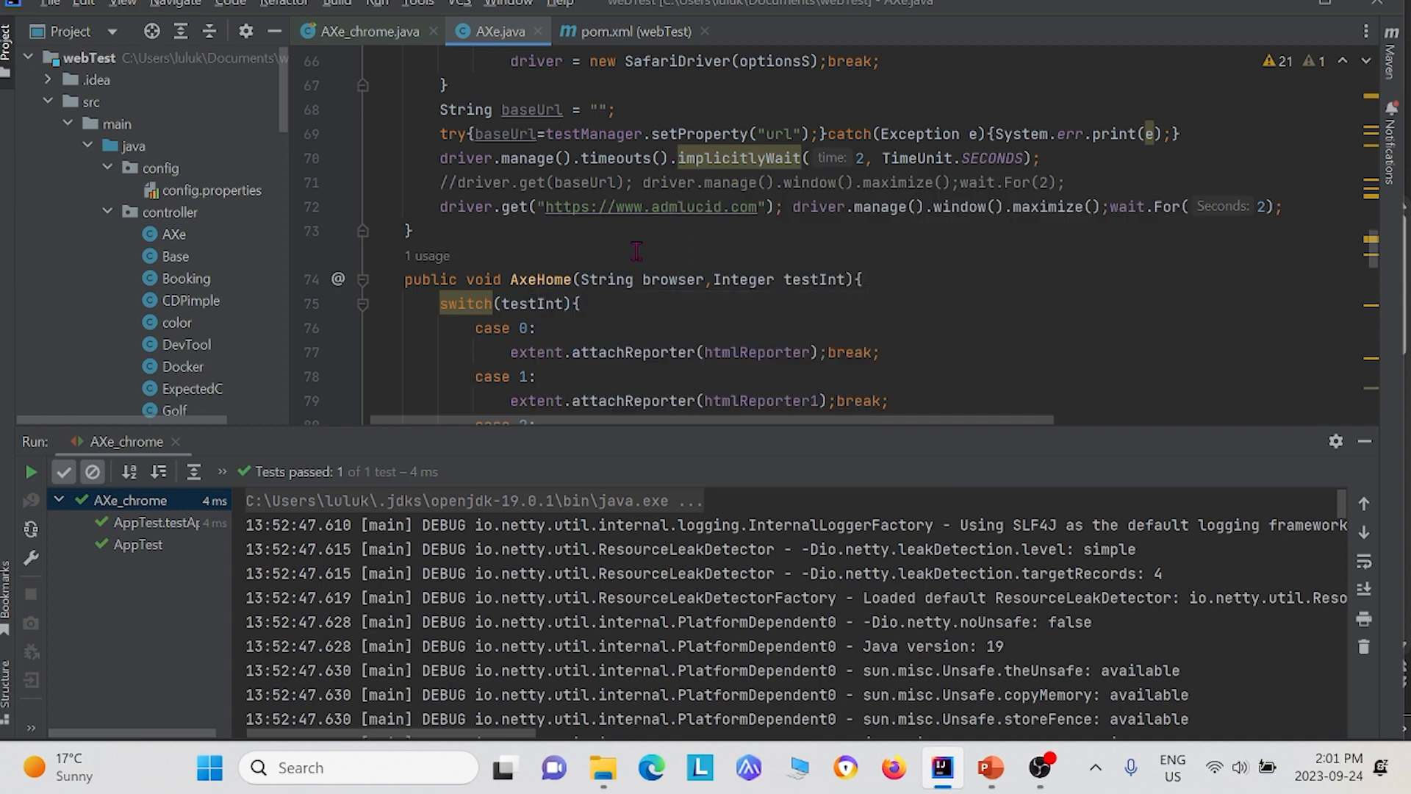
scroll(down, 3)
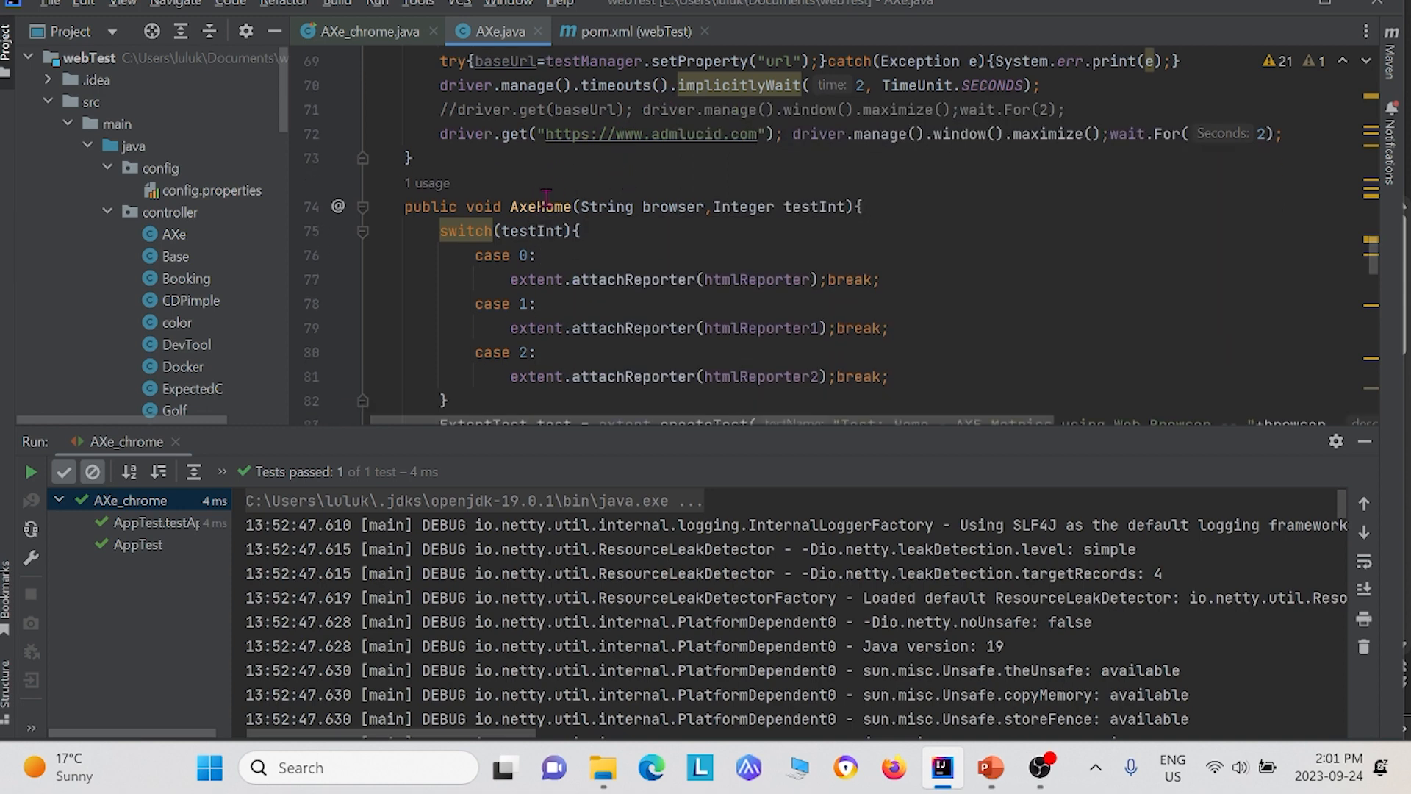
scroll(down, 3)
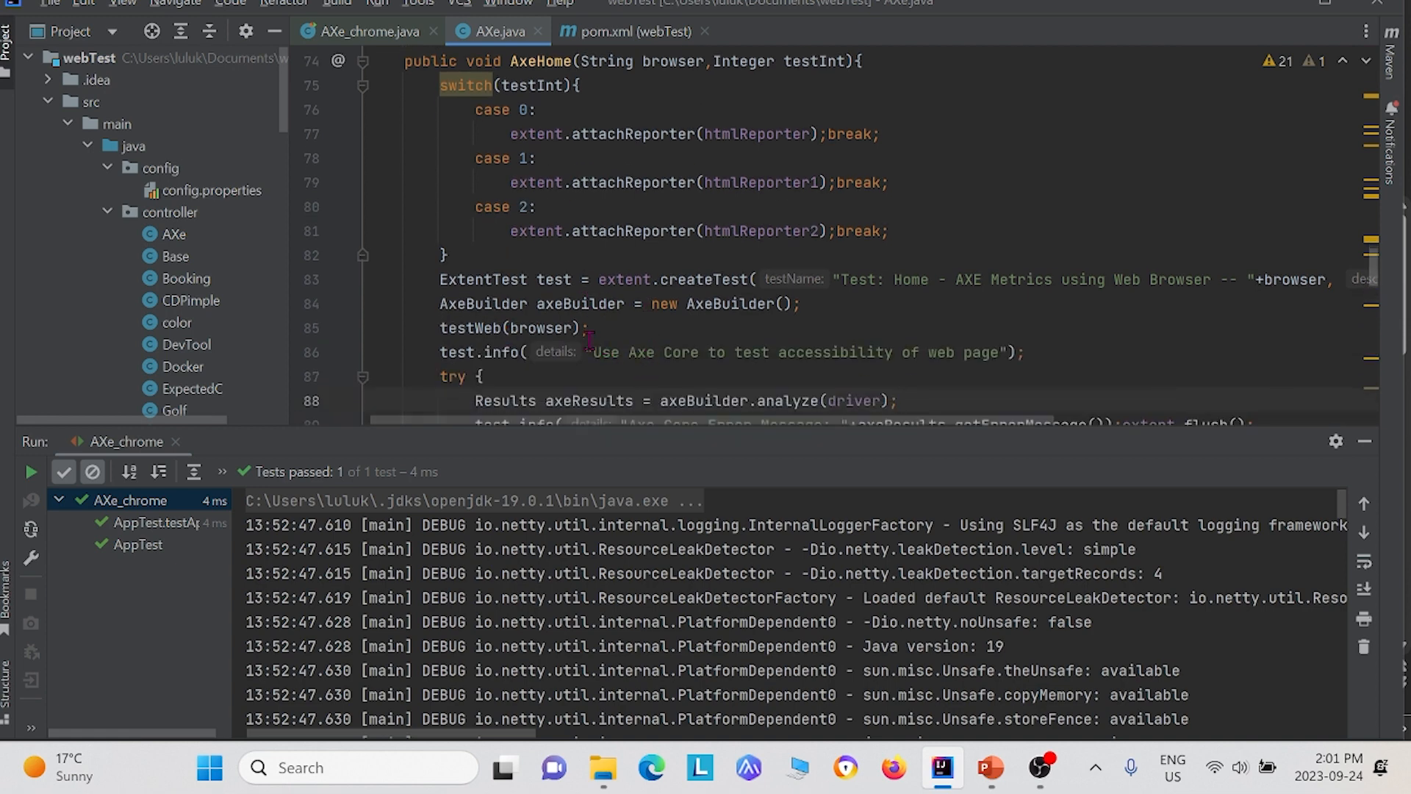
mouse_move(539, 327)
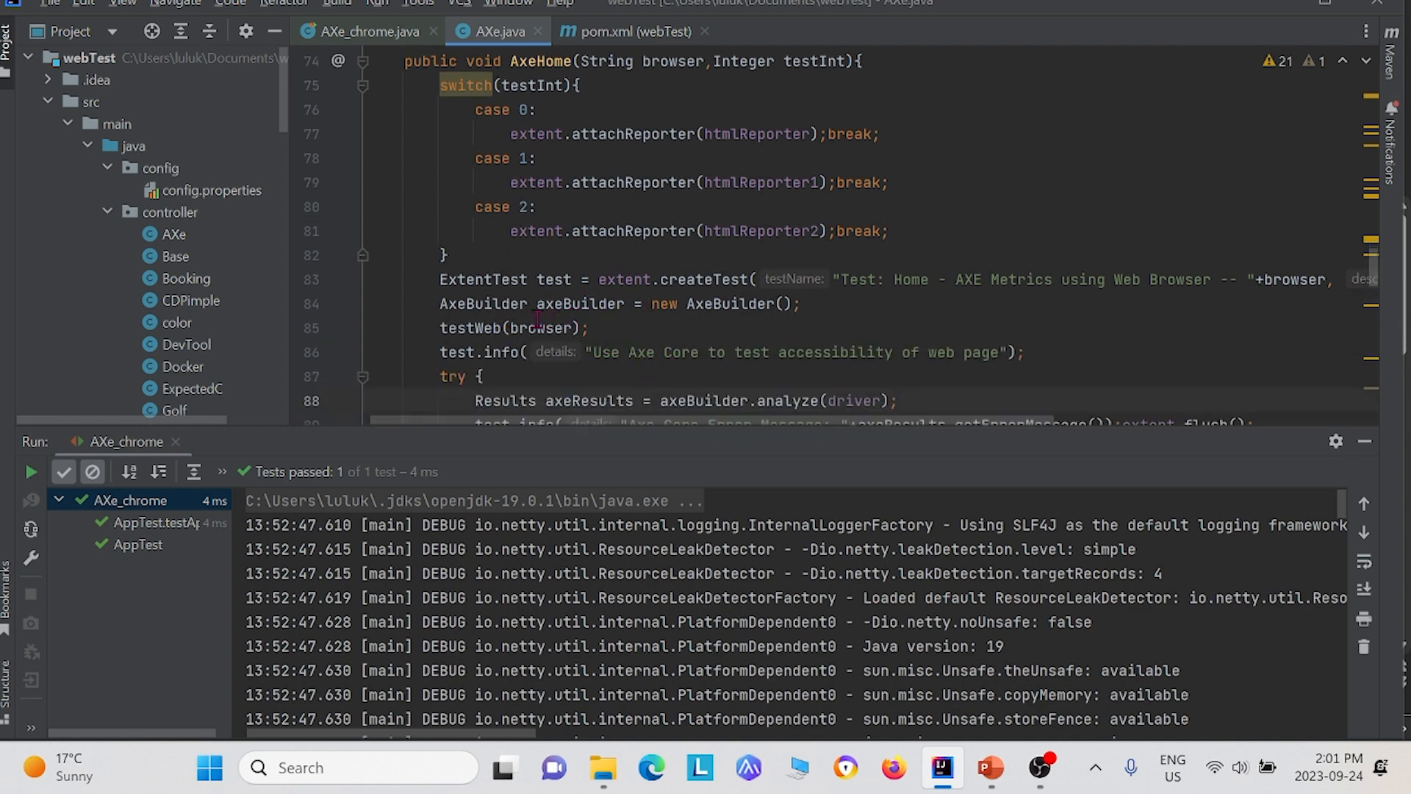
scroll(down, 3)
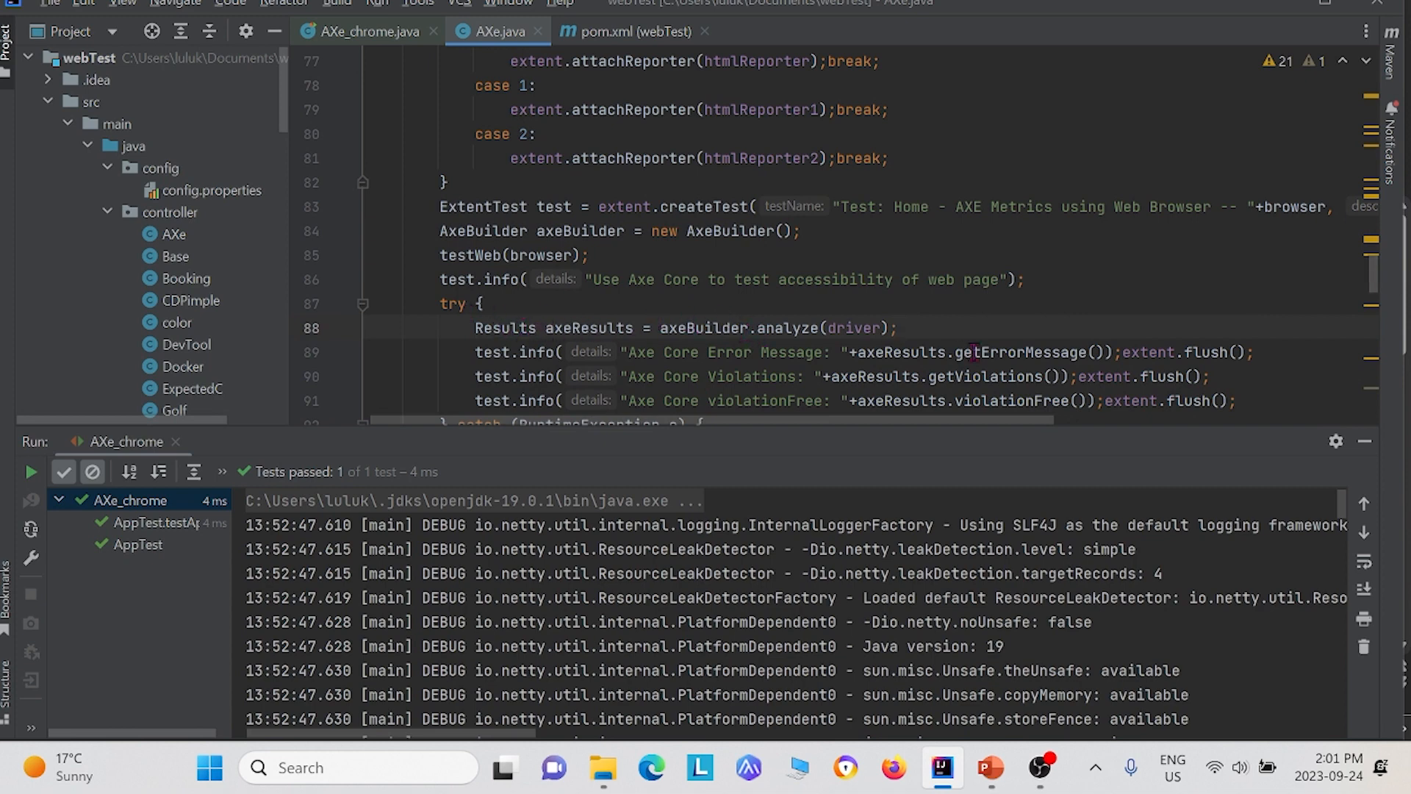
scroll(up, 3)
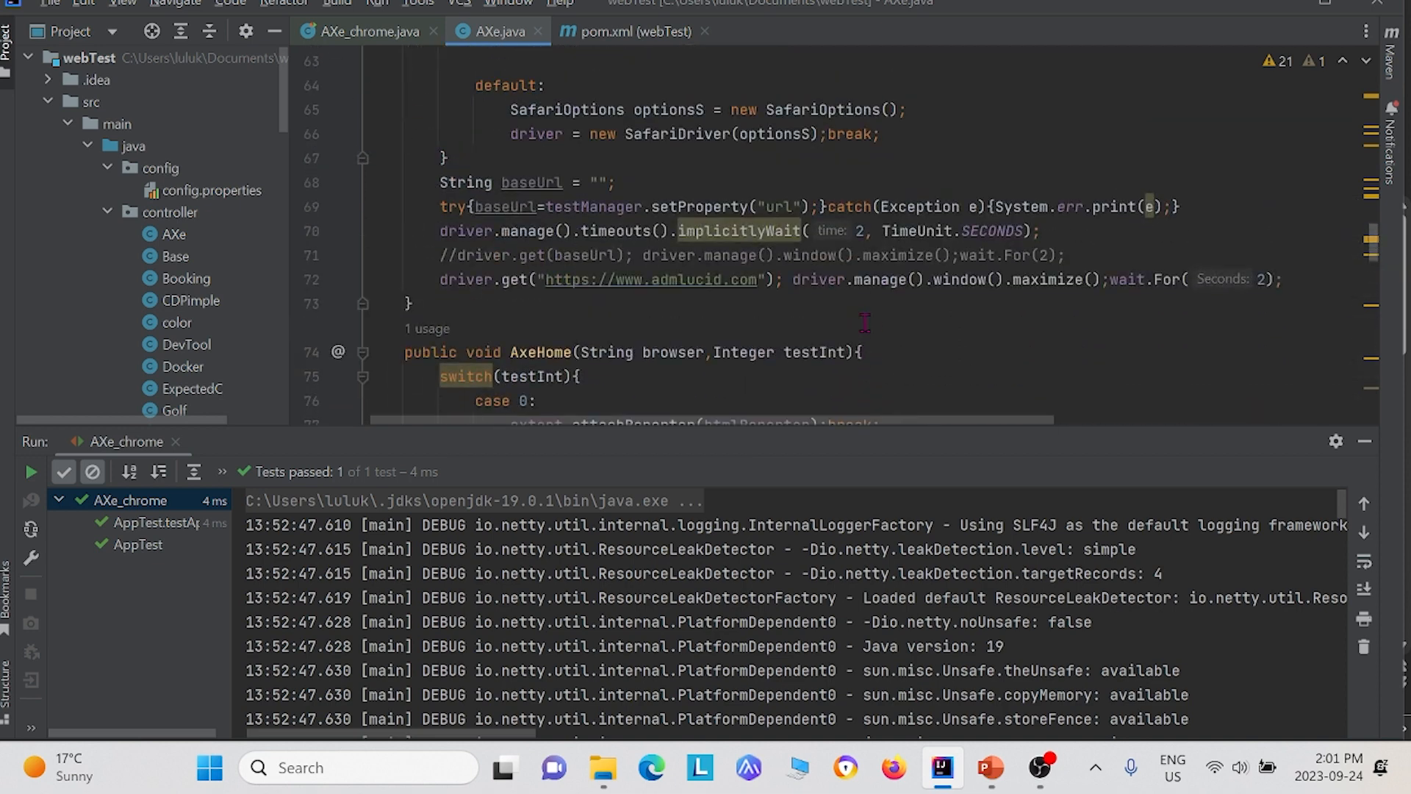
mouse_move(649, 292)
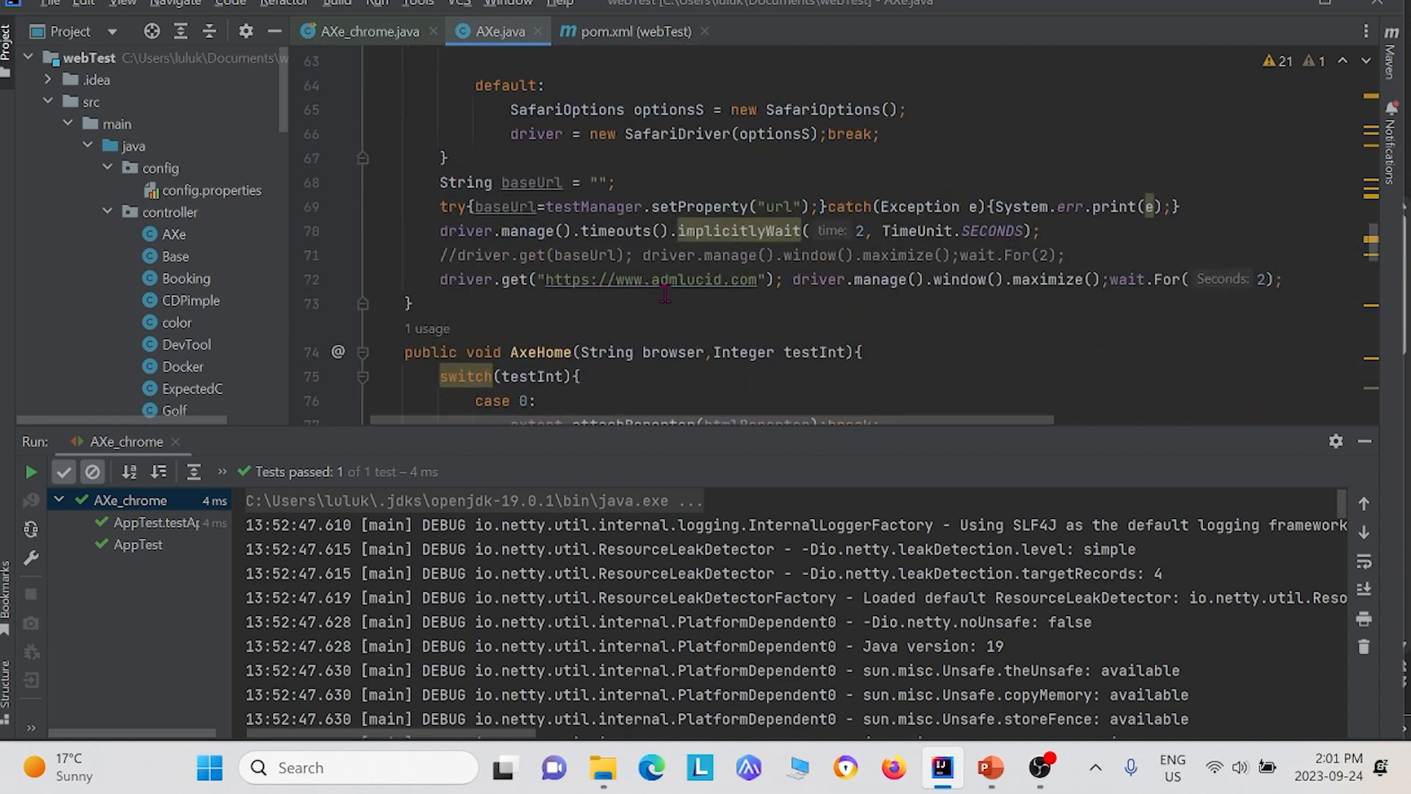
scroll(down, 3)
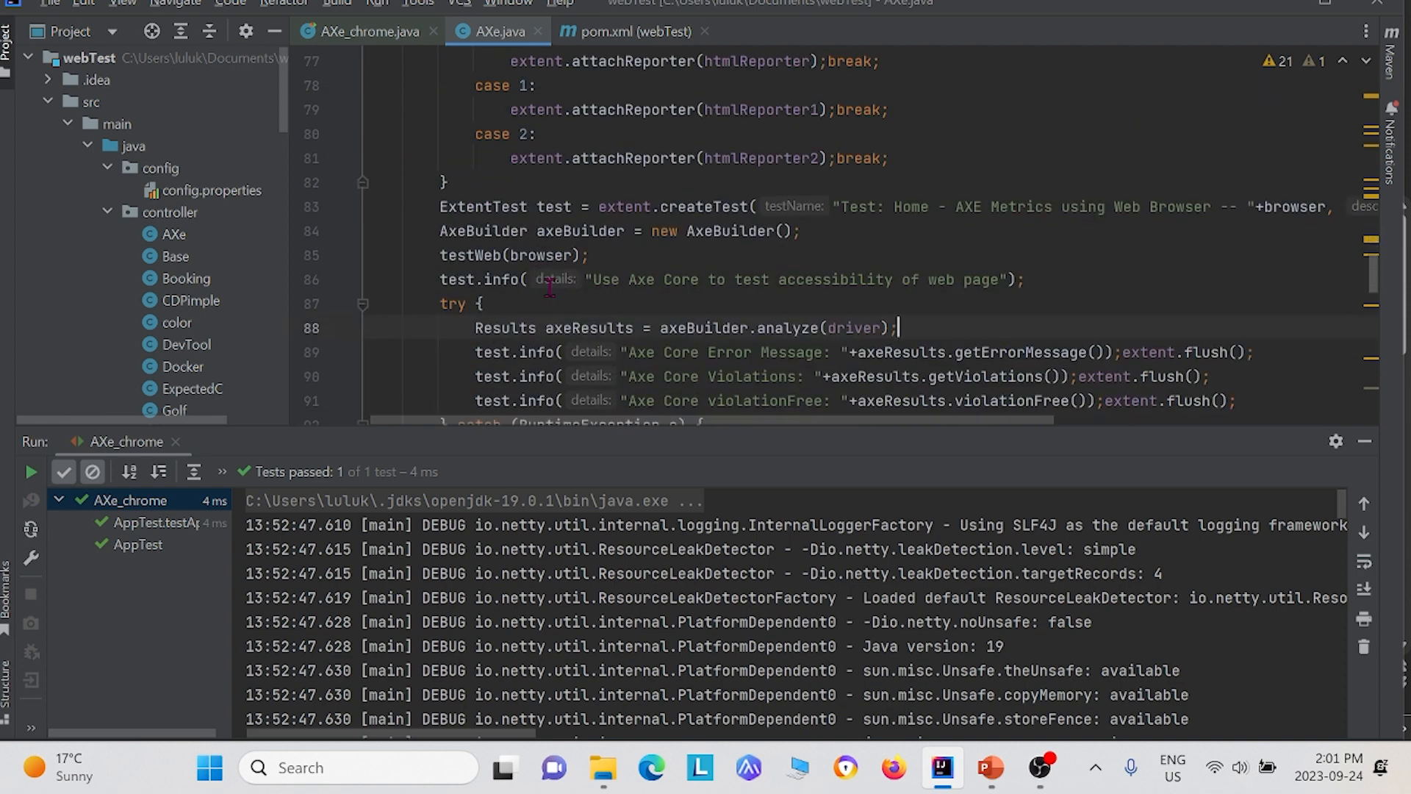
scroll(down, 3)
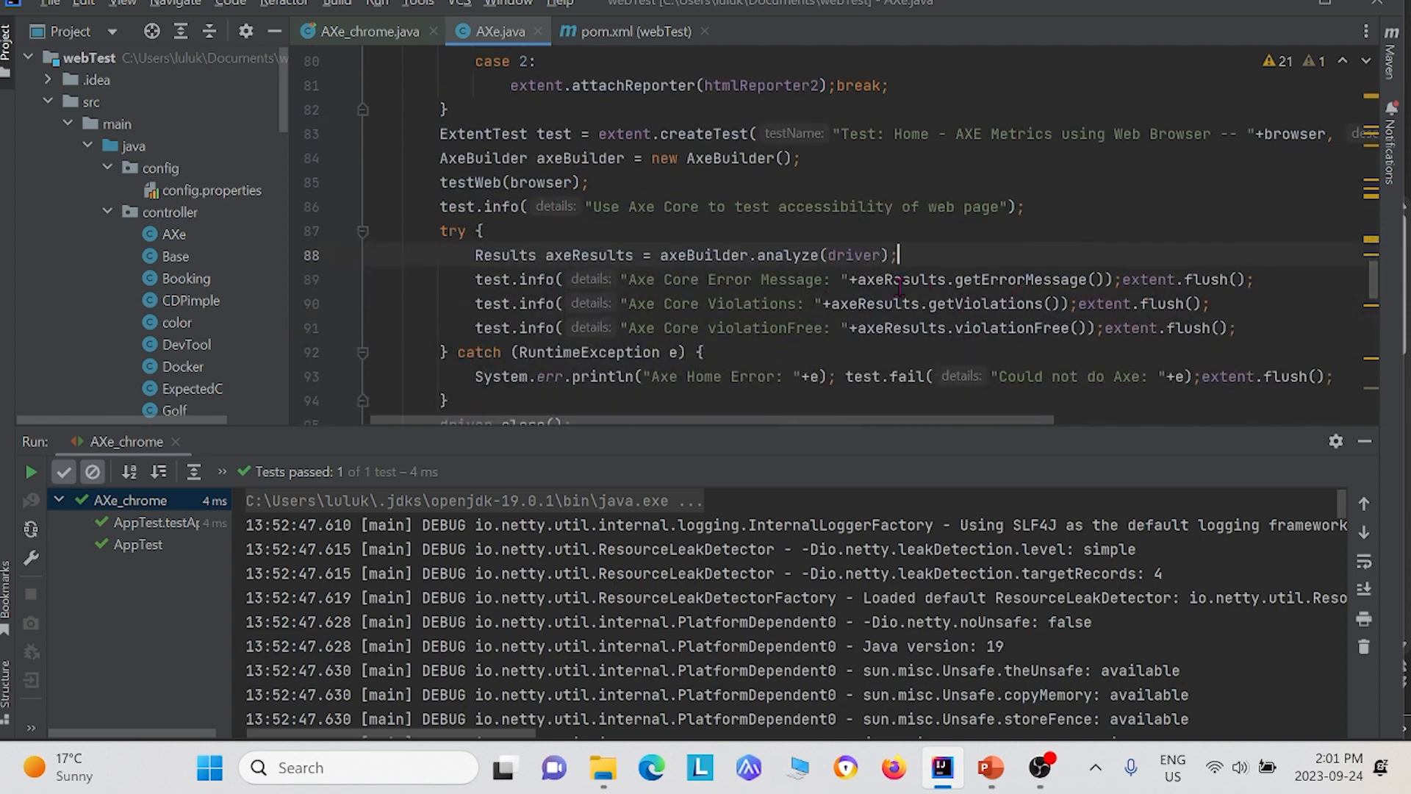
mouse_move(1018, 273)
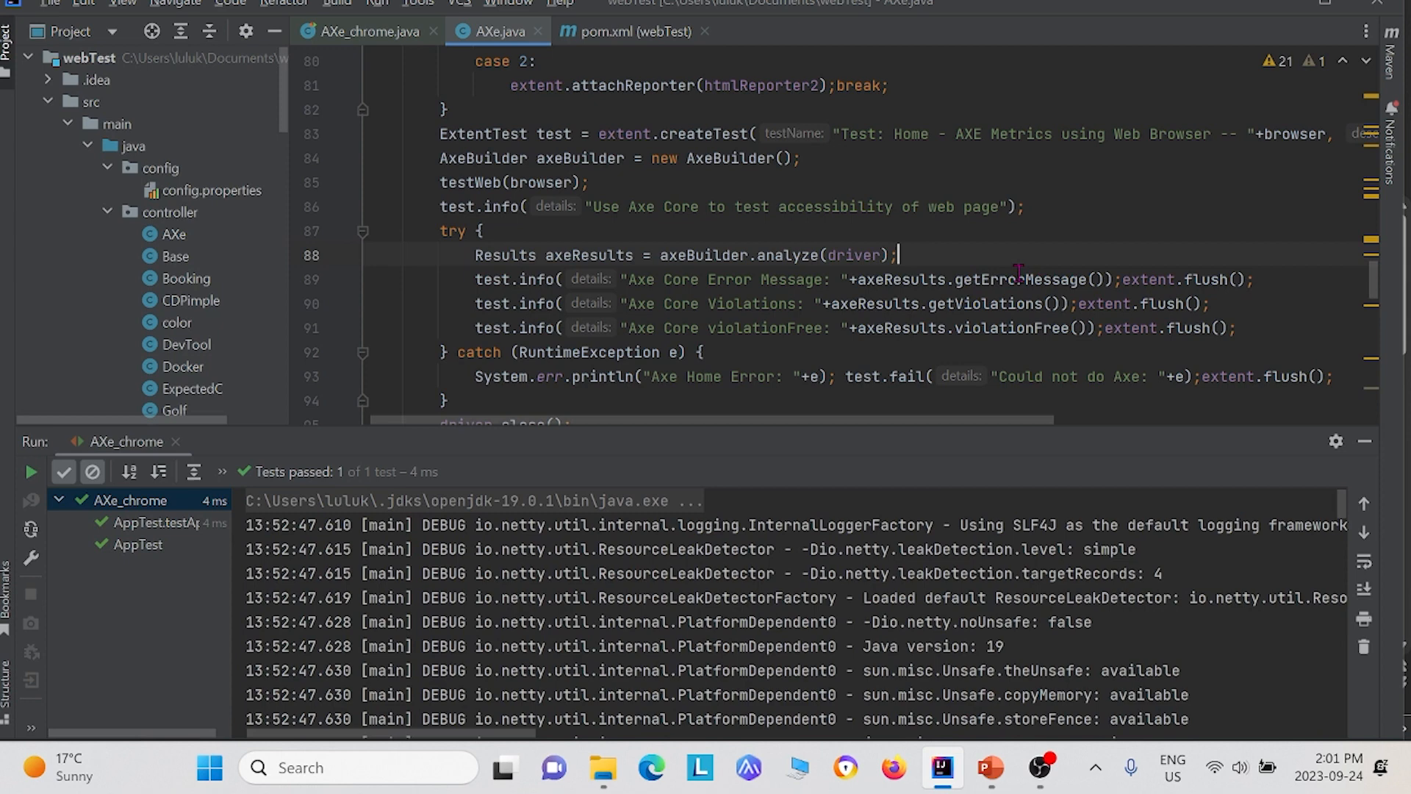
mouse_move(955, 279)
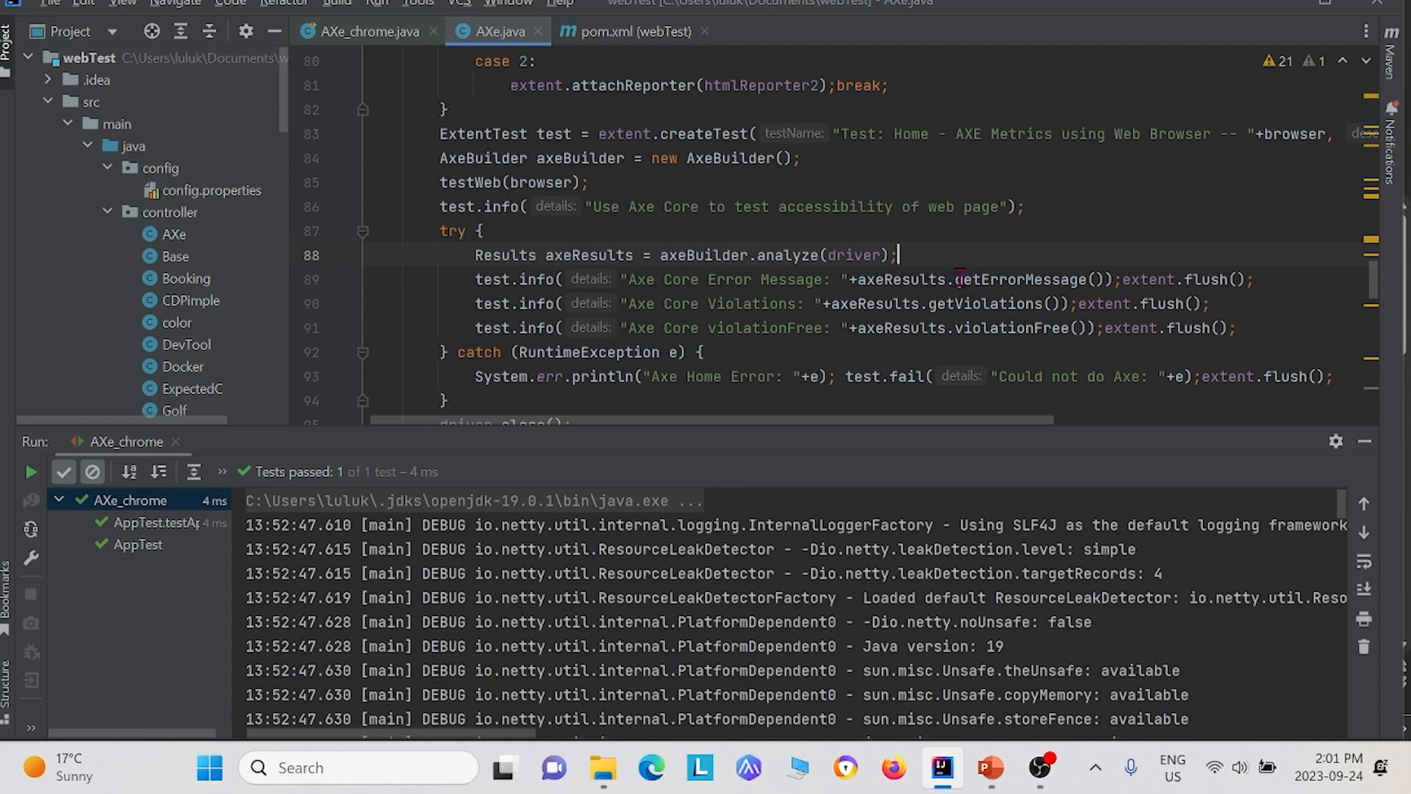
mouse_move(1008, 259)
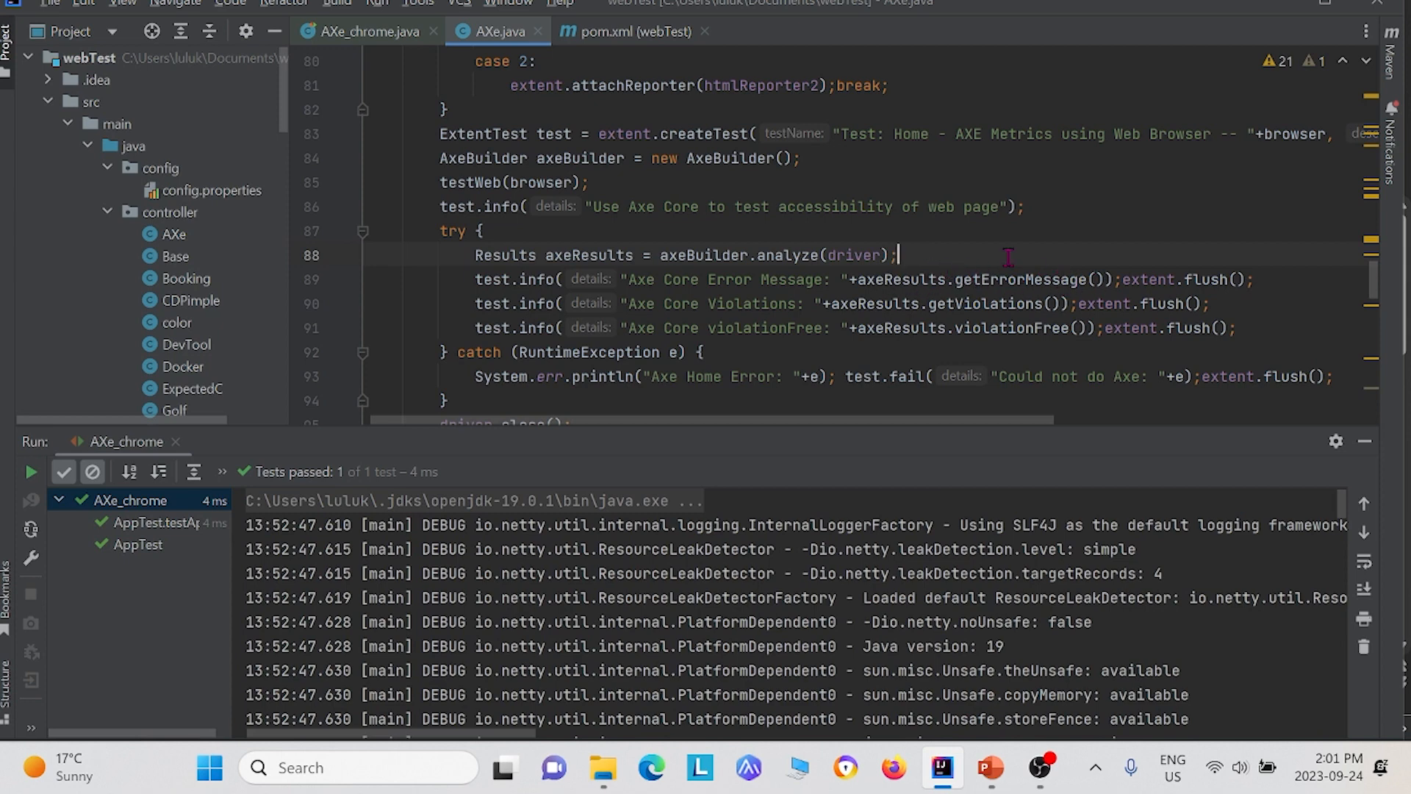
mouse_move(1078, 156)
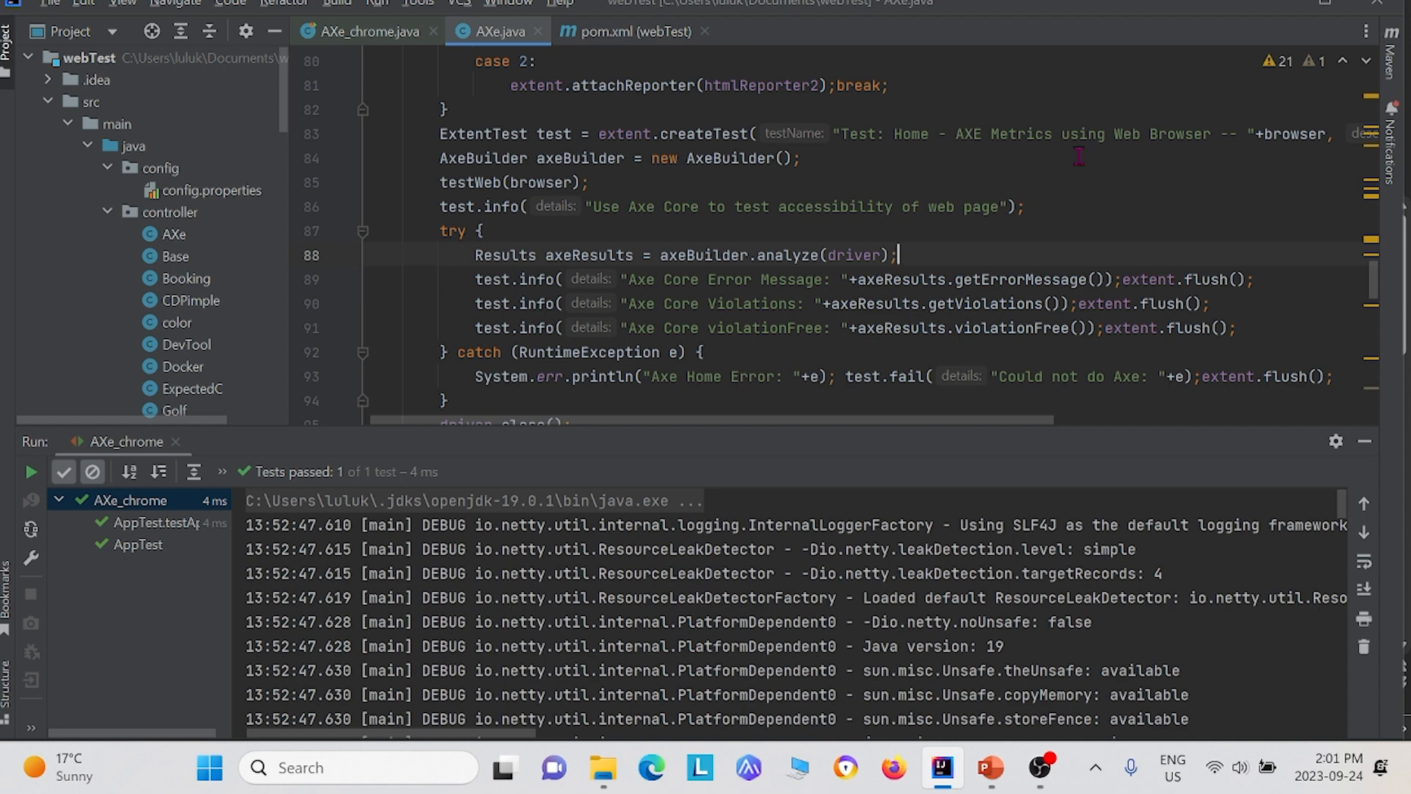
mouse_move(1016, 280)
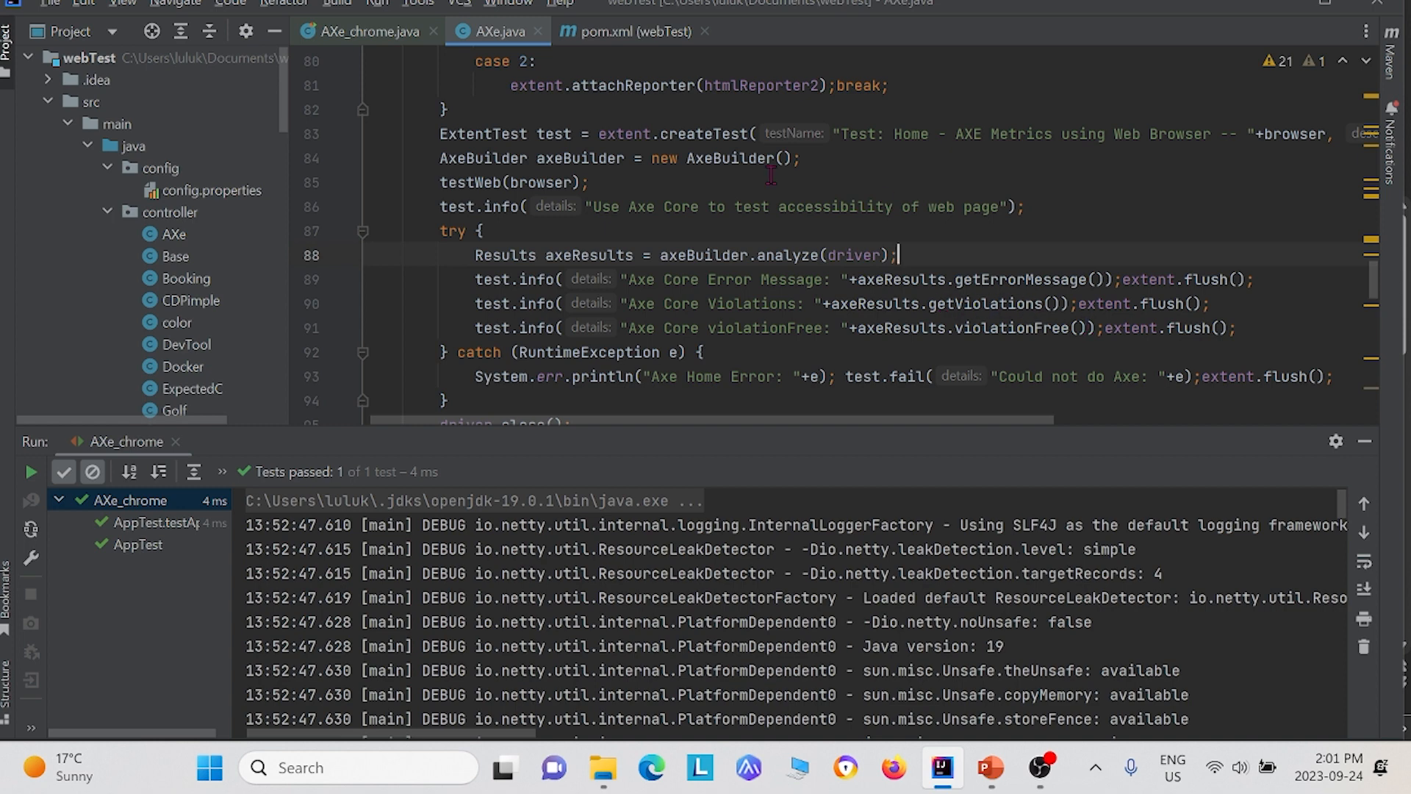
mouse_move(1044, 338)
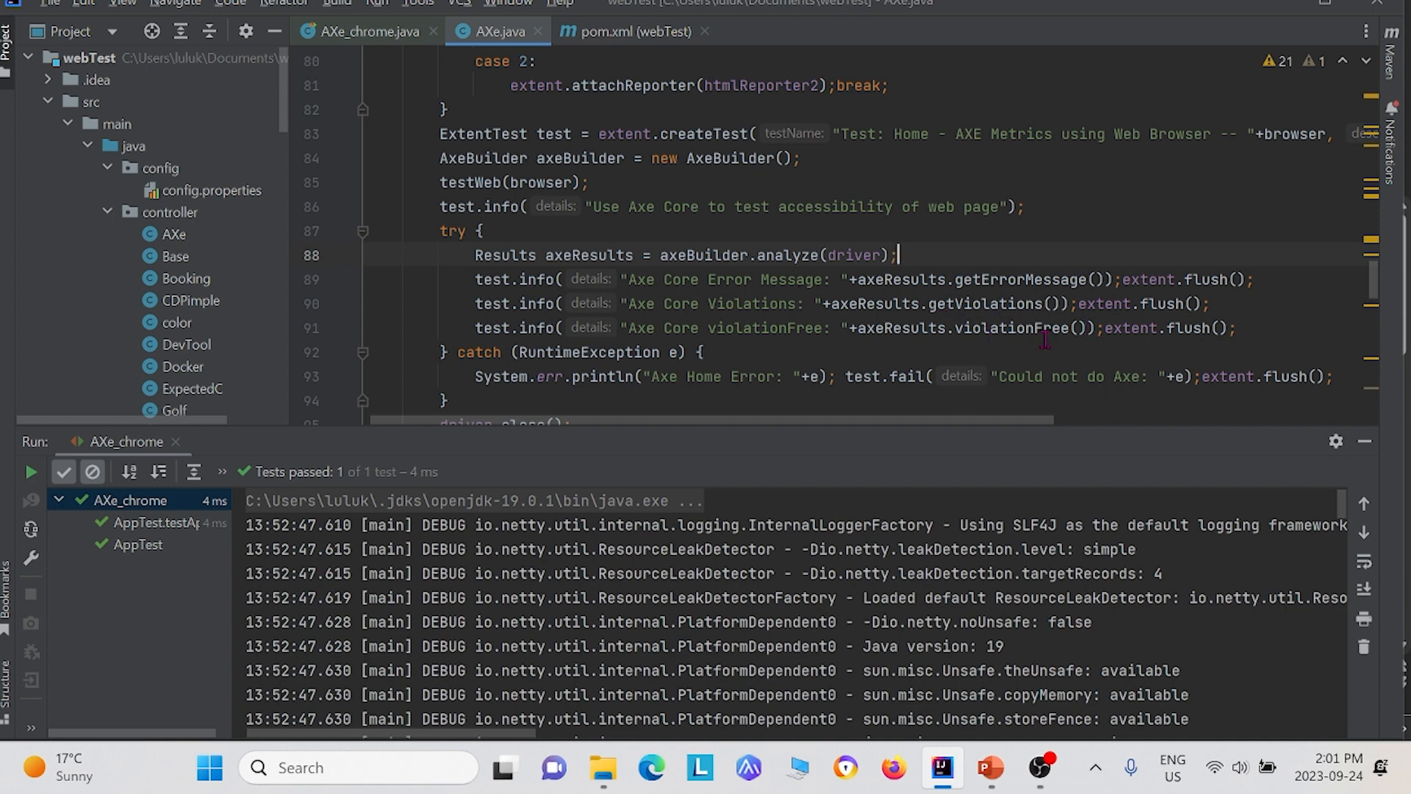
scroll(down, 3)
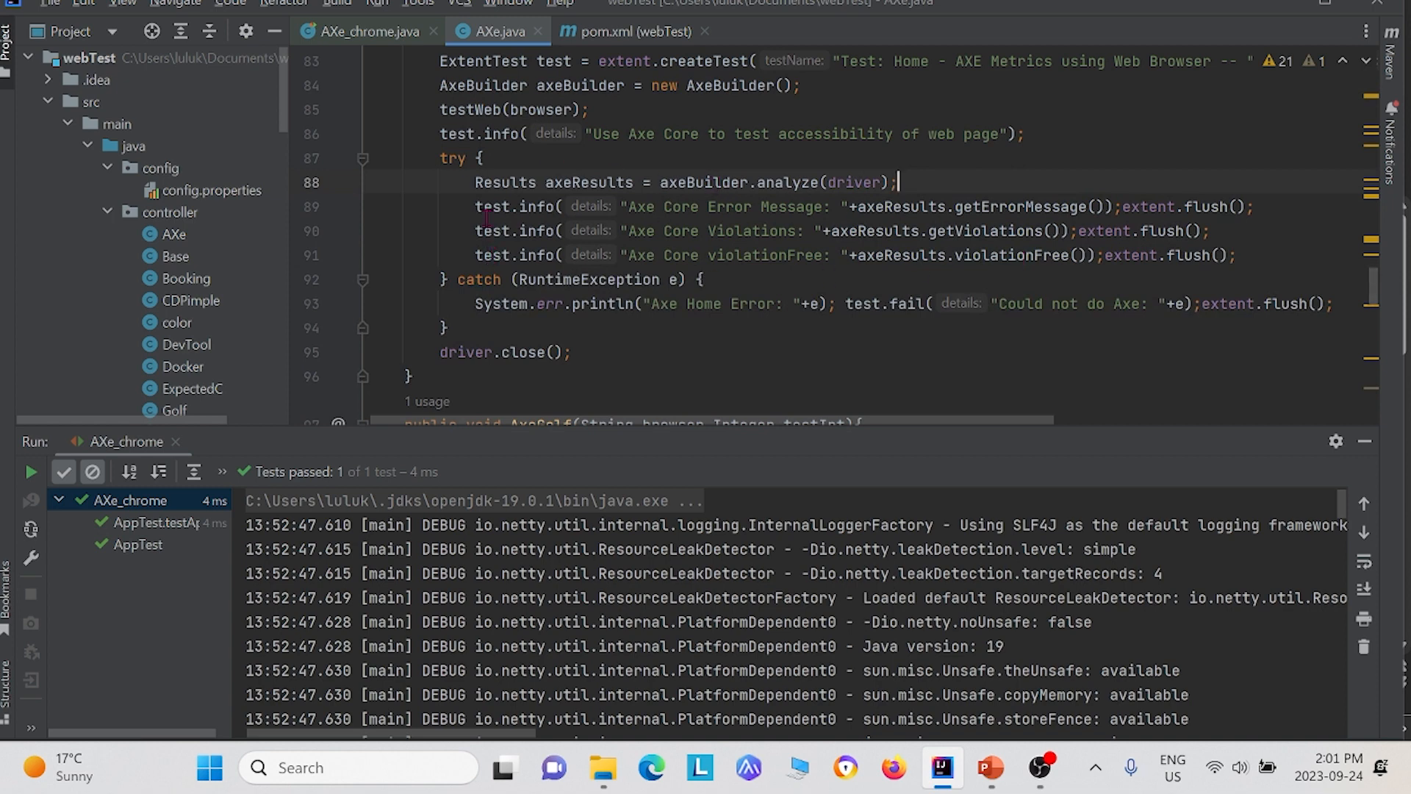
mouse_move(592, 260)
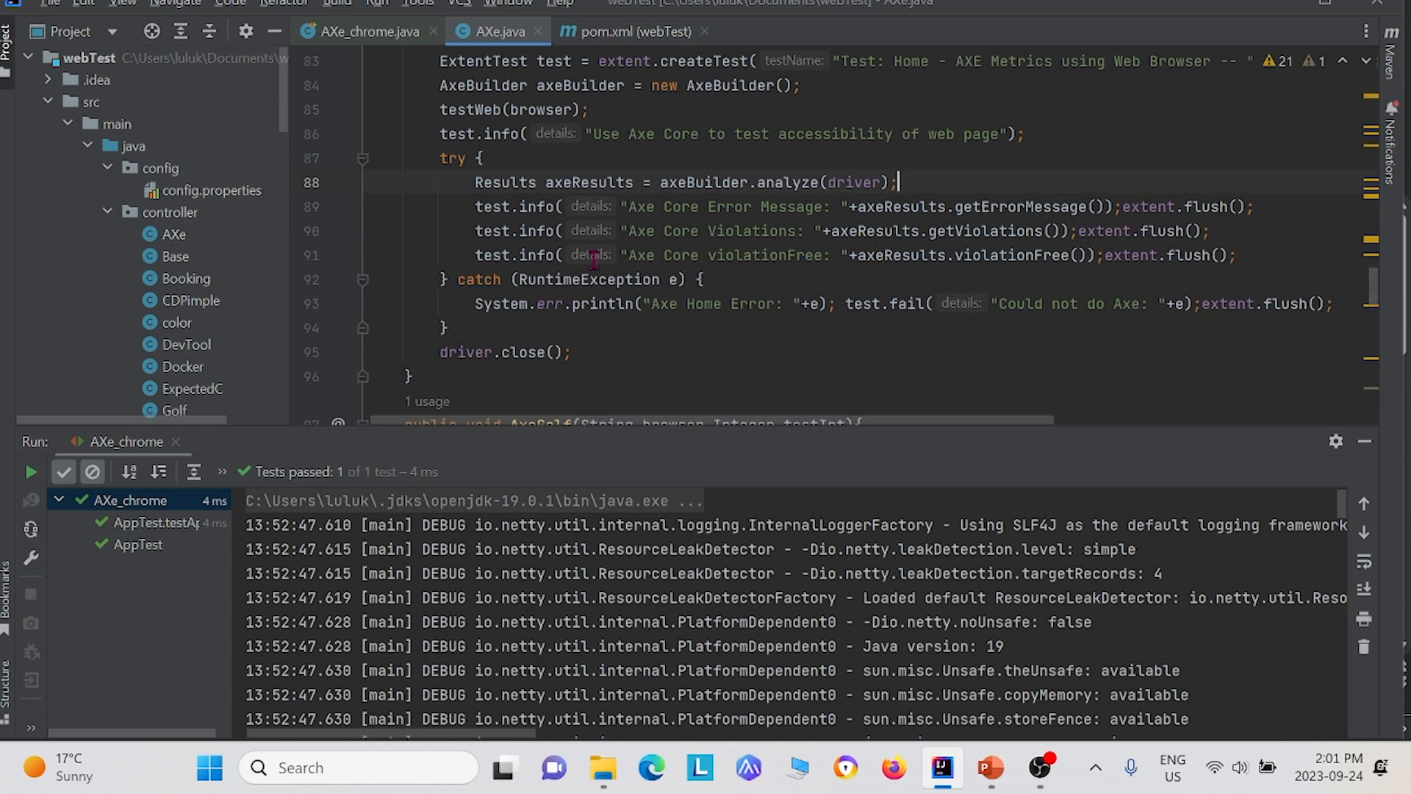
scroll(down, 3)
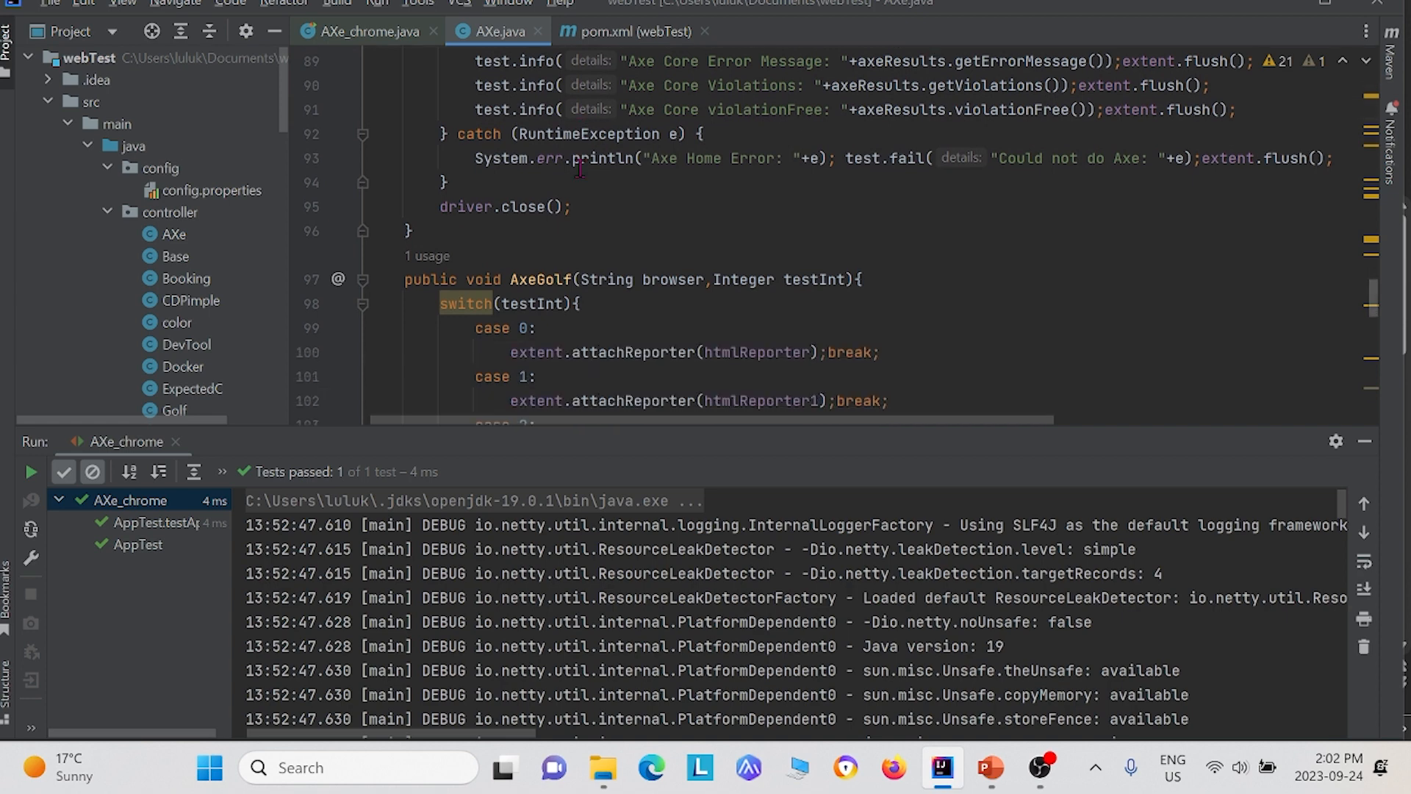
scroll(down, 3)
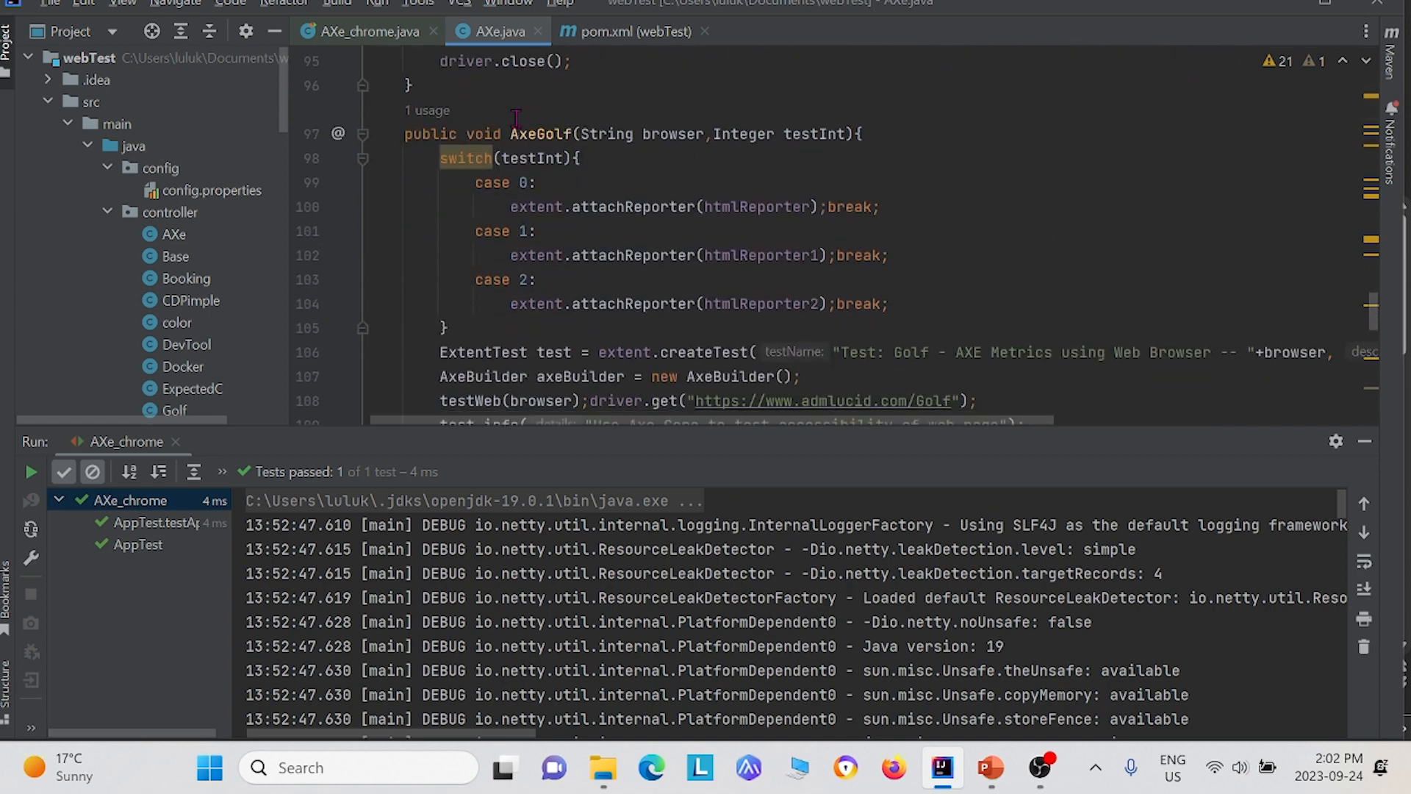
scroll(down, 3)
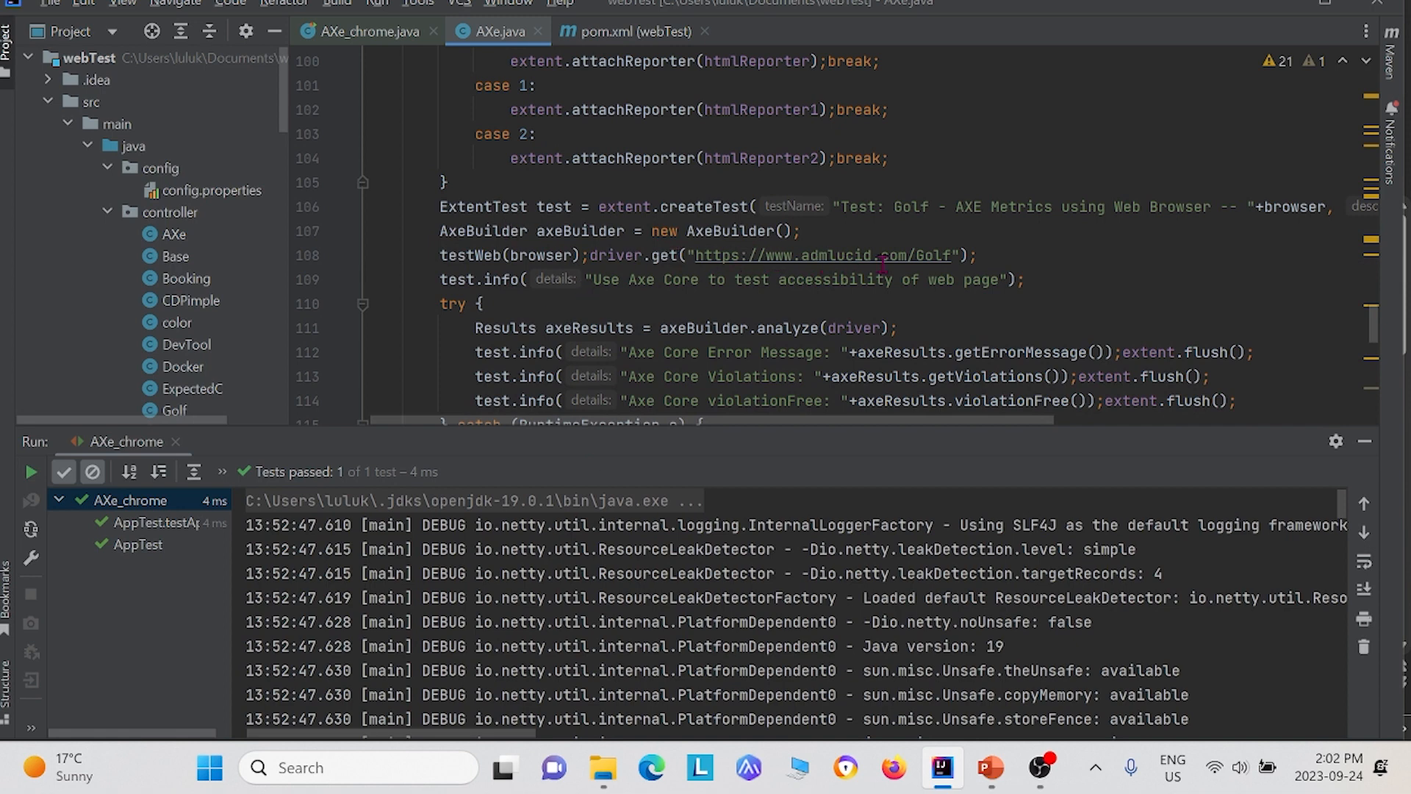
mouse_move(960, 306)
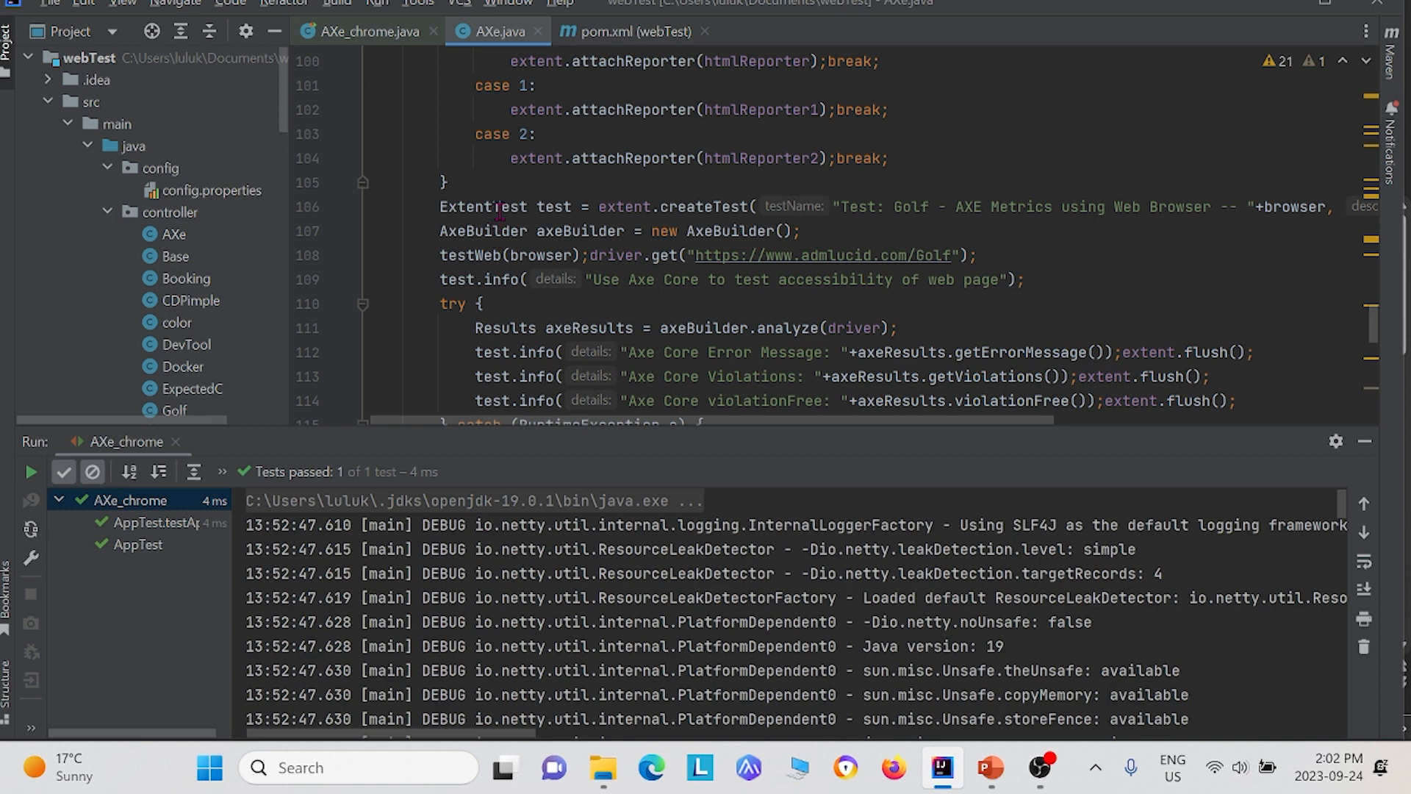
scroll(down, 3)
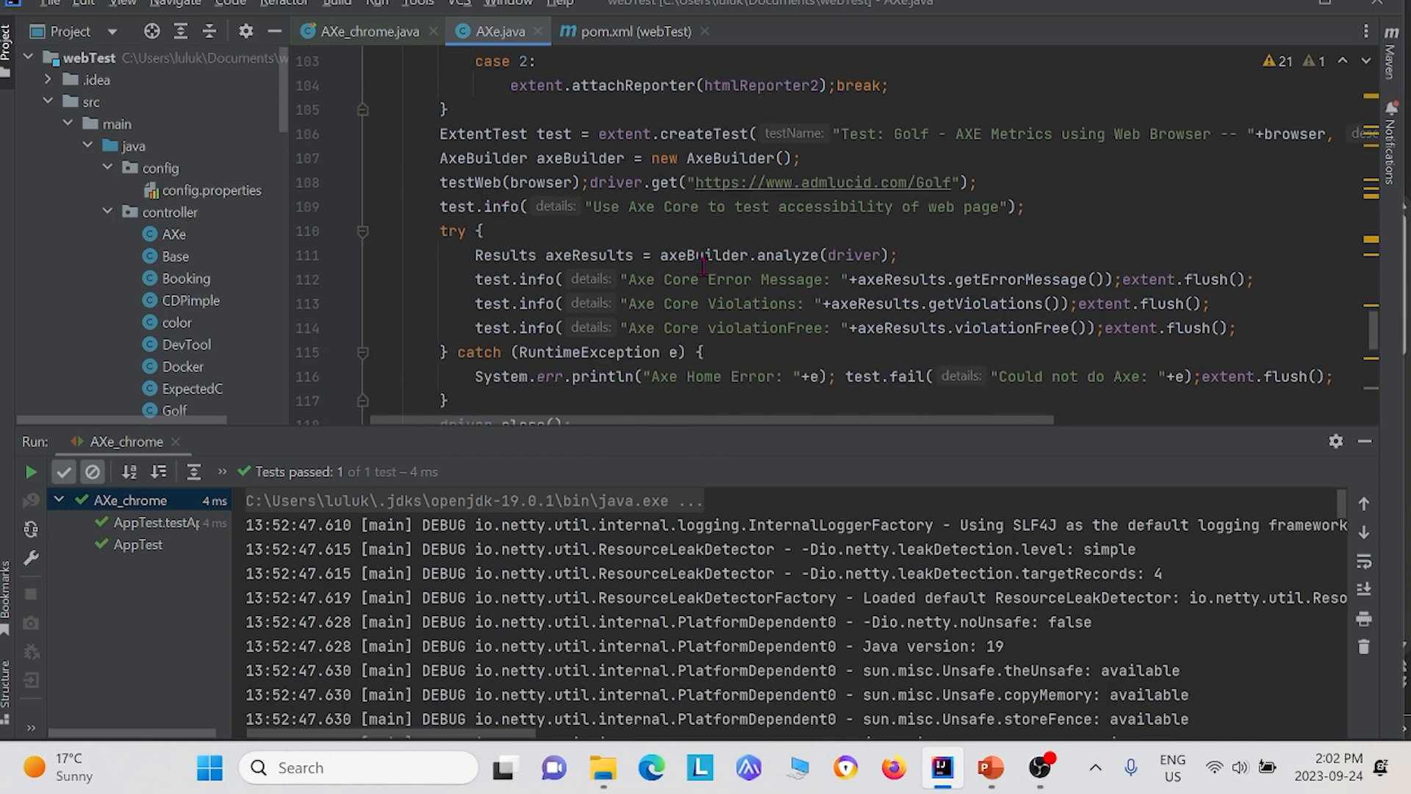
mouse_move(709, 254)
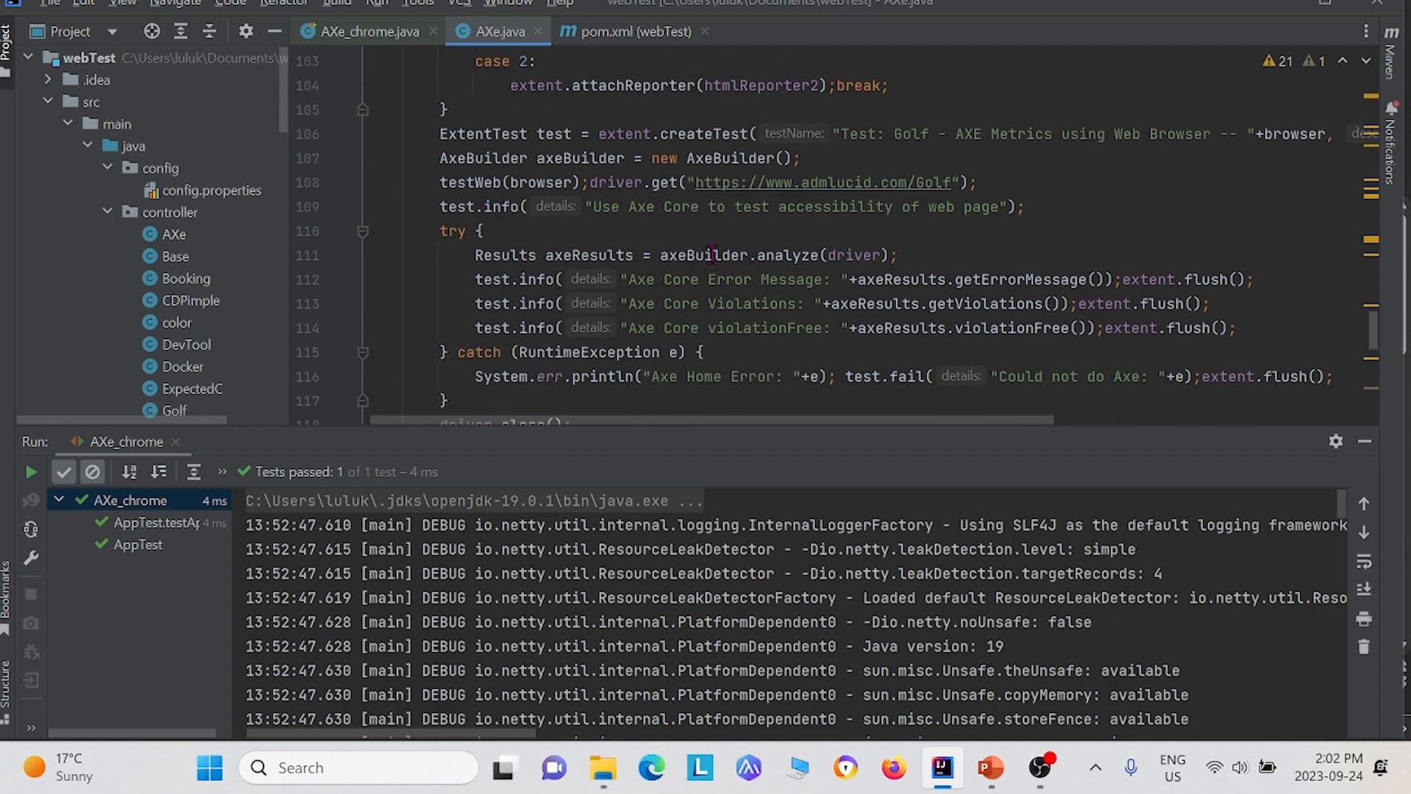
mouse_move(372, 136)
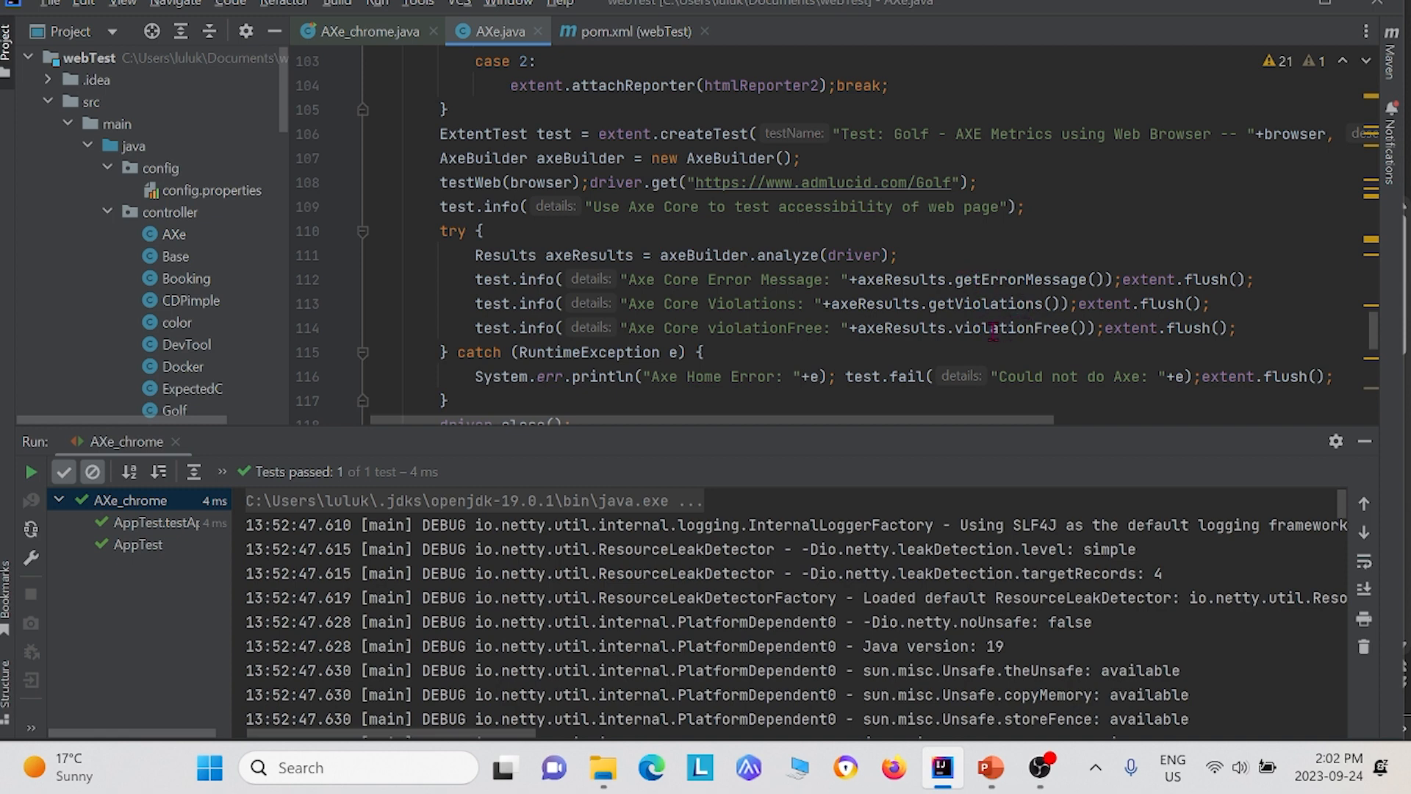
scroll(down, 3)
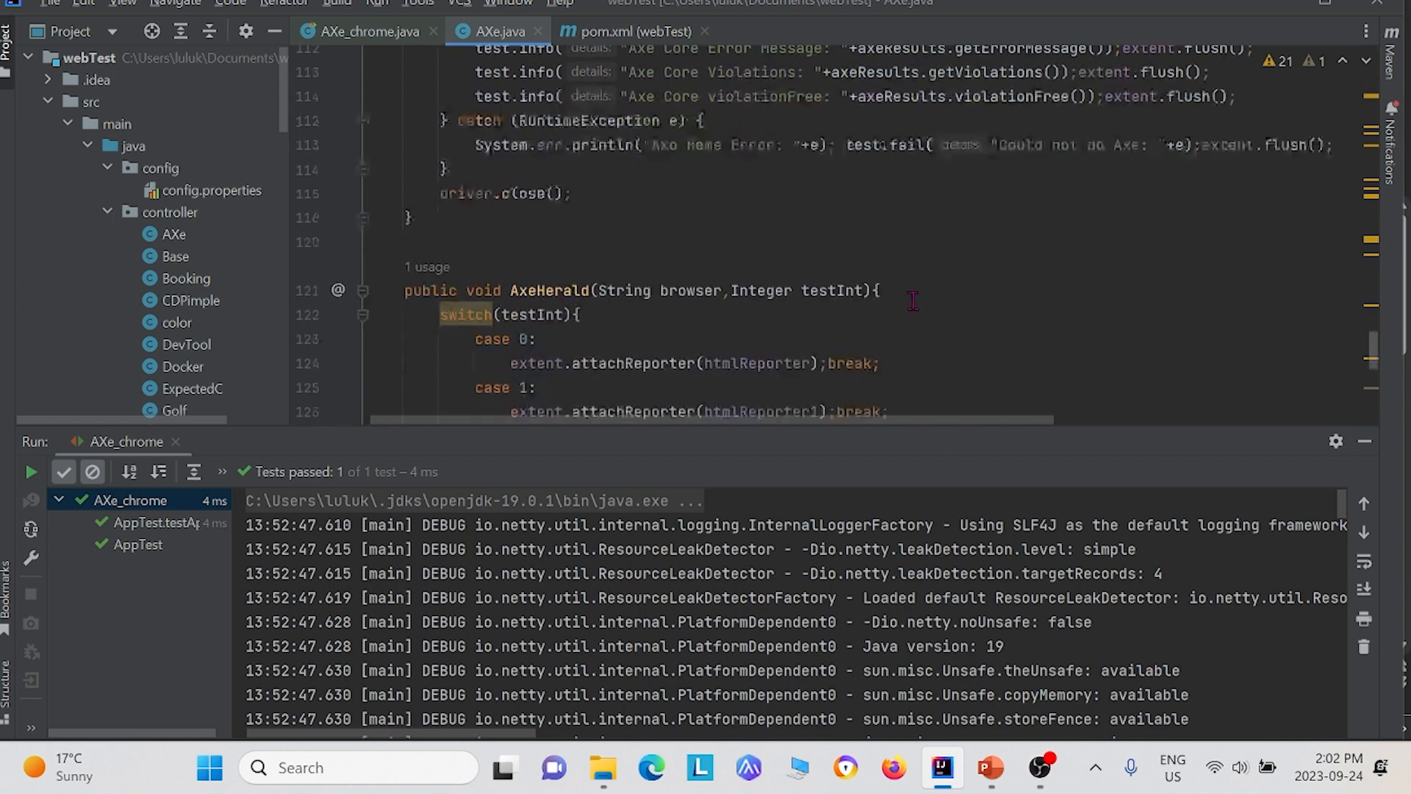
scroll(down, 3)
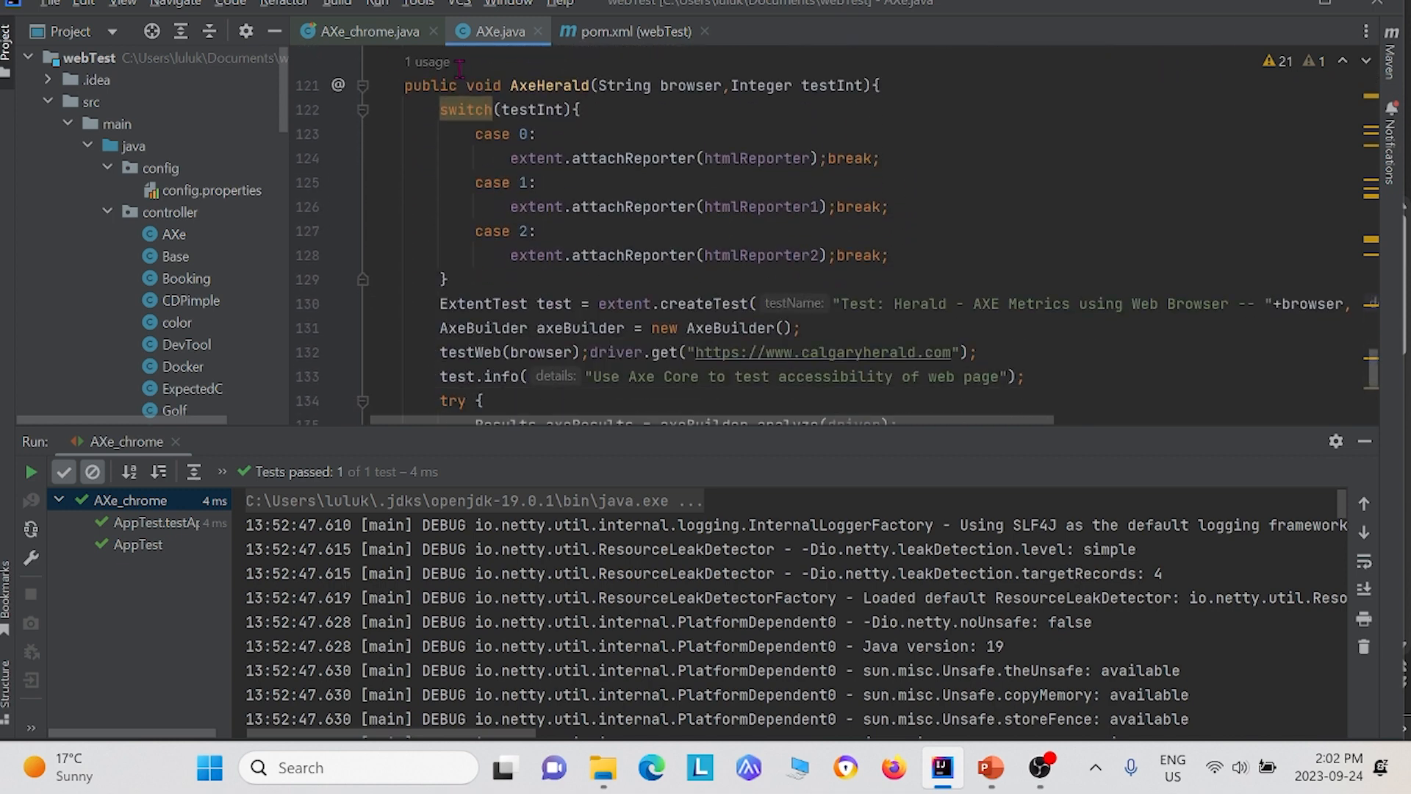
mouse_move(516, 86)
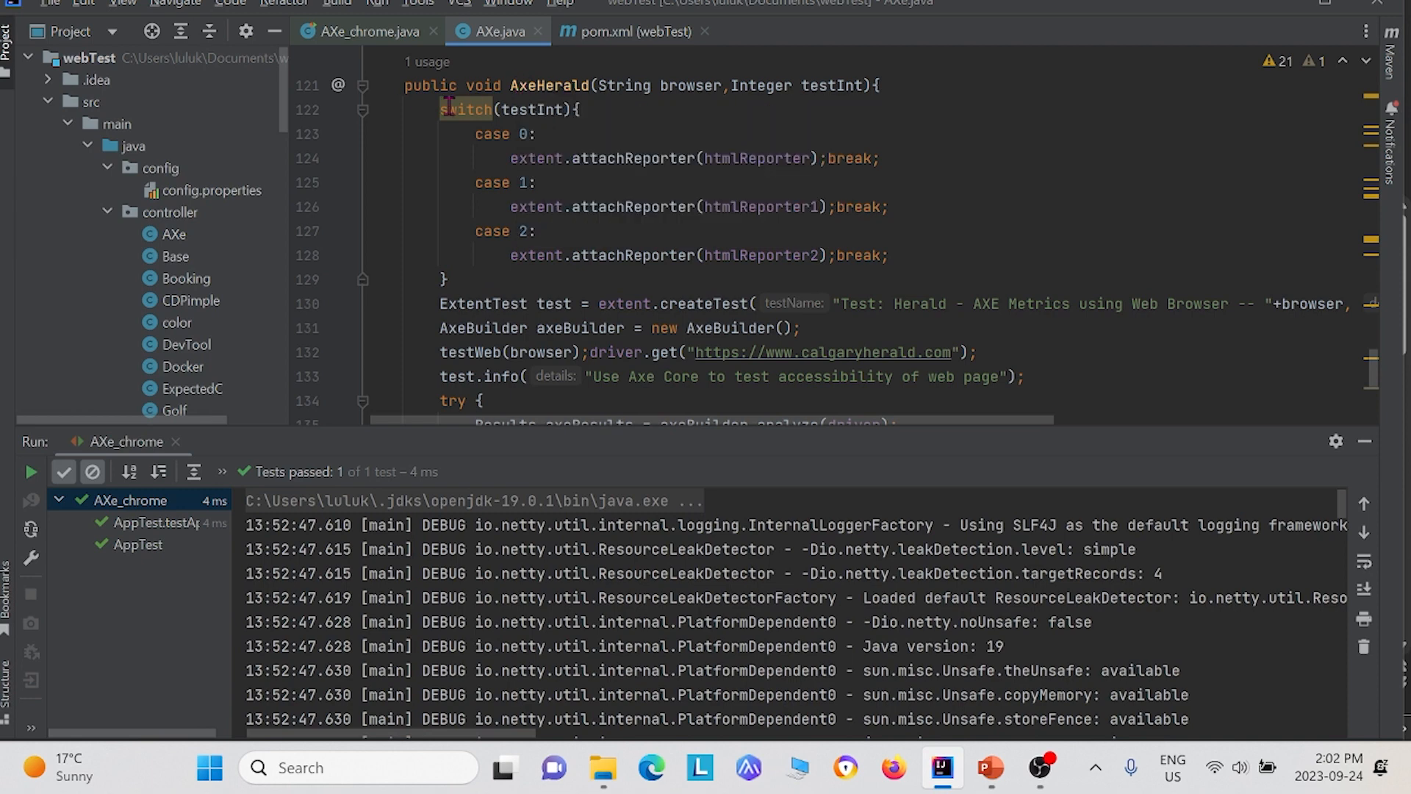
scroll(down, 3)
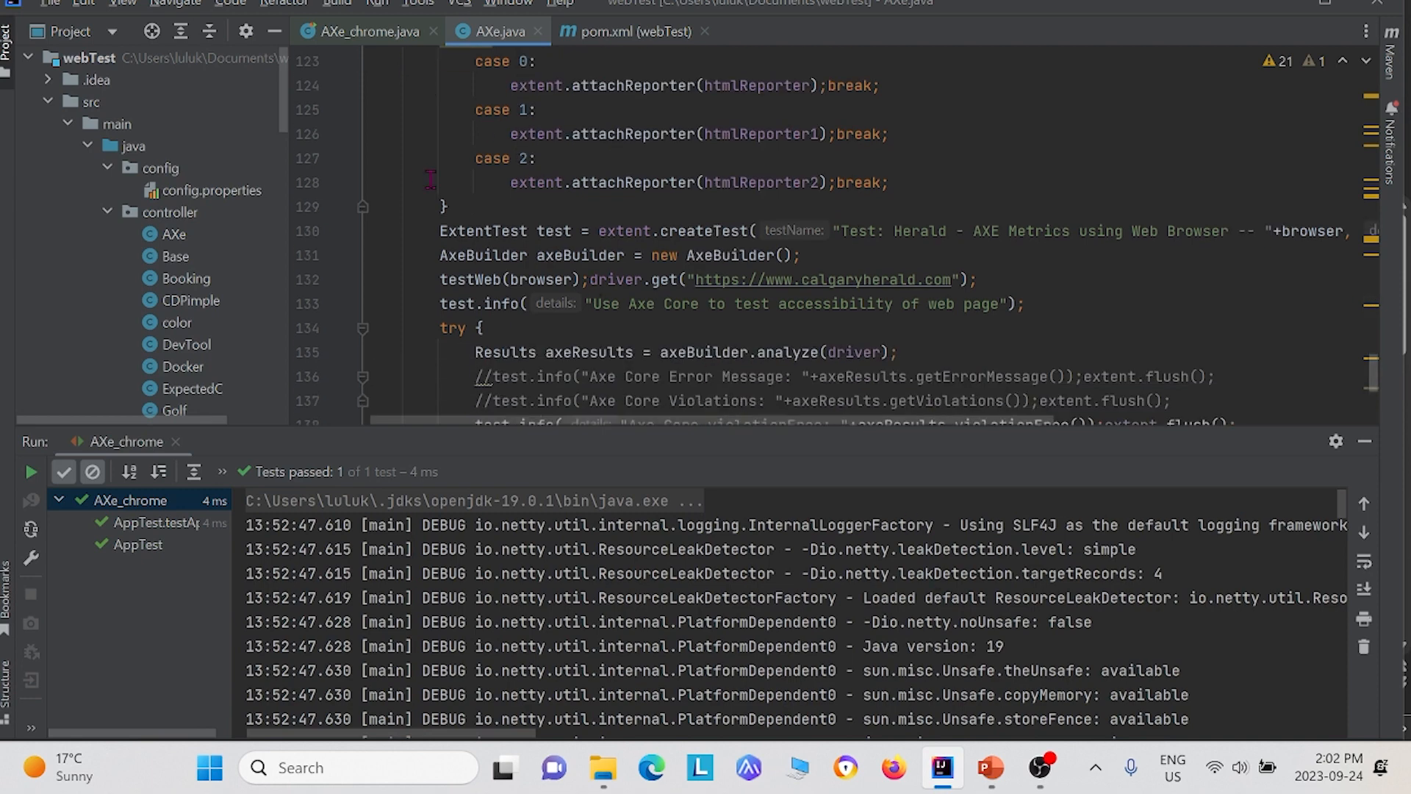
scroll(down, 3)
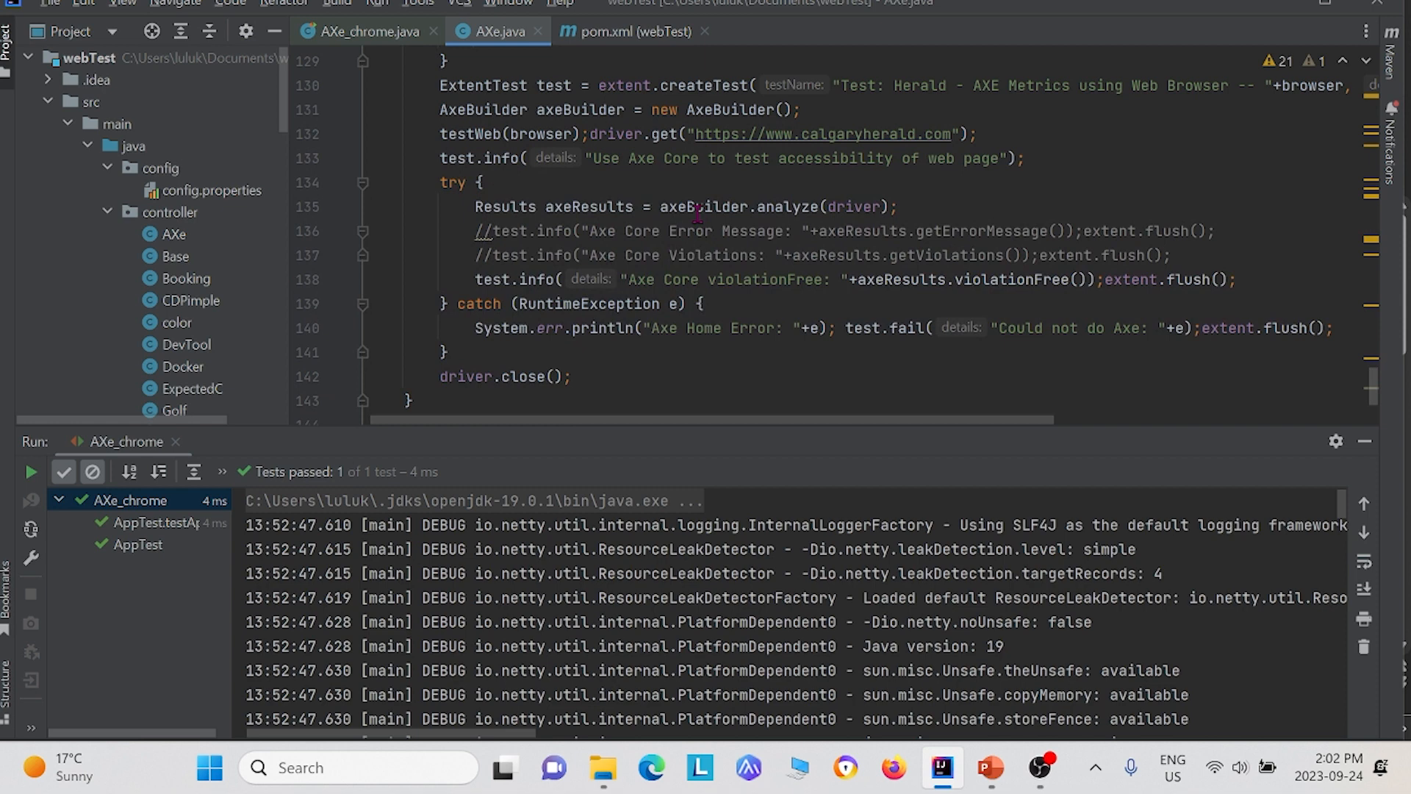
scroll(up, 3)
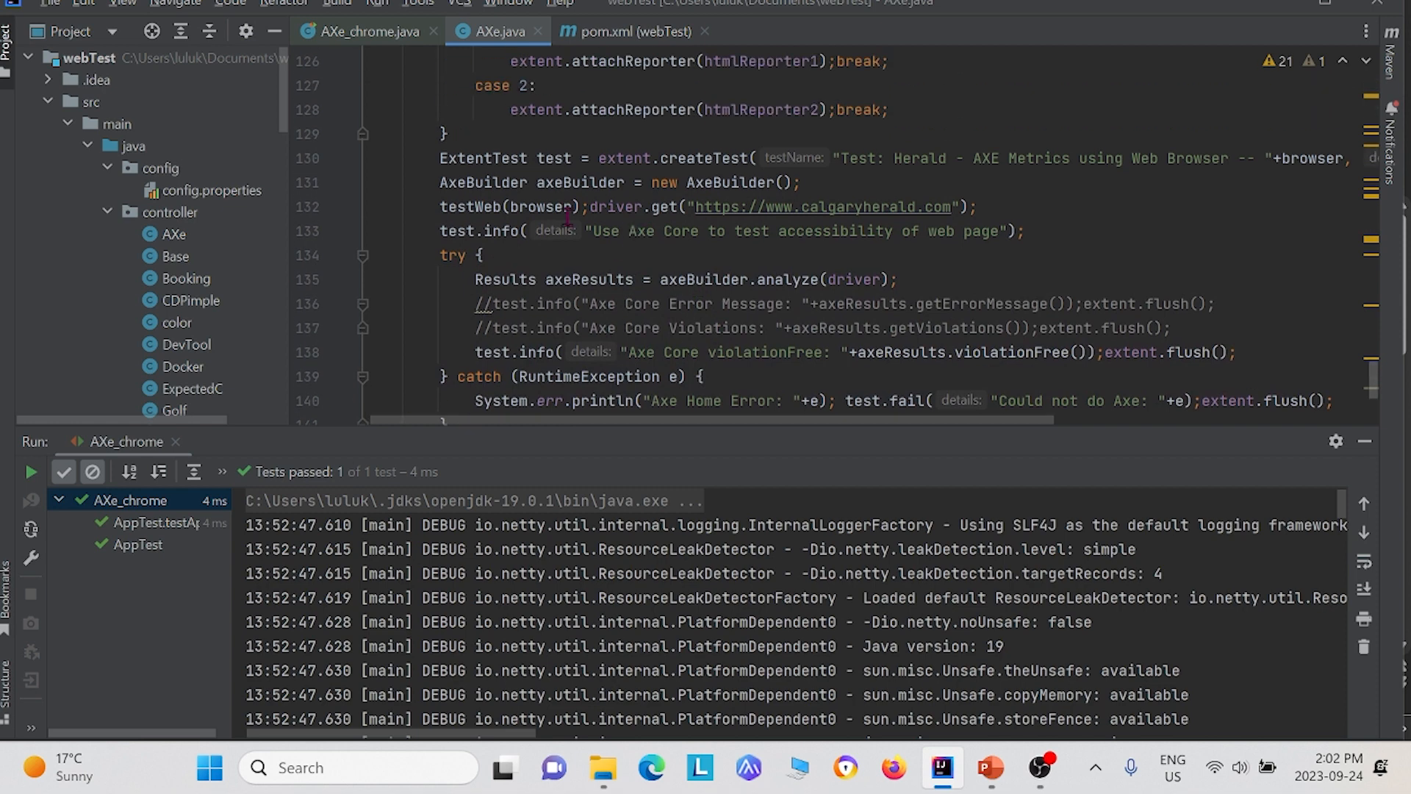
mouse_move(670, 216)
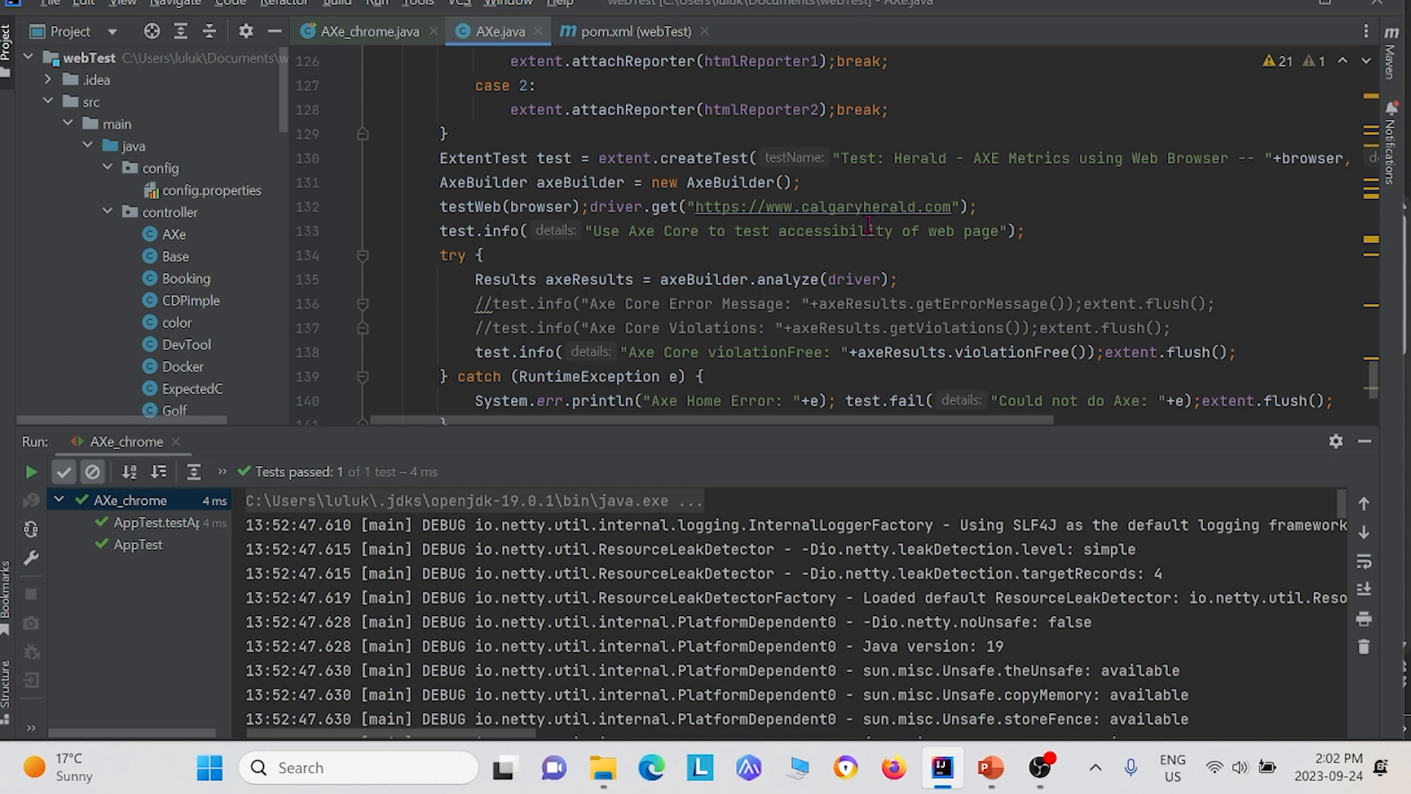
scroll(up, 3)
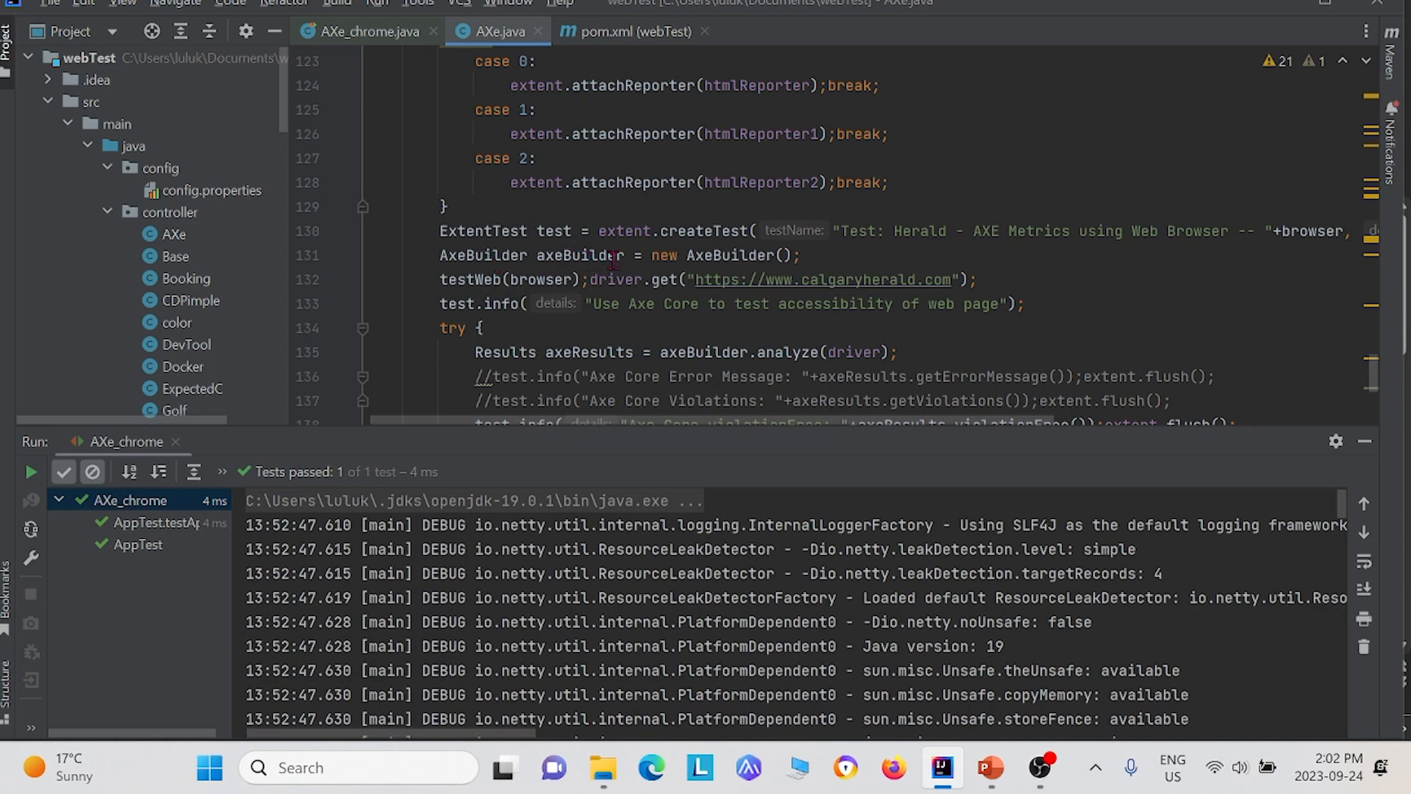
scroll(down, 3)
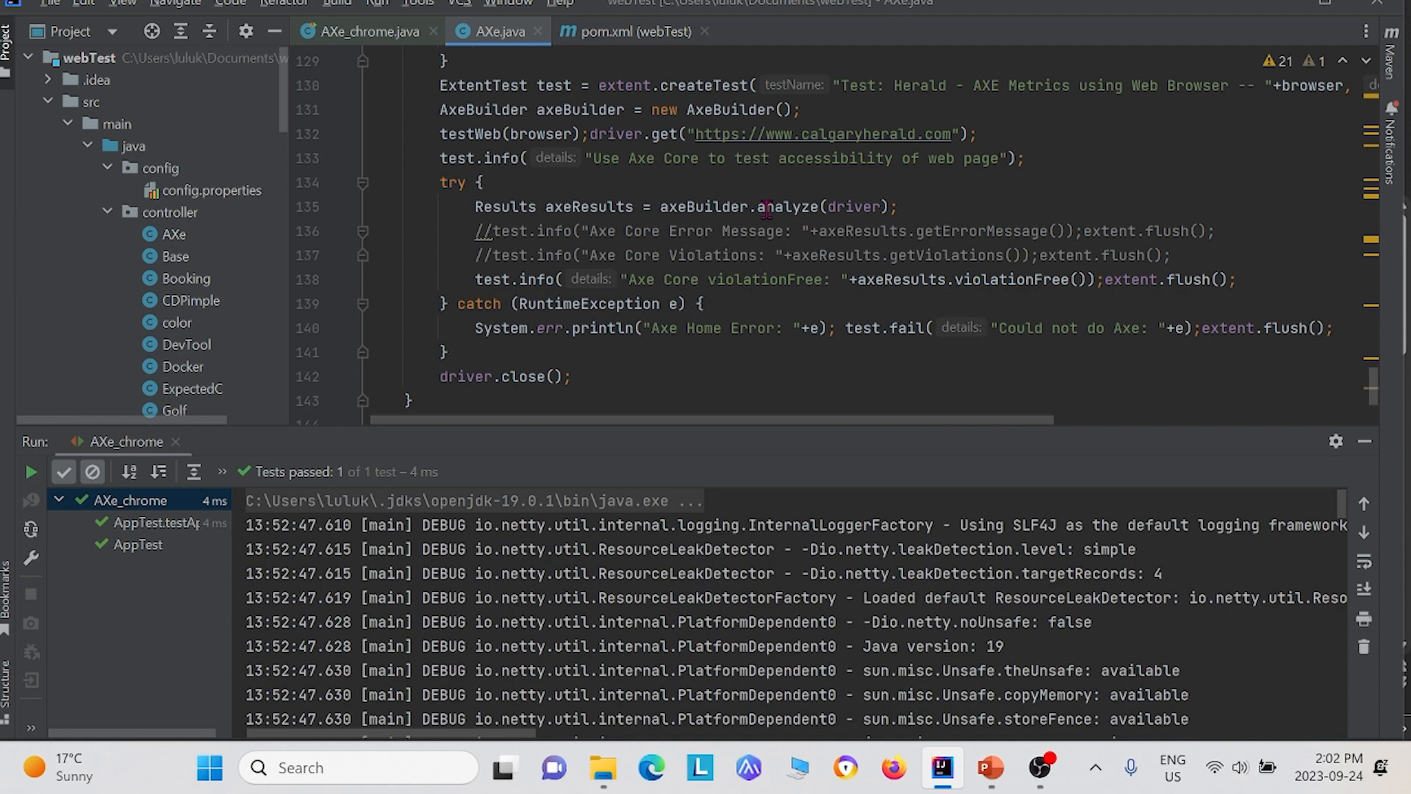
scroll(down, 3)
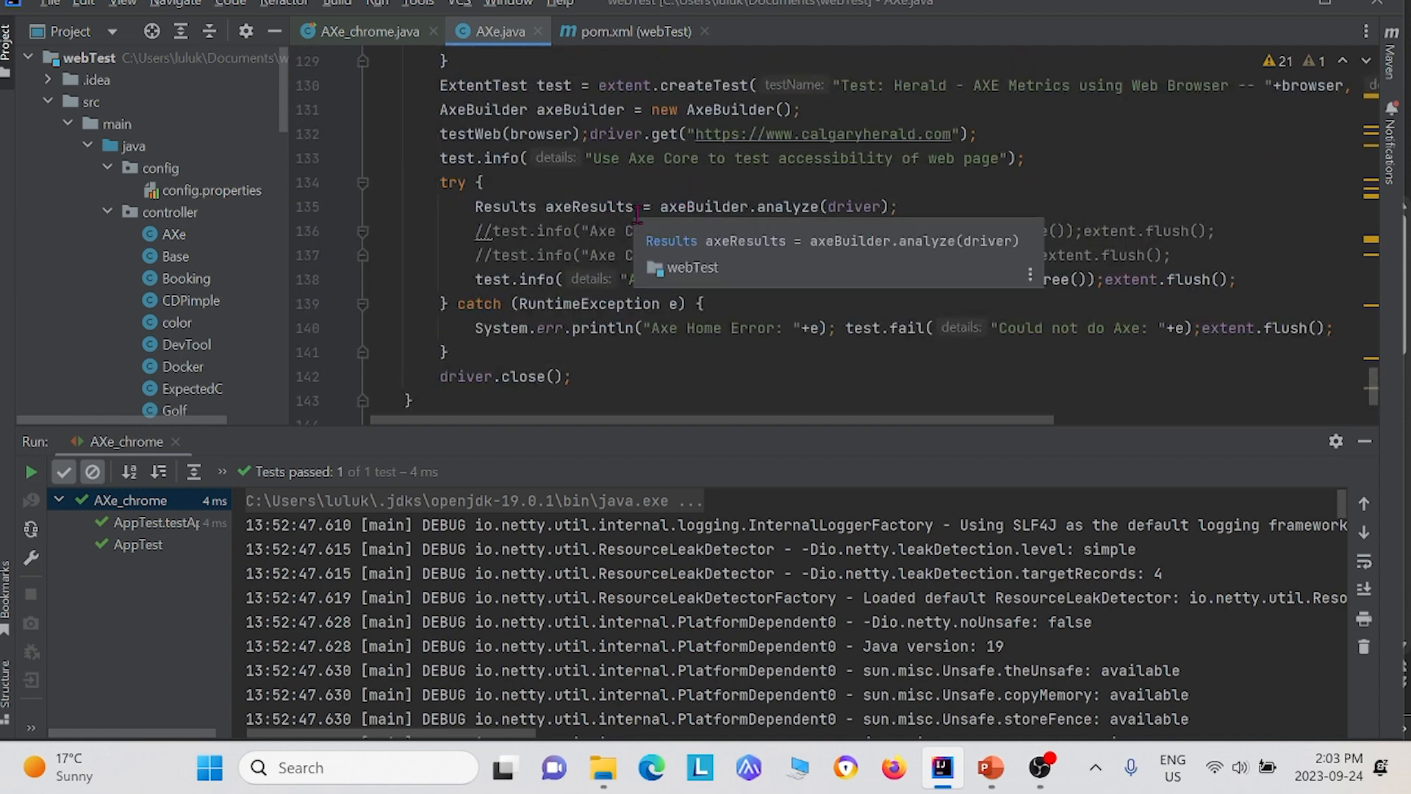
scroll(up, 3)
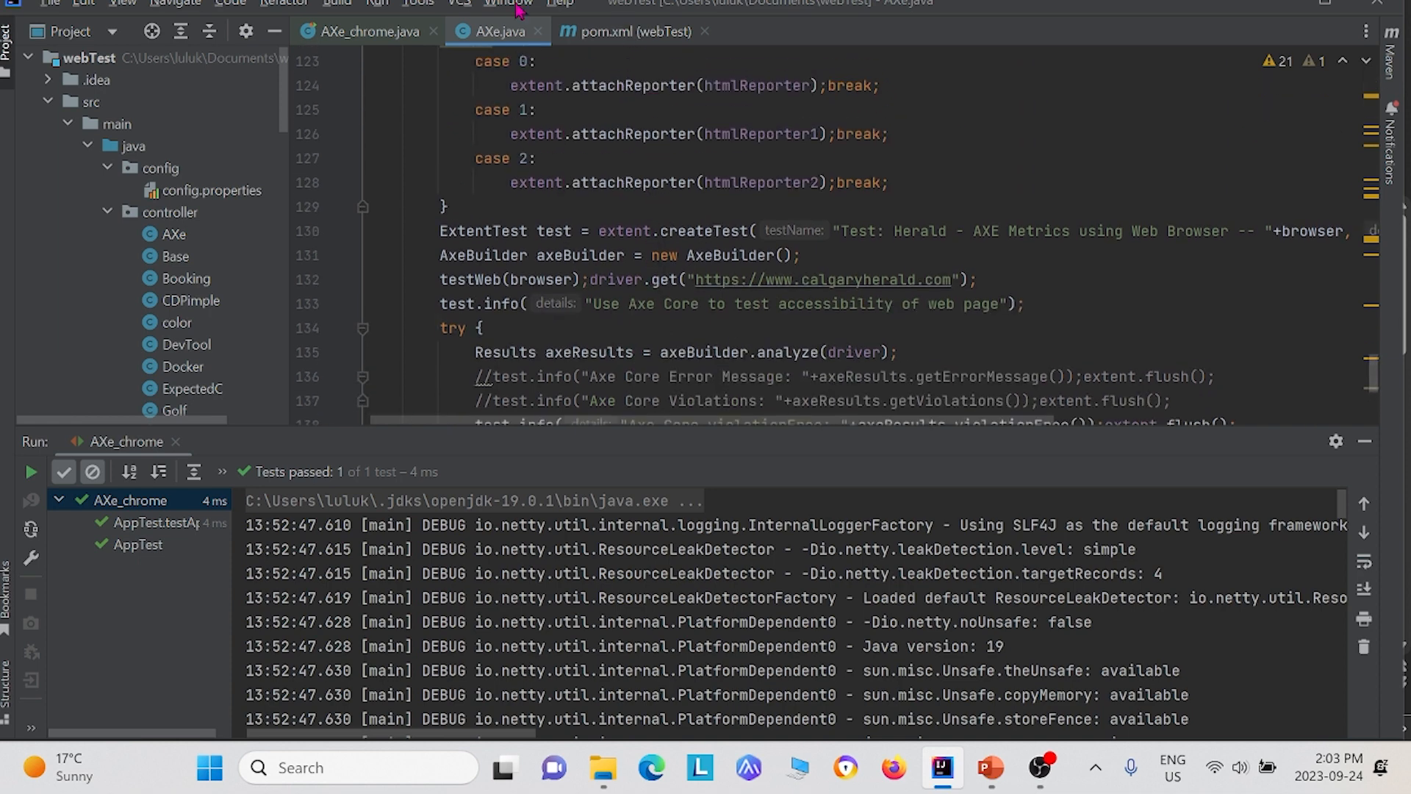
mouse_move(274, 143)
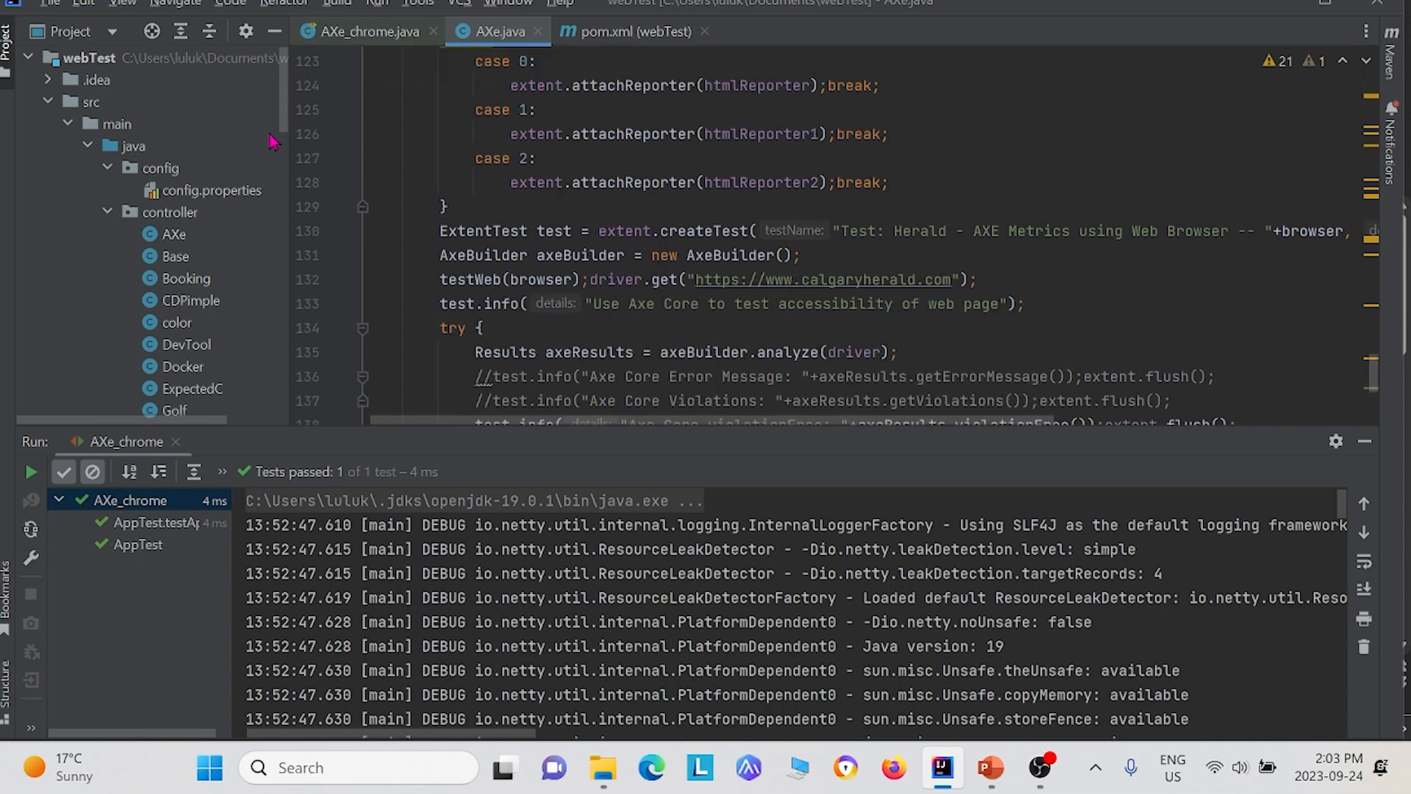
- Open AXe_chrome.java from src/test/java showing the Home, Golf and Herald suite calls
scroll(down, 3)
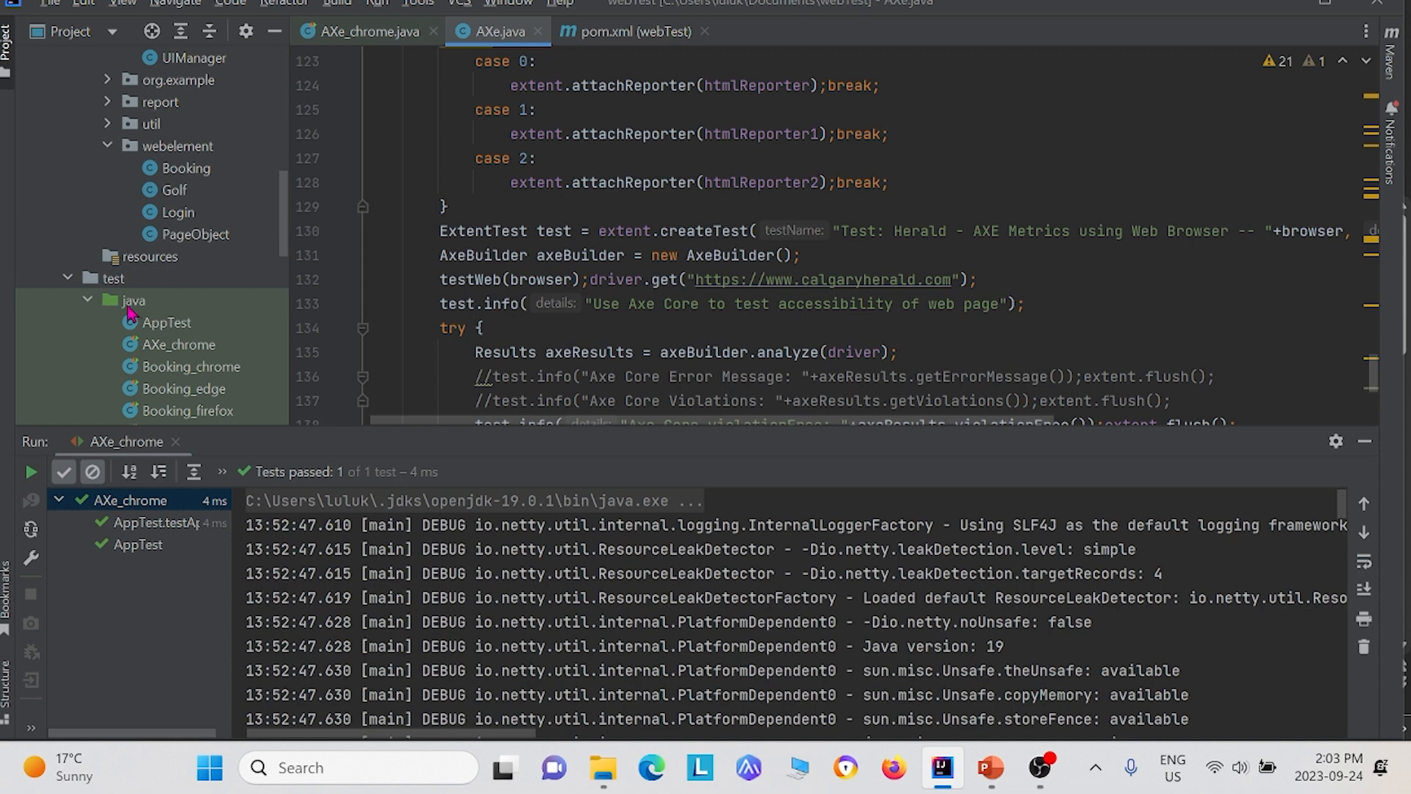
scroll(down, 3)
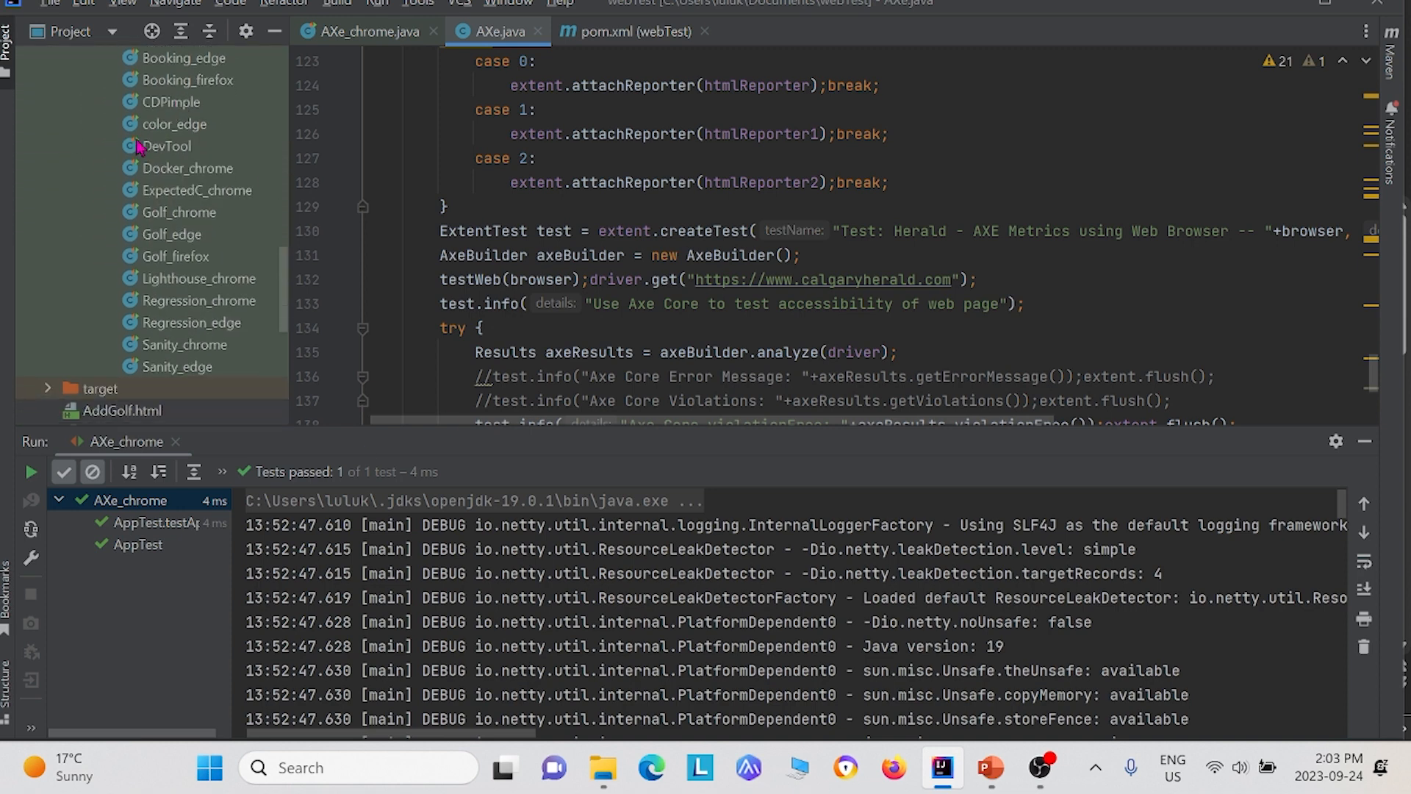
click(365, 31)
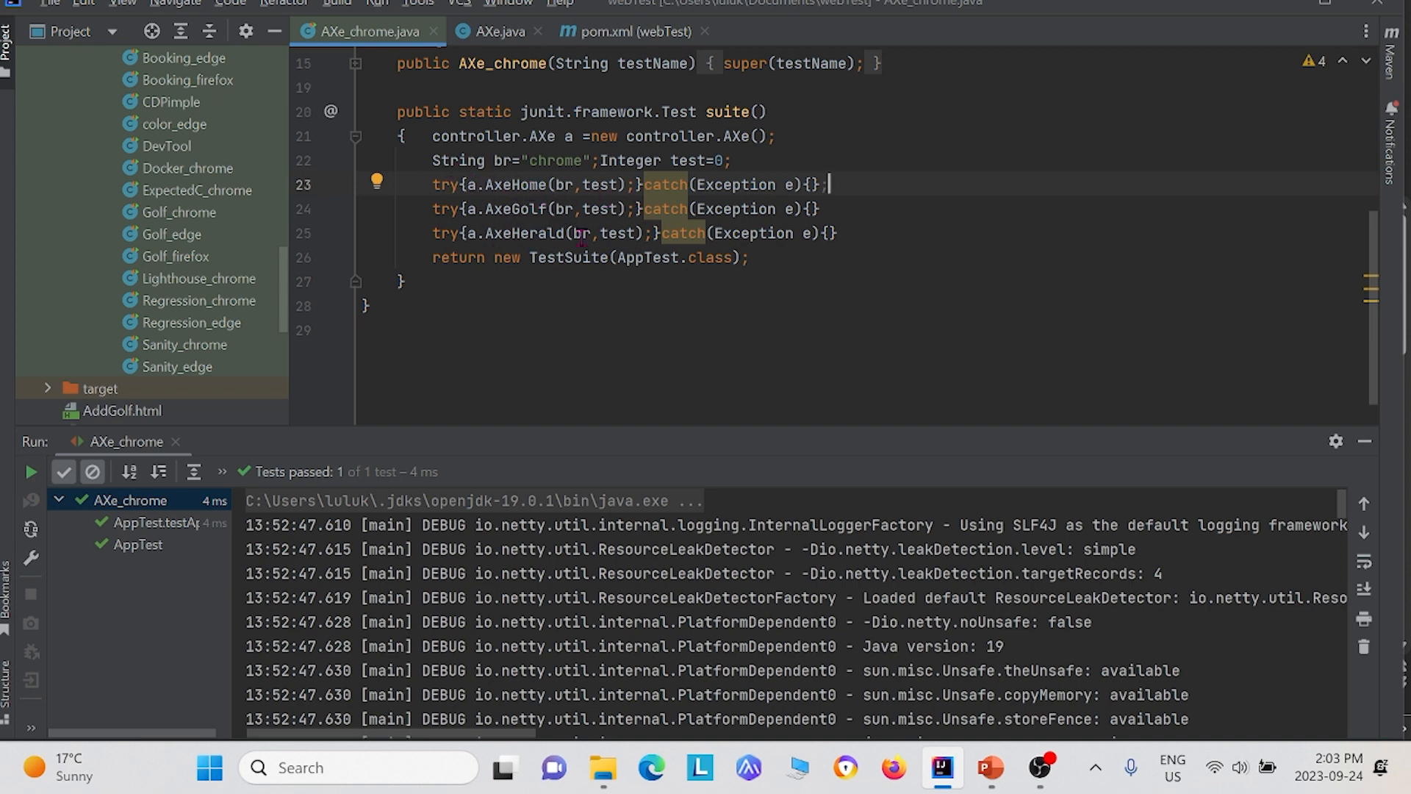
click(591, 160)
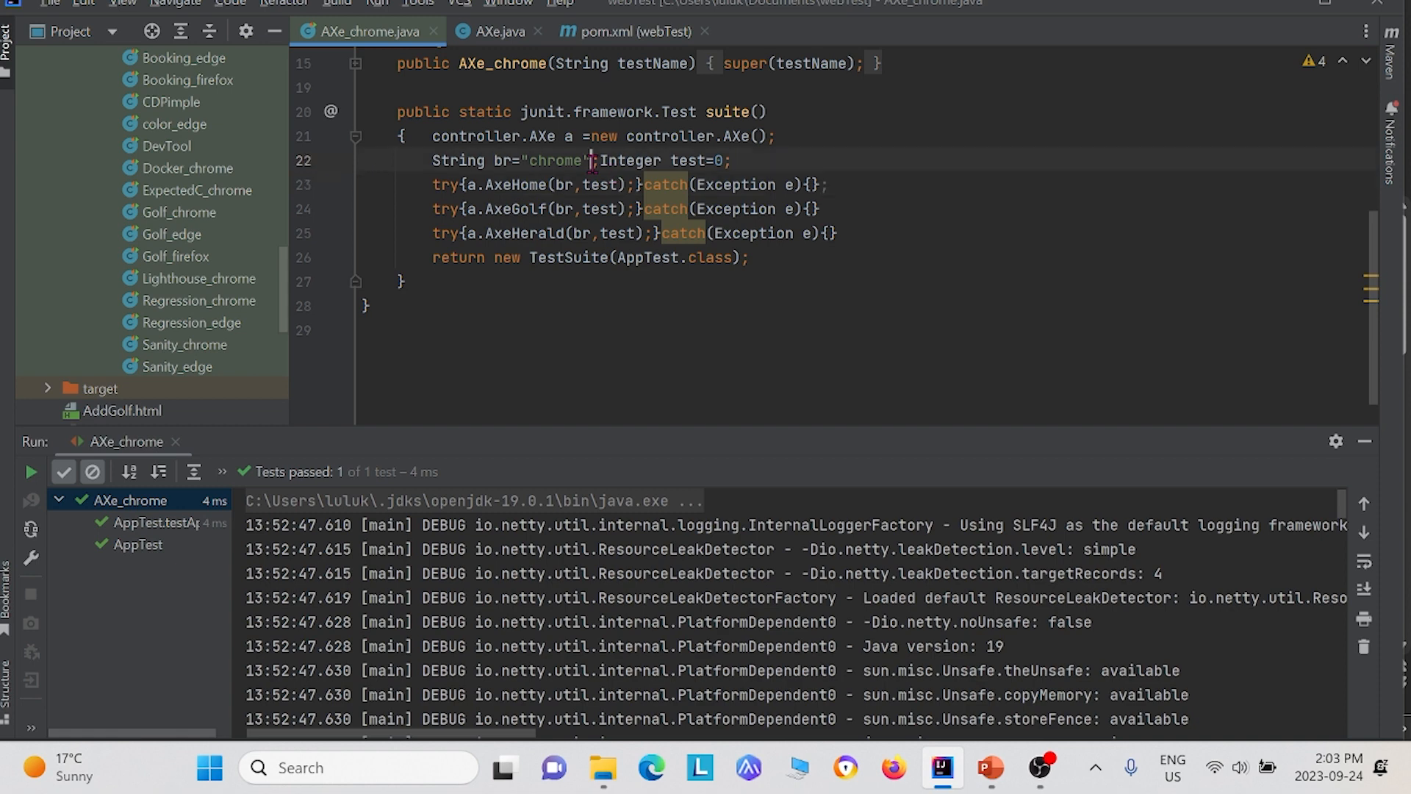
- Run 'AXe_chrome' so an automated Chrome session opens the admlucid.com home page
right_click(590, 161)
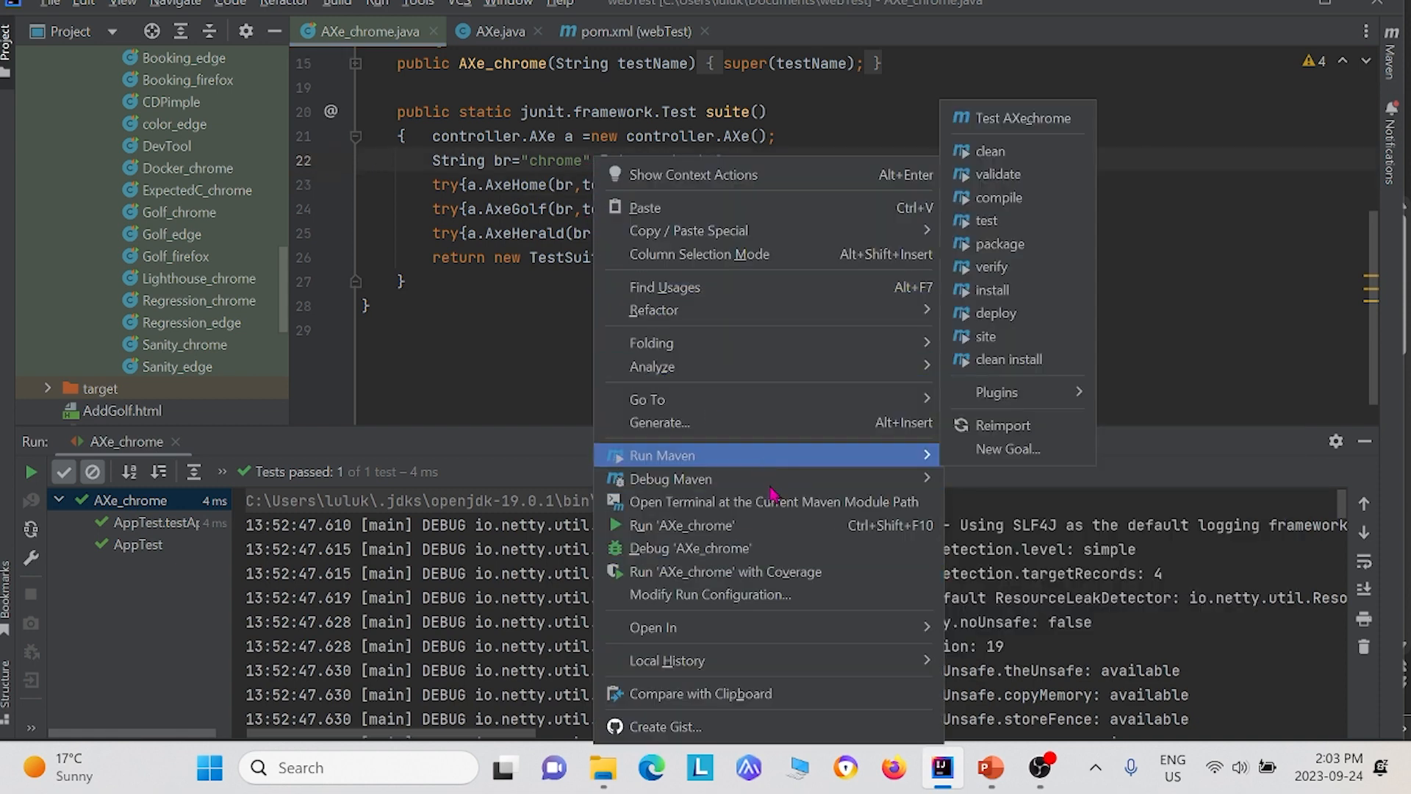
click(680, 525)
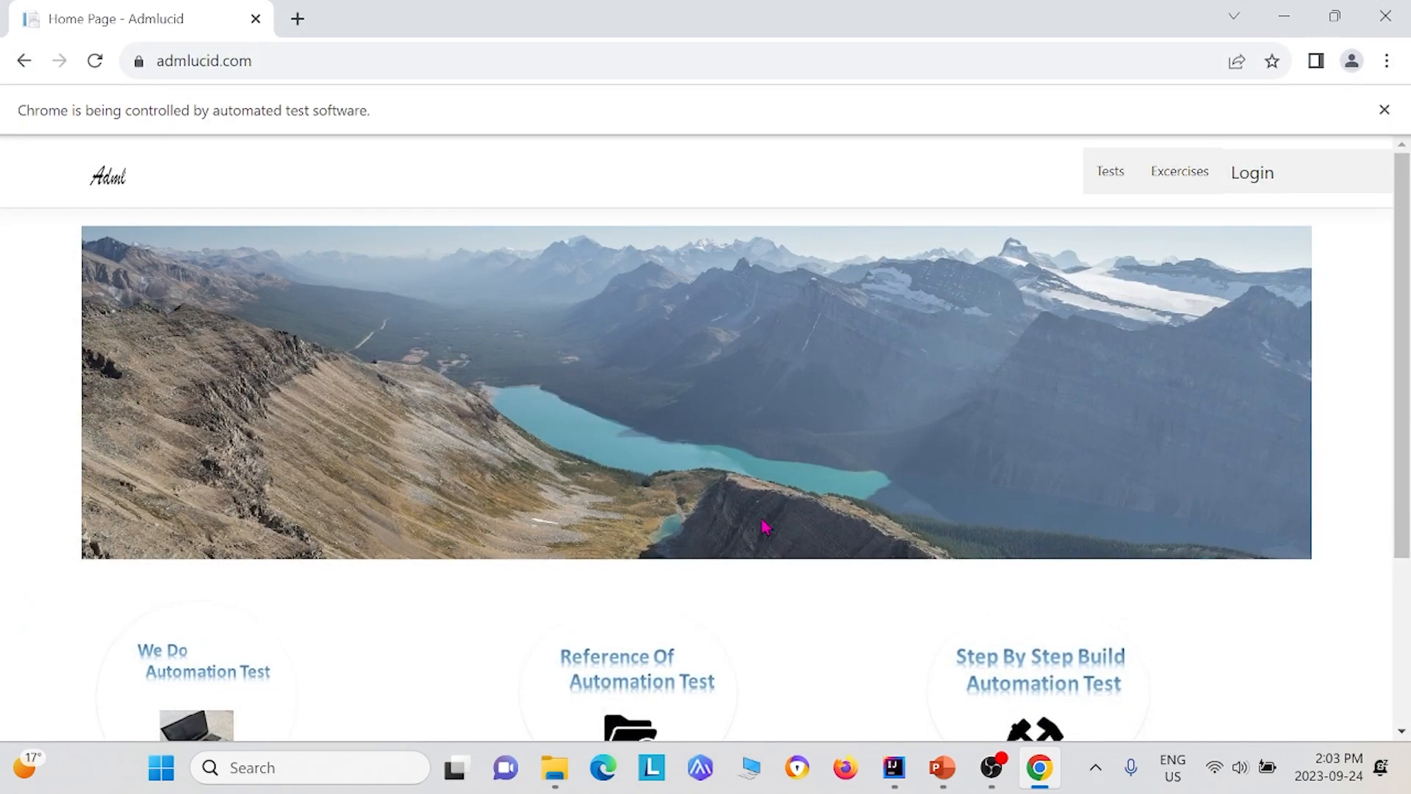
- Let Selenium drive Chrome through the tested sites until AXe_chrome finishes with Tests passed
click(939, 767)
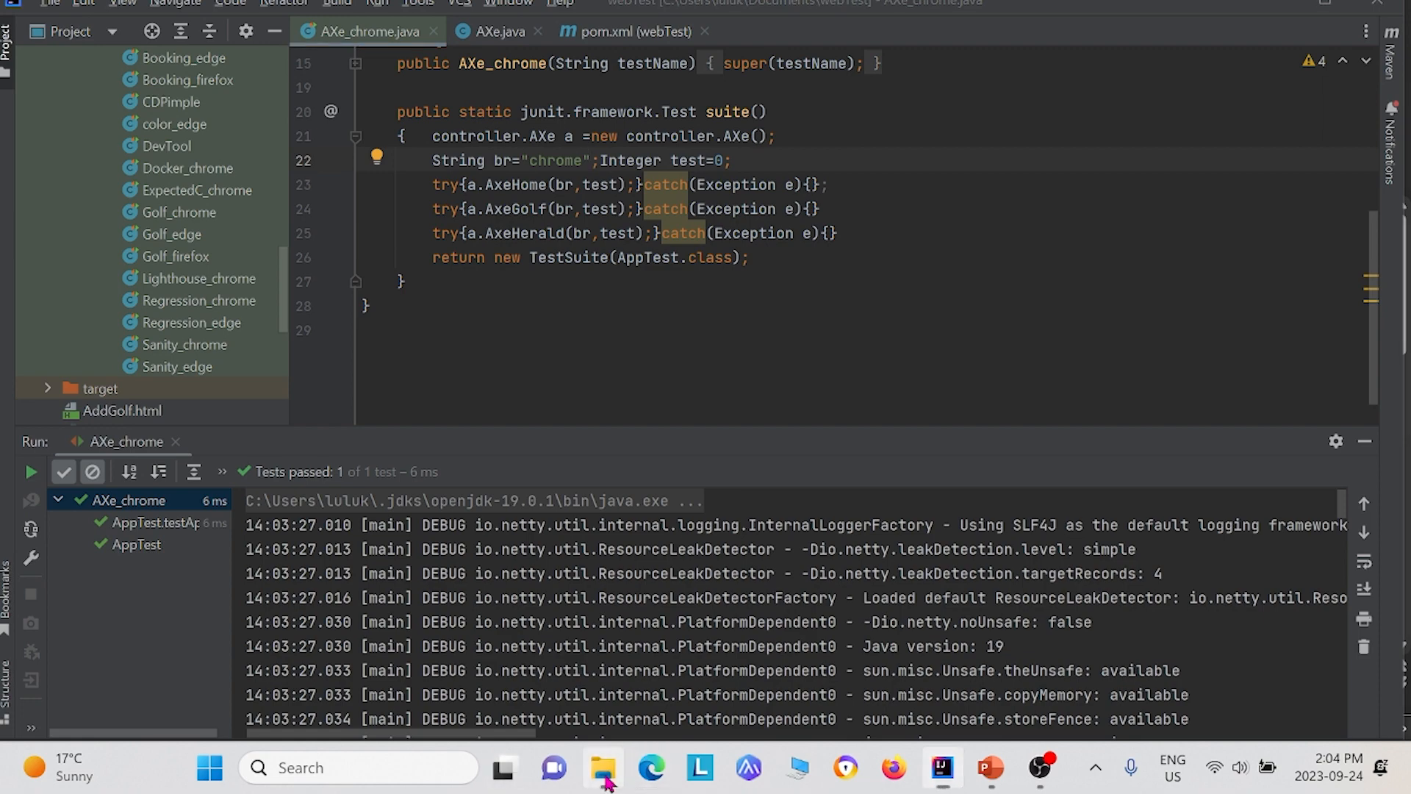
click(602, 767)
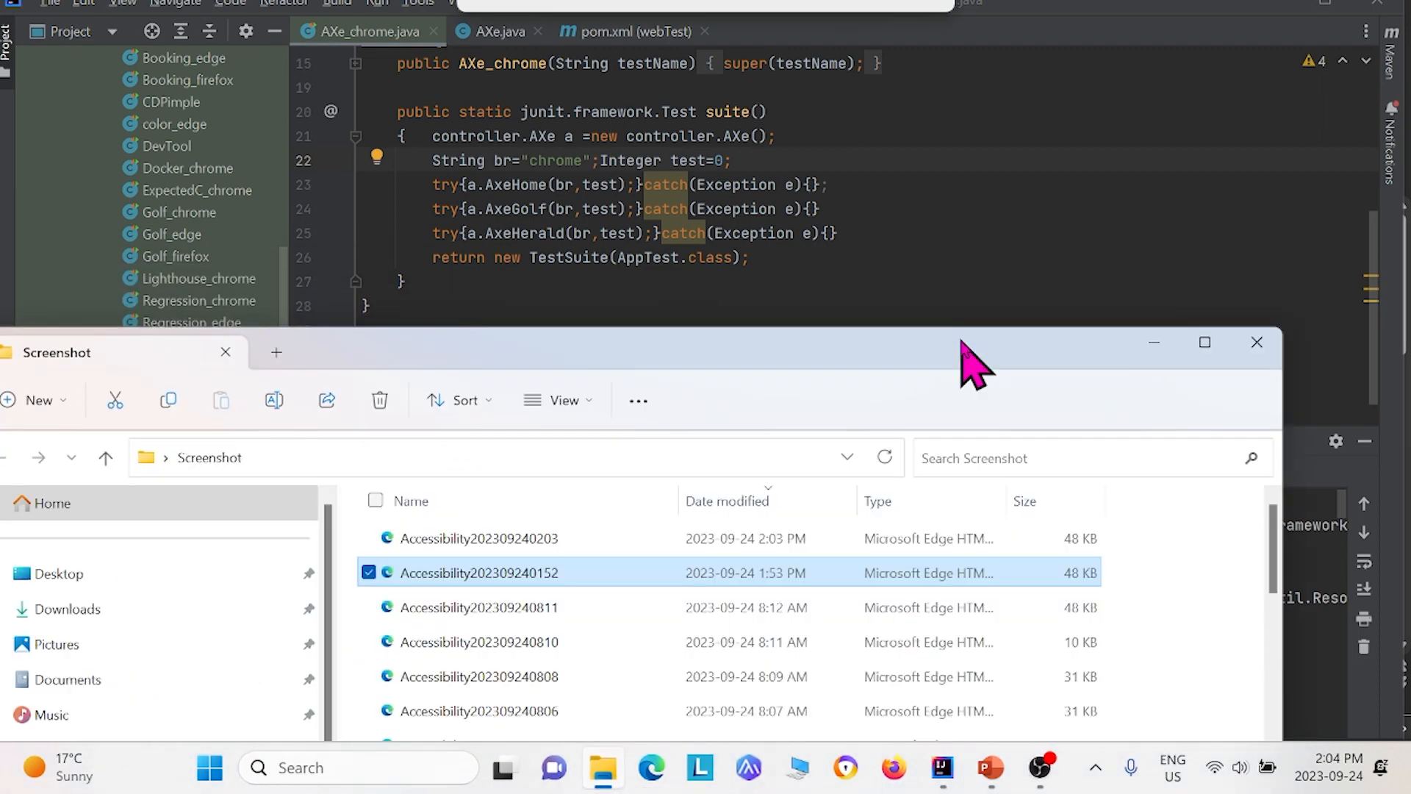
click(1204, 343)
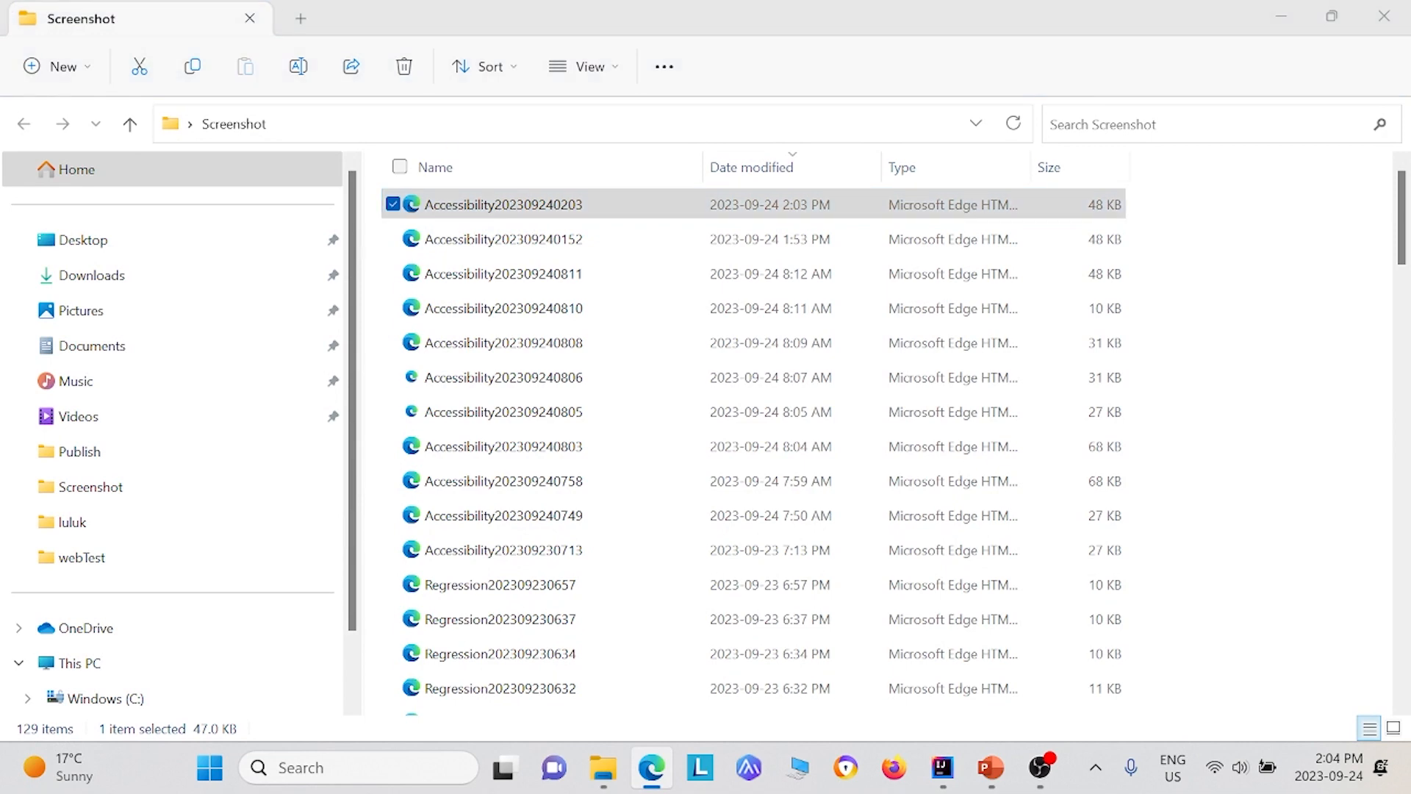
double_click(503, 204)
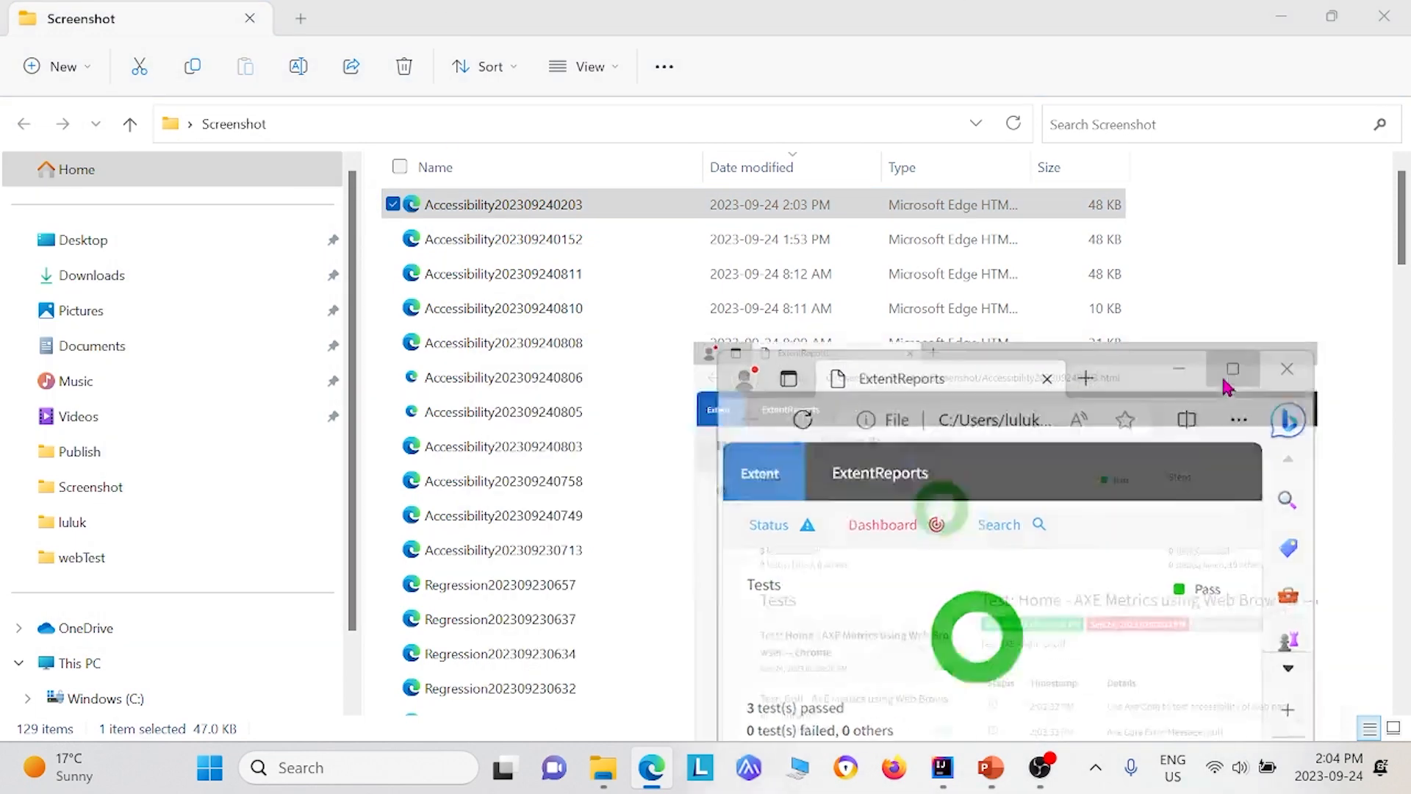
- Maximize the report in Edge and review the Home test's Axe Core Violations section
click(1232, 369)
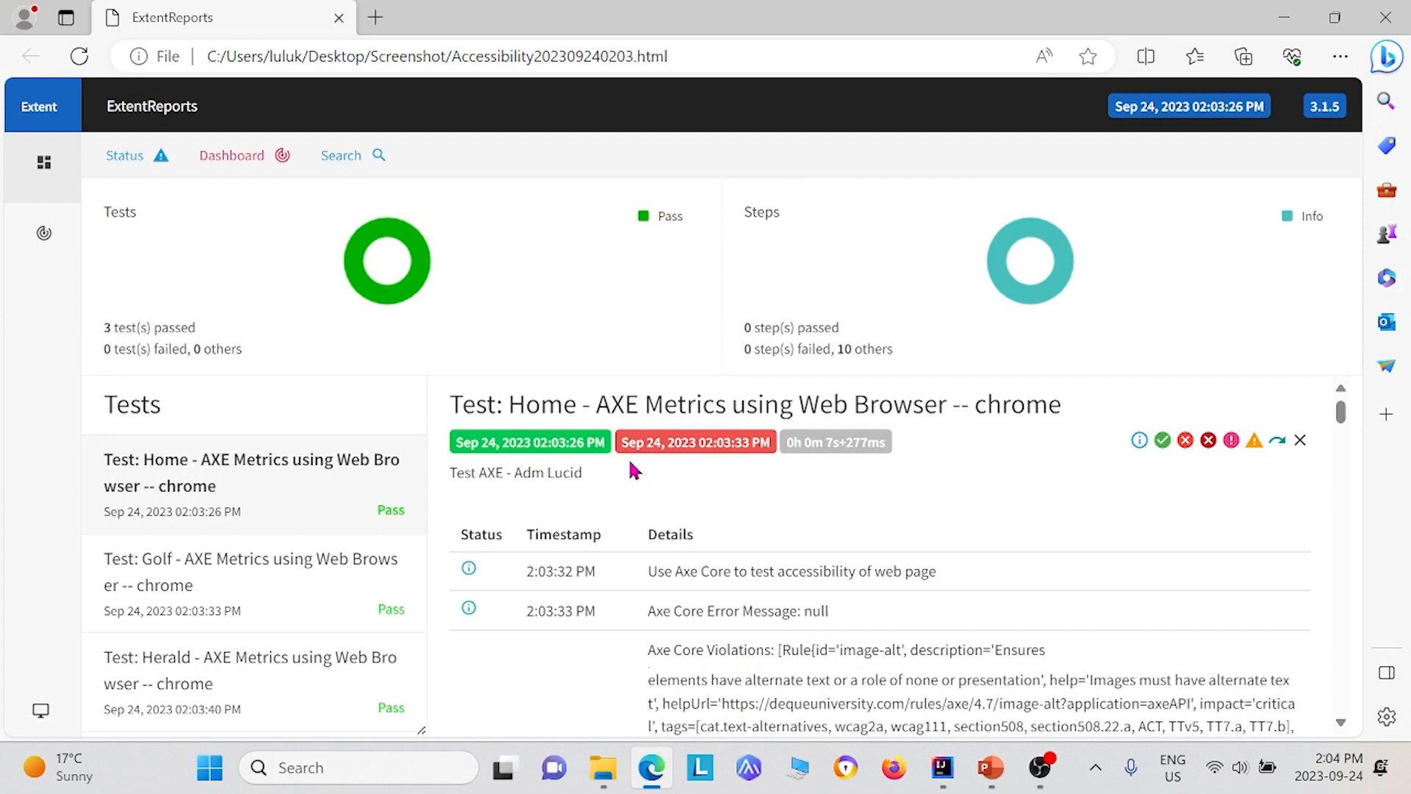
scroll(down, 3)
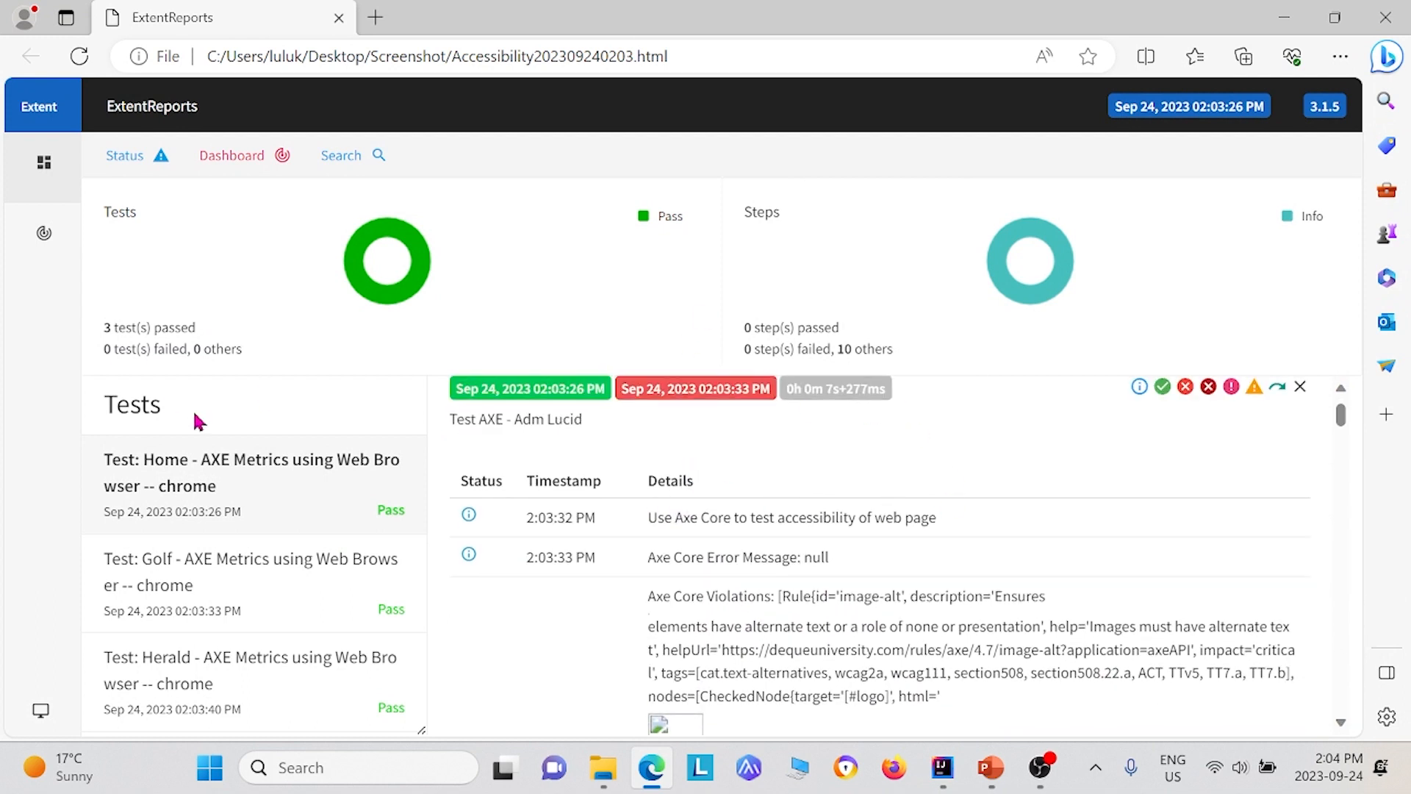
mouse_move(624, 641)
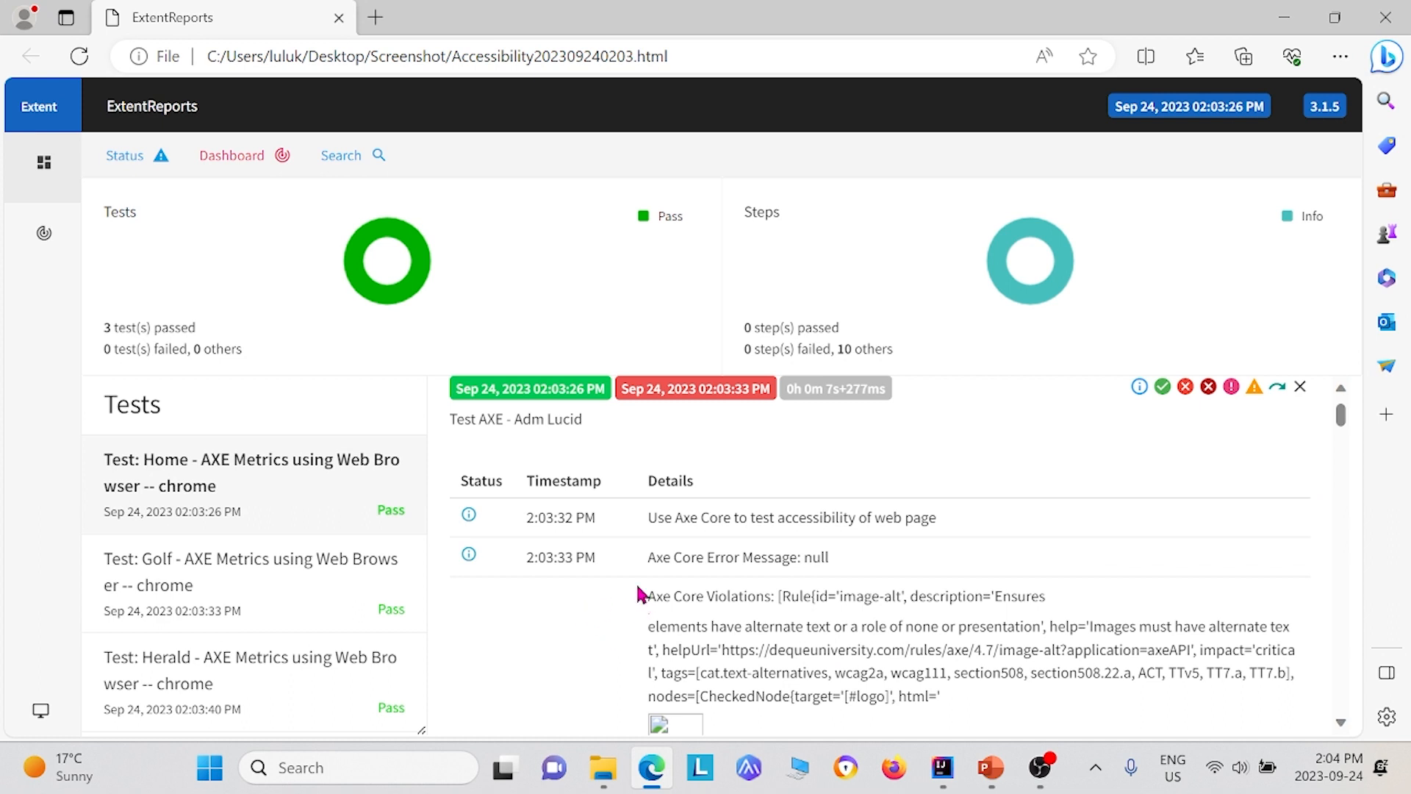
mouse_move(641, 528)
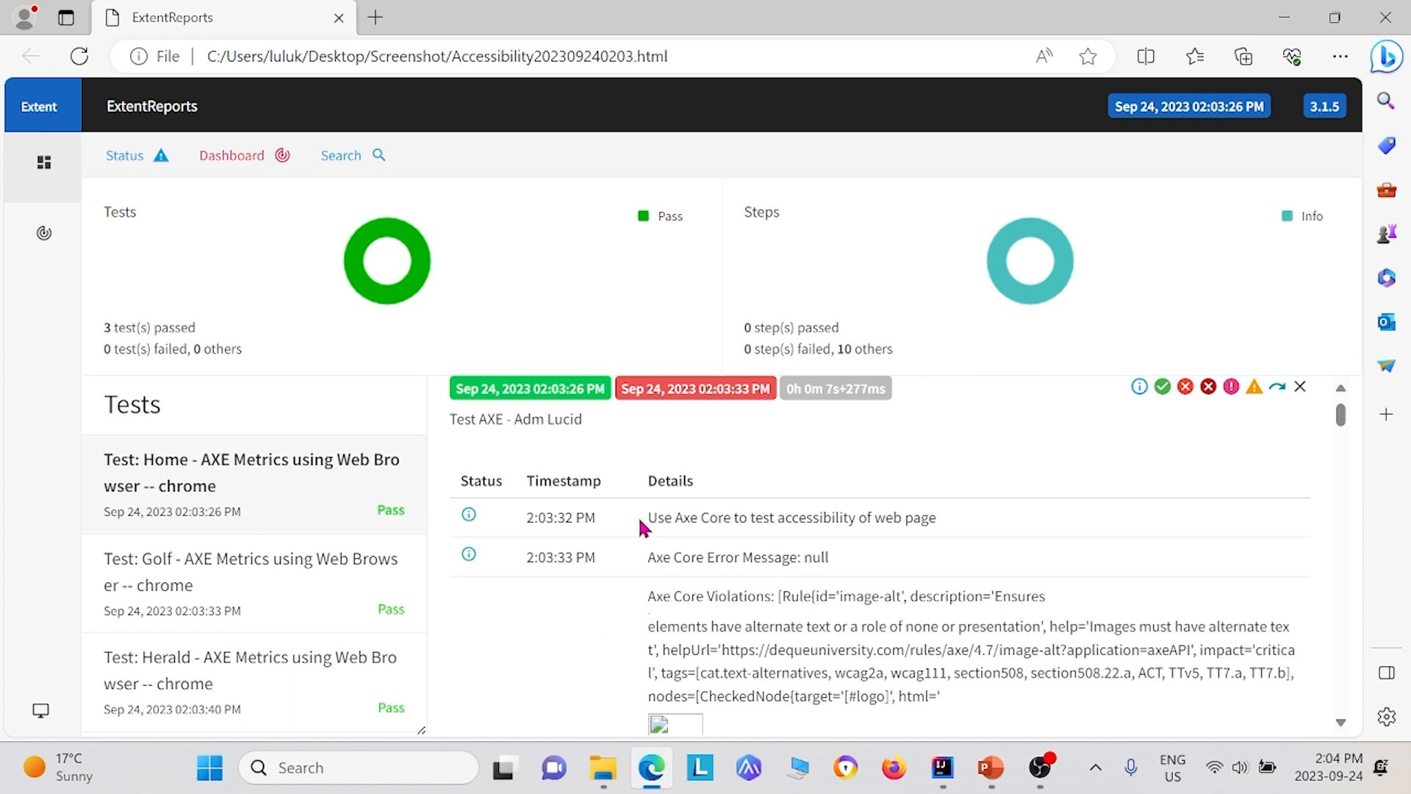
mouse_move(821, 522)
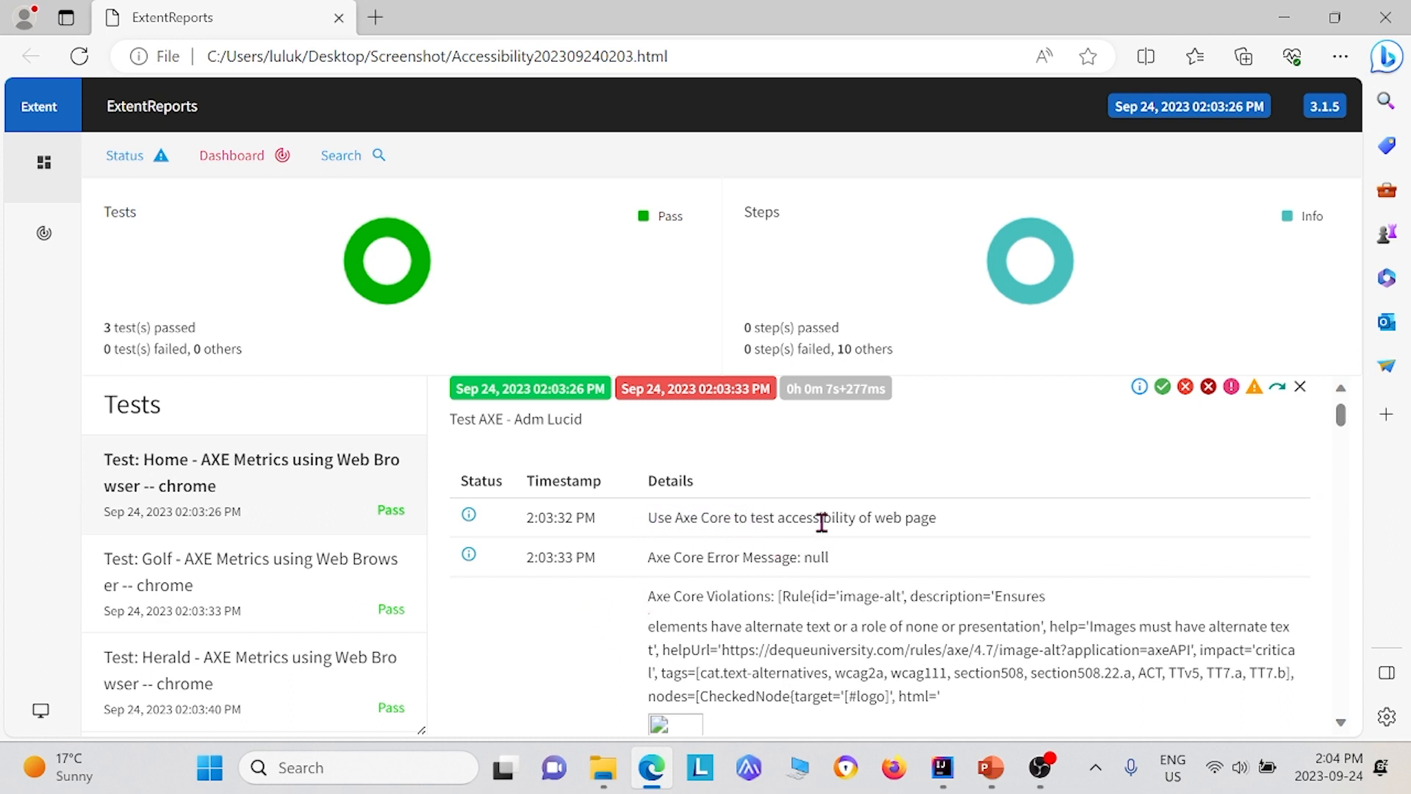
scroll(down, 3)
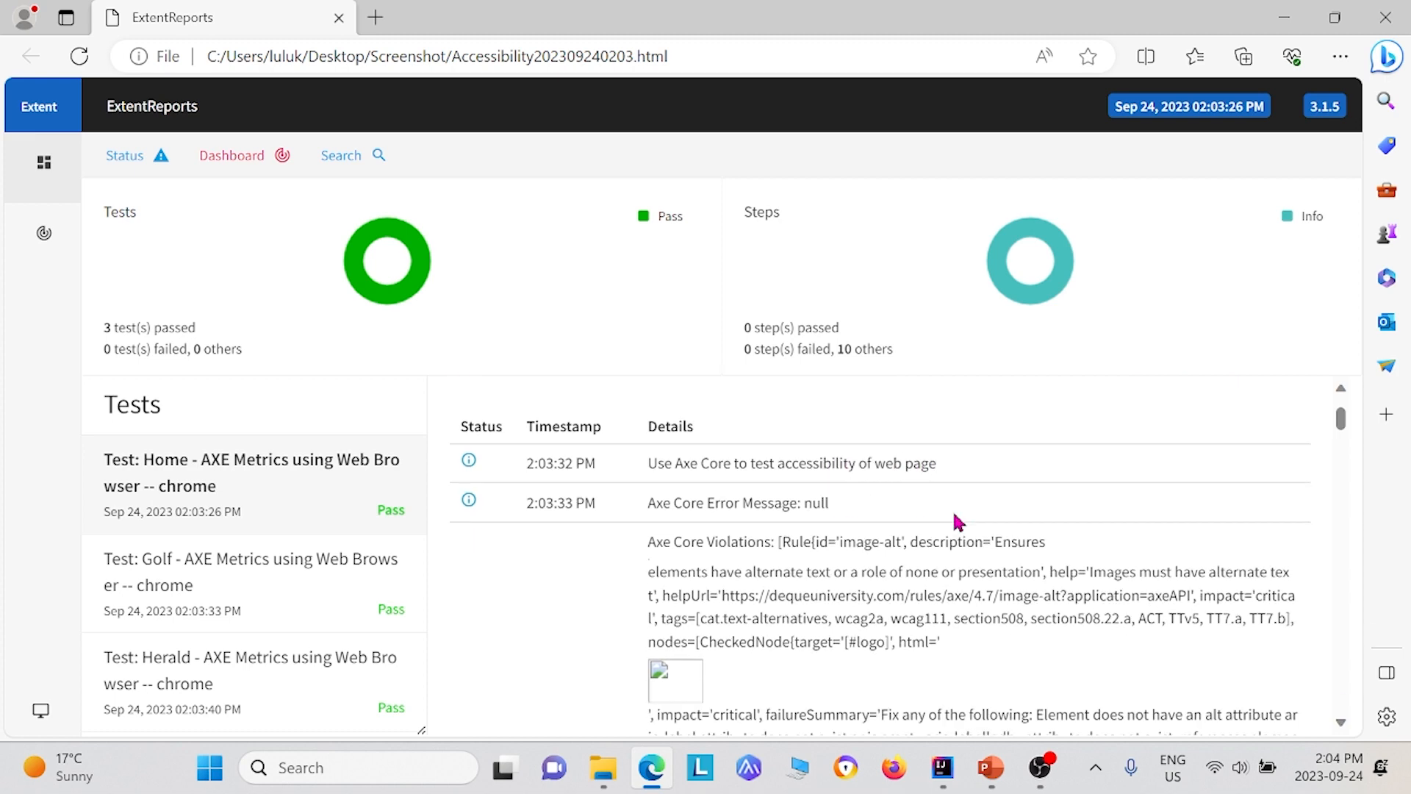
scroll(down, 3)
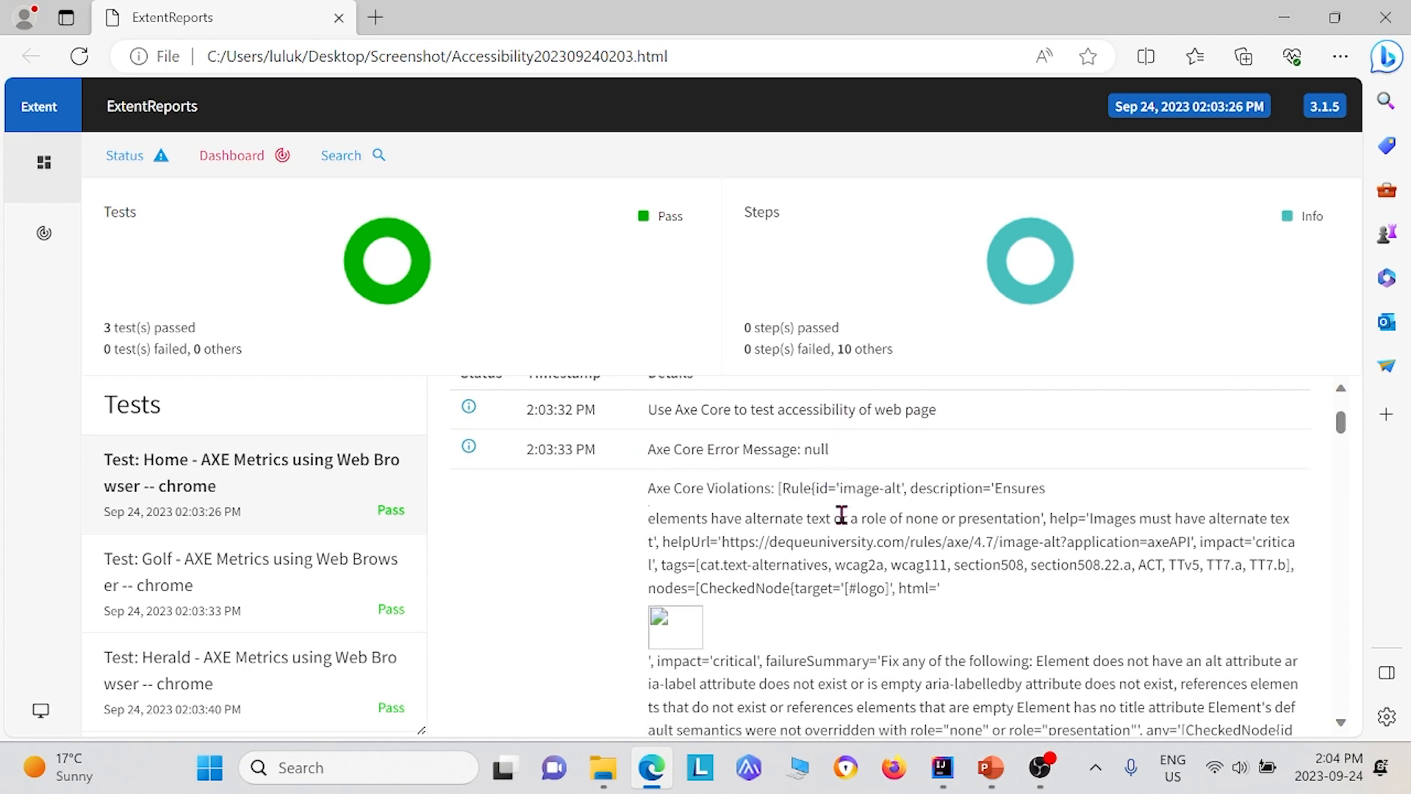
scroll(down, 3)
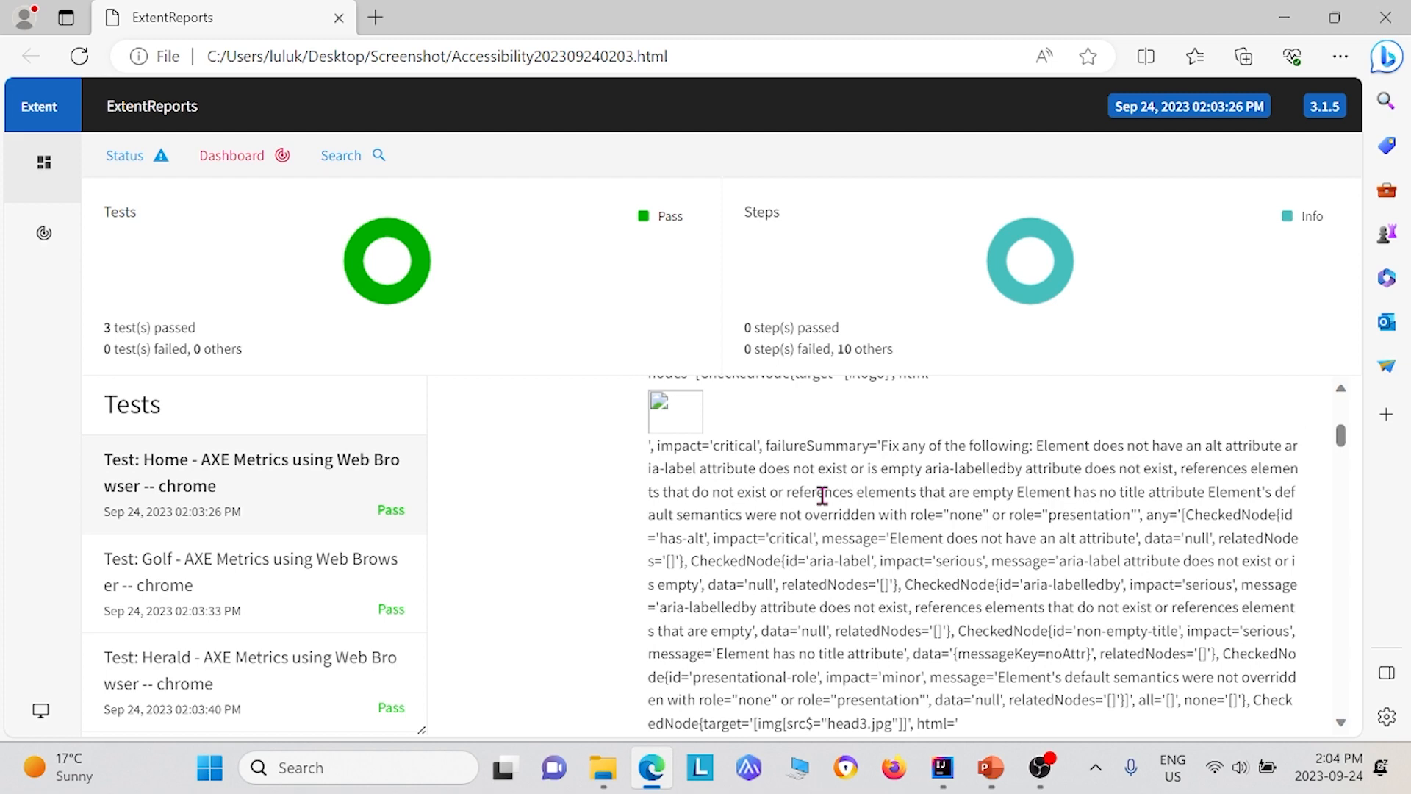
scroll(up, 3)
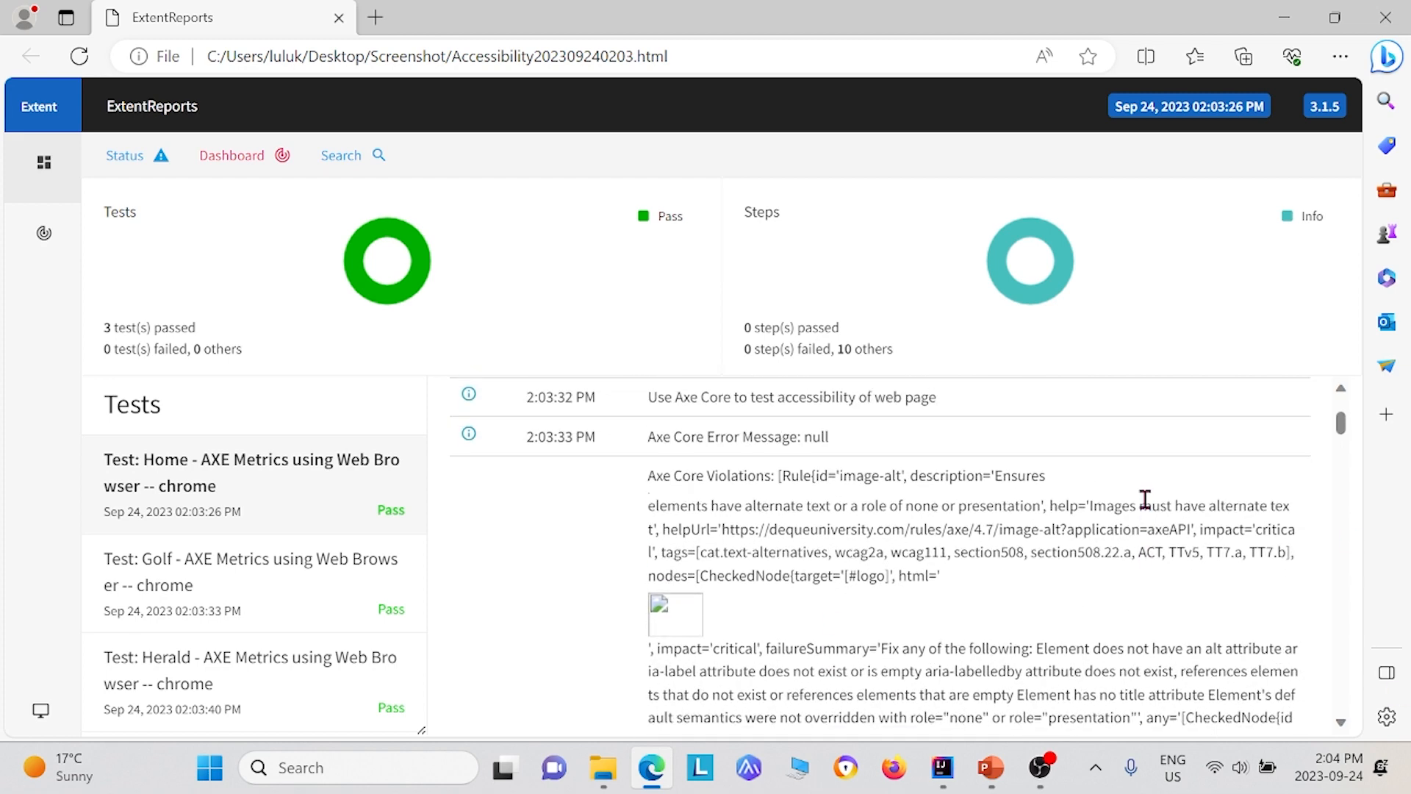
scroll(up, 3)
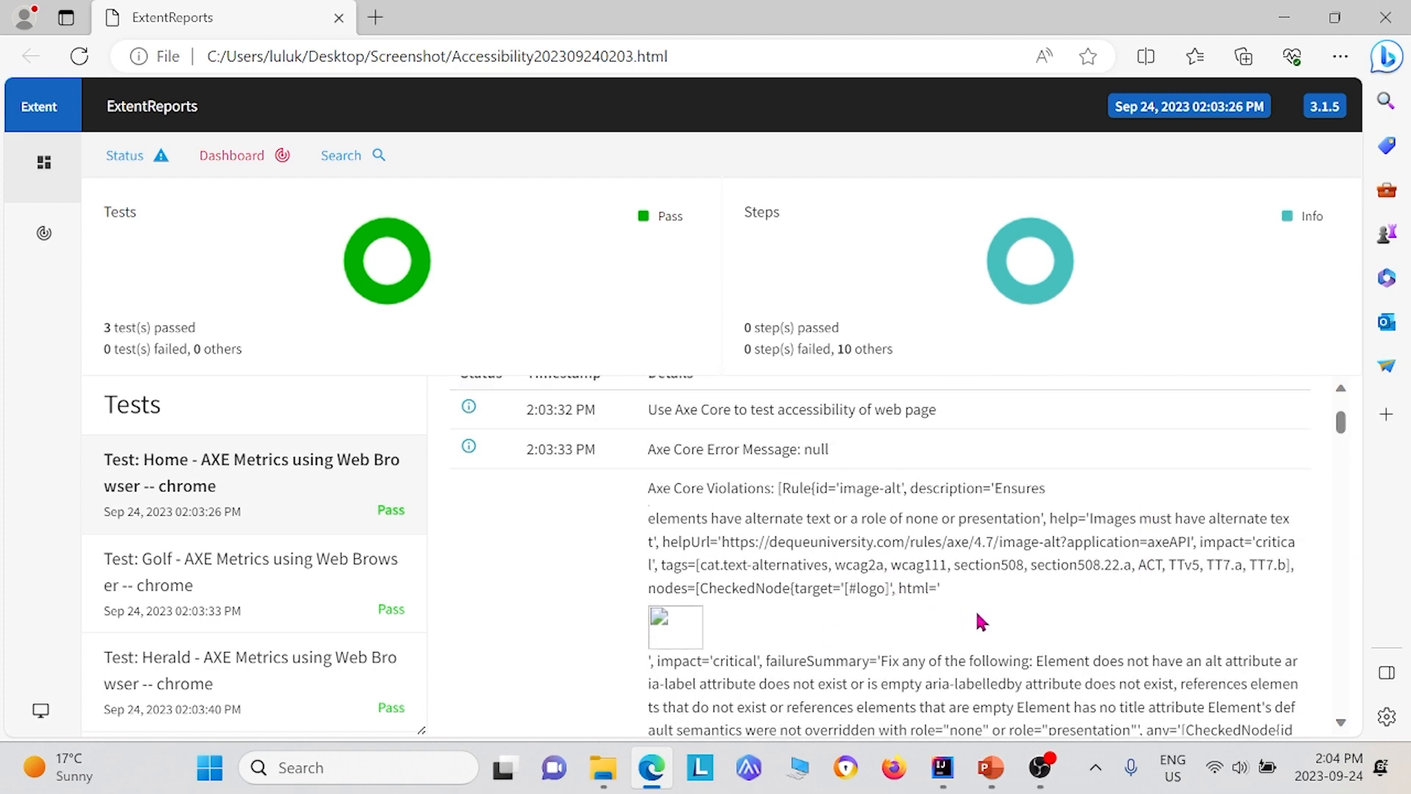
scroll(down, 3)
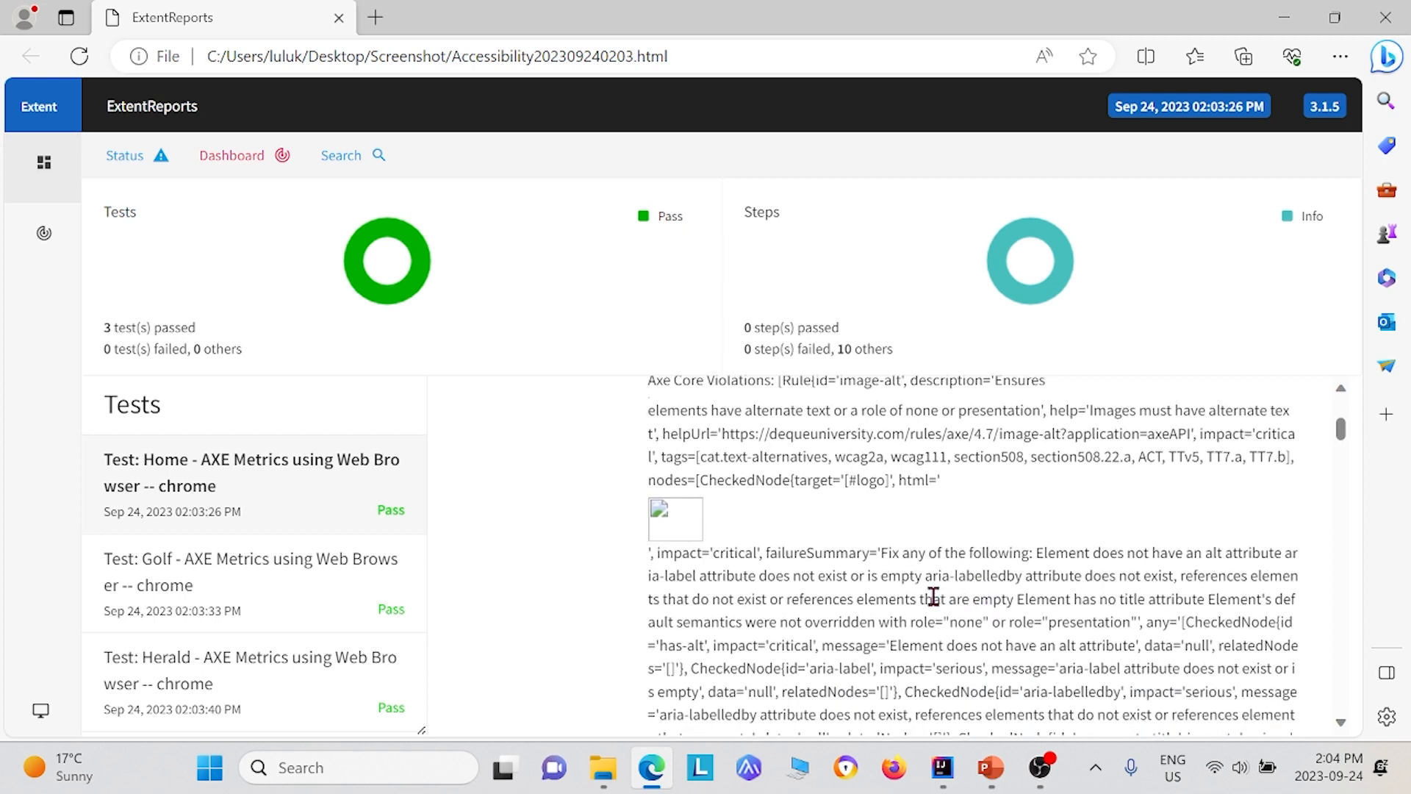
scroll(down, 3)
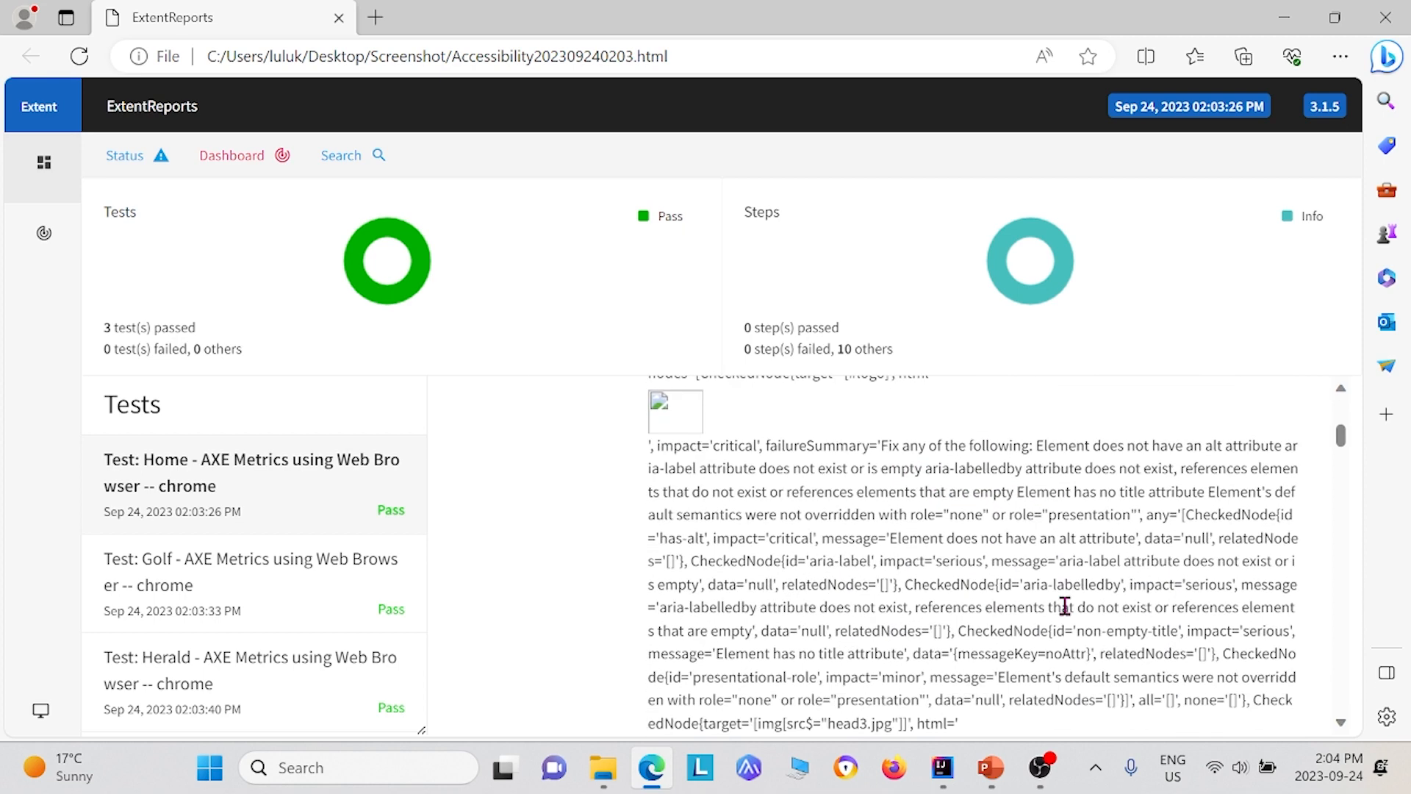
scroll(up, 3)
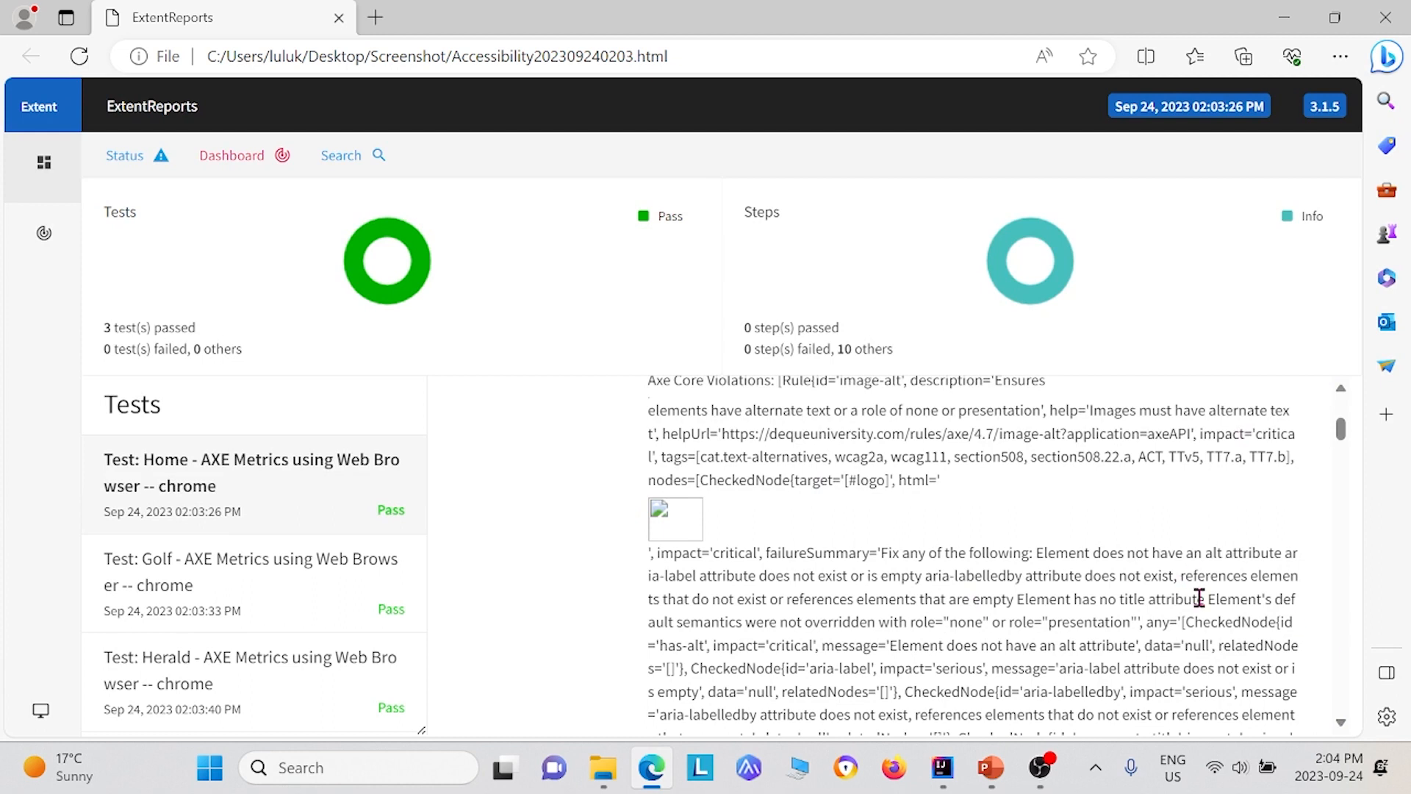
mouse_move(1039, 498)
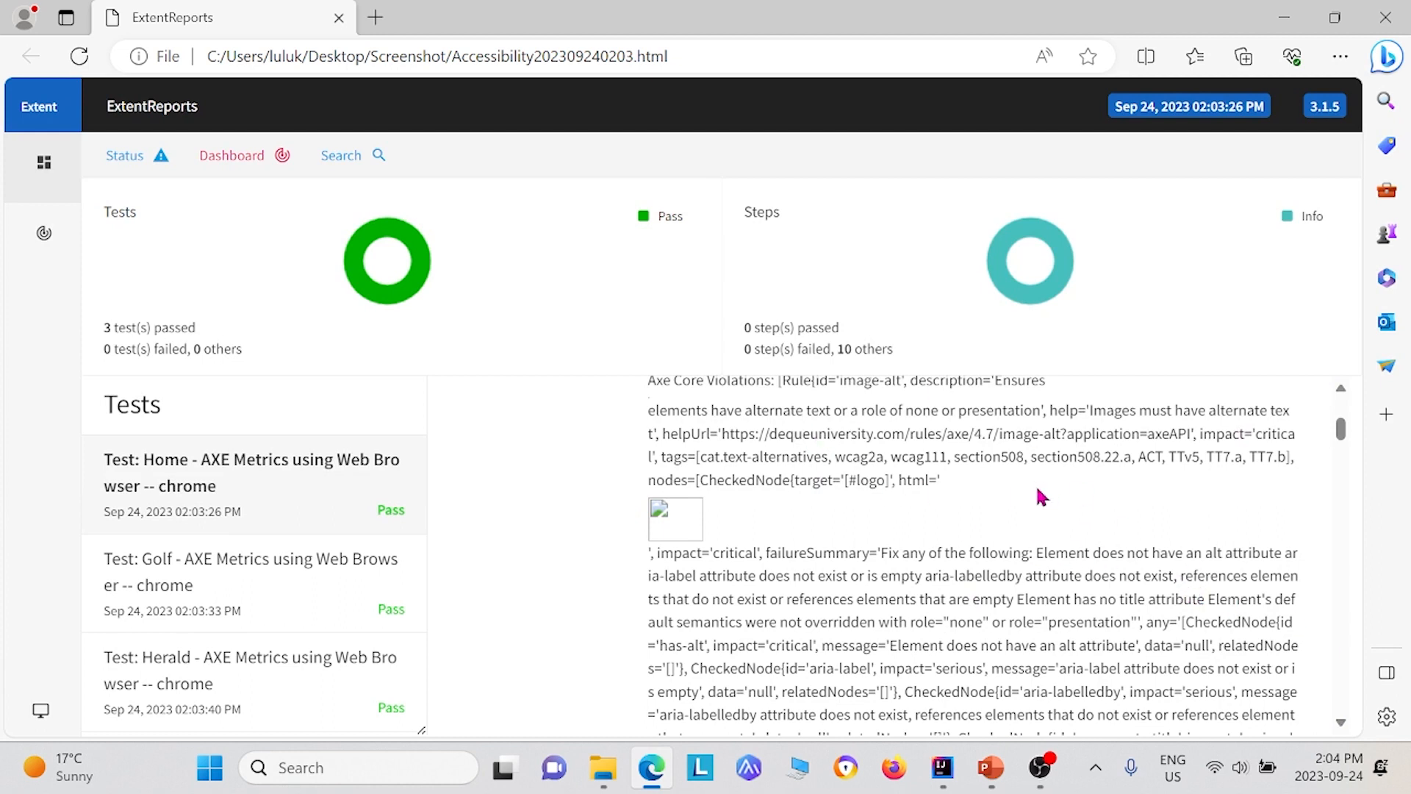
mouse_move(1110, 423)
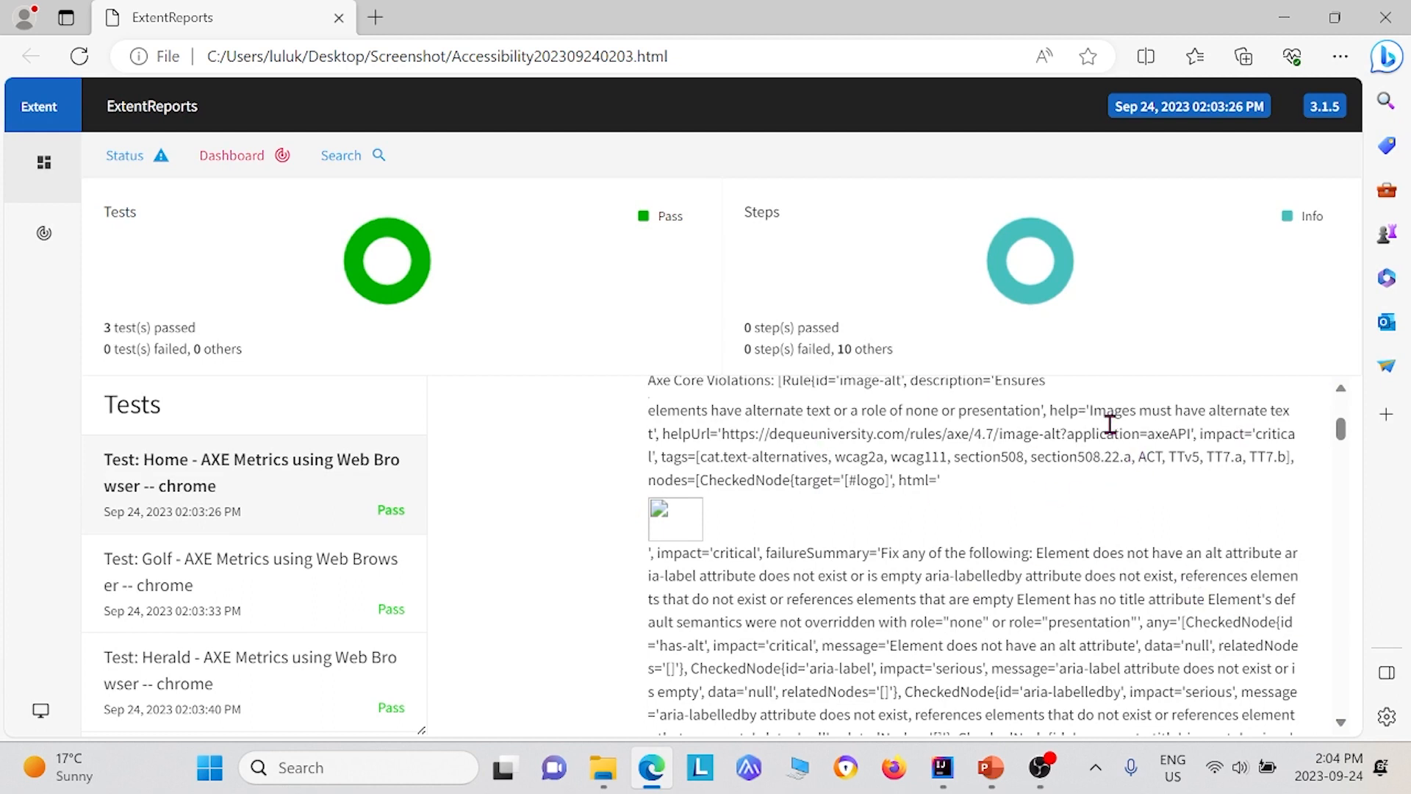
mouse_move(677, 437)
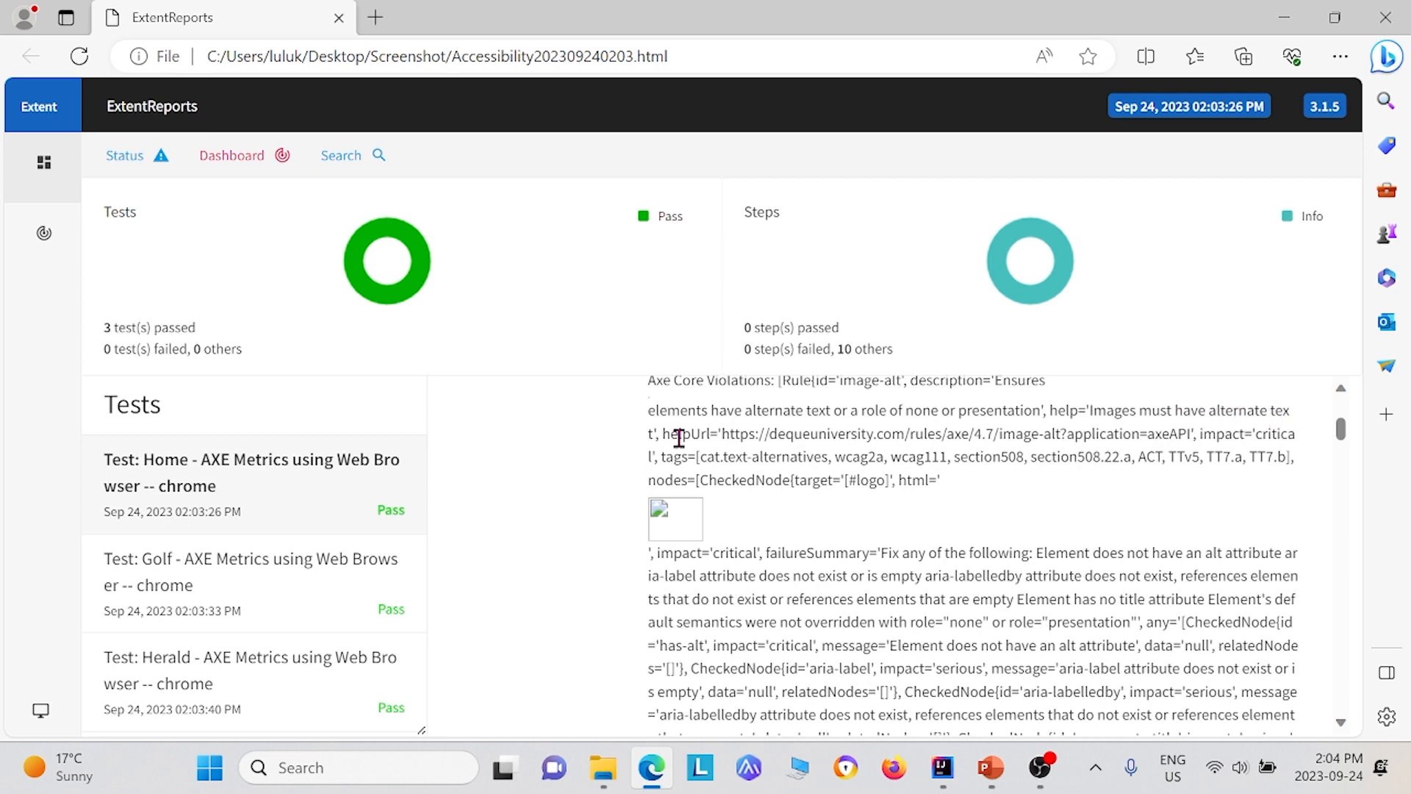
- Scroll through the Home test's critical missing image alt-attribute violation details
scroll(down, 3)
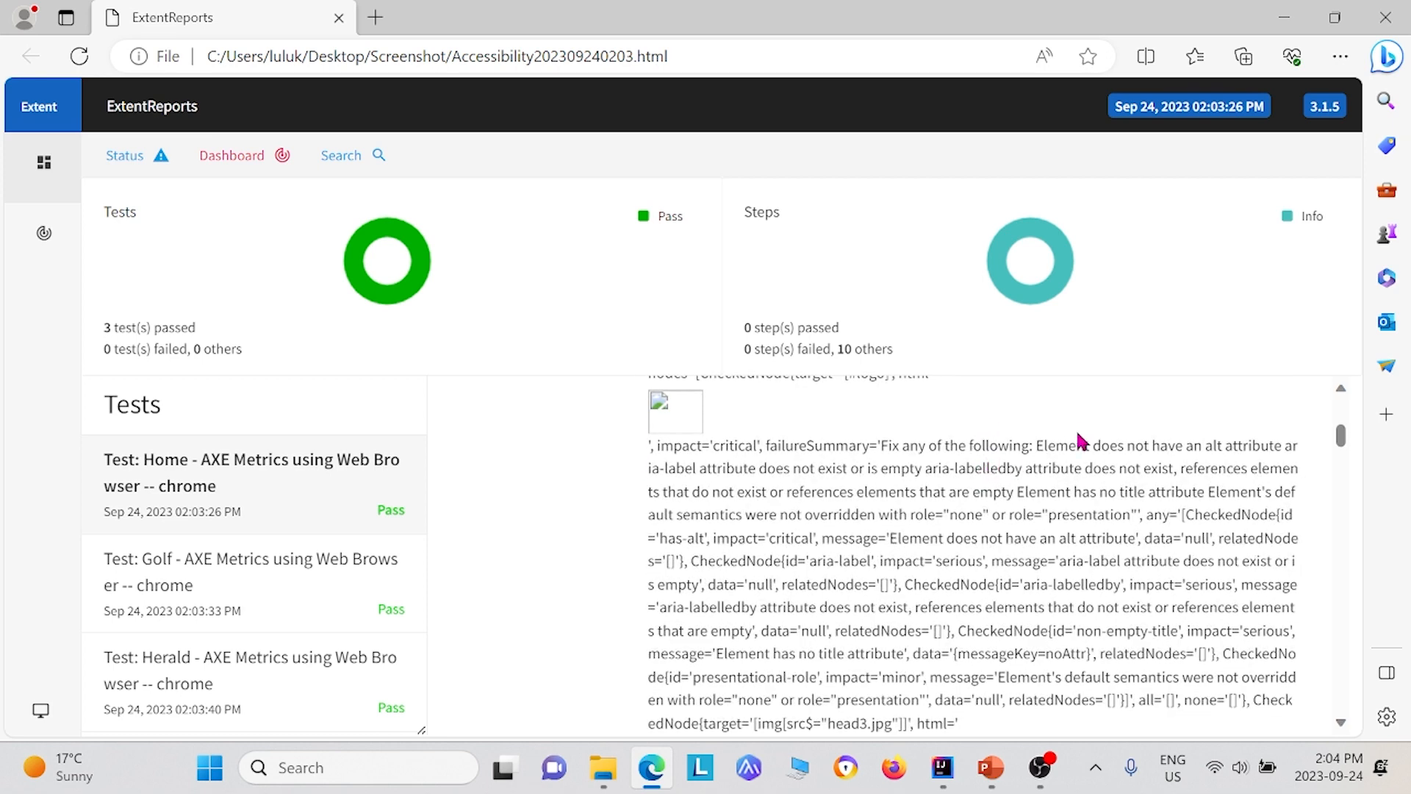
scroll(down, 3)
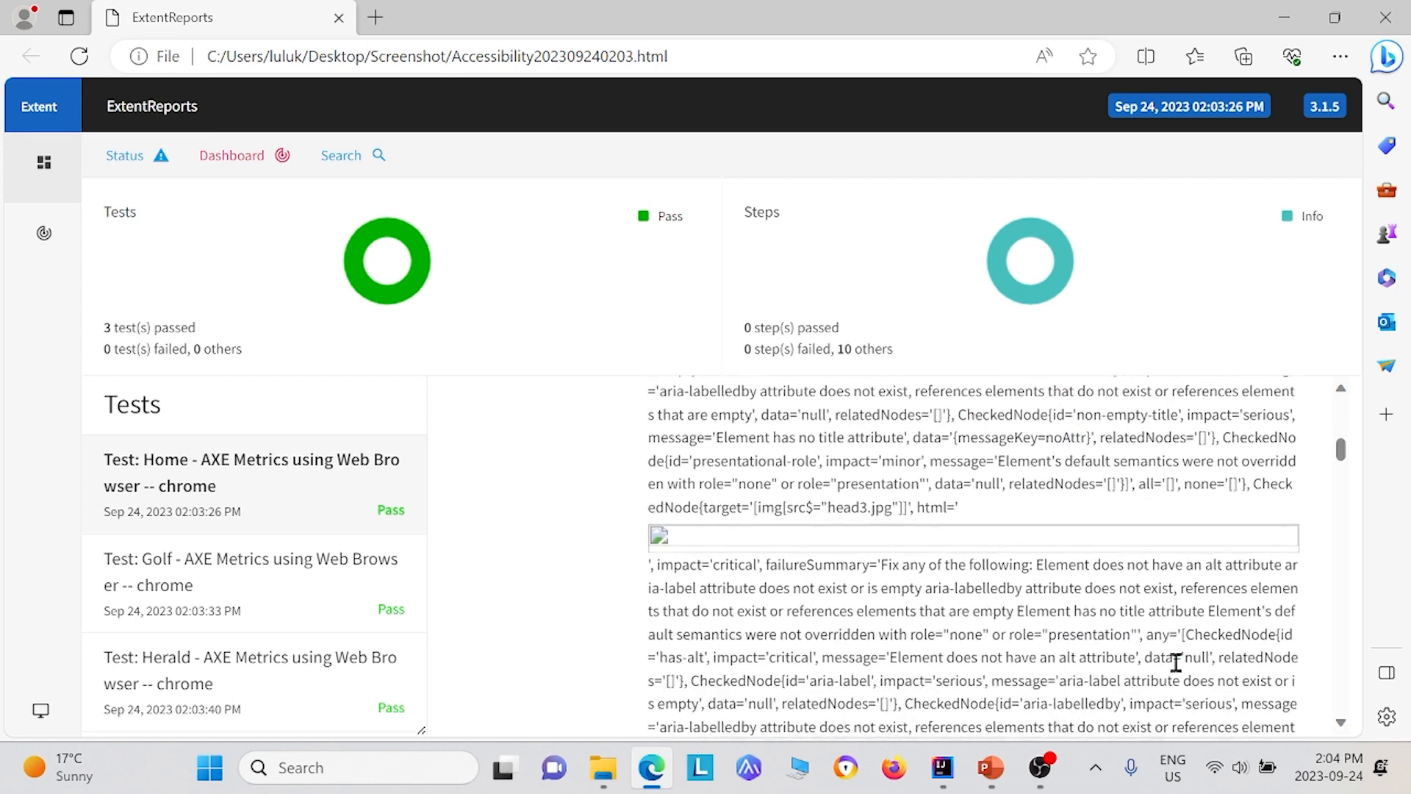
scroll(down, 3)
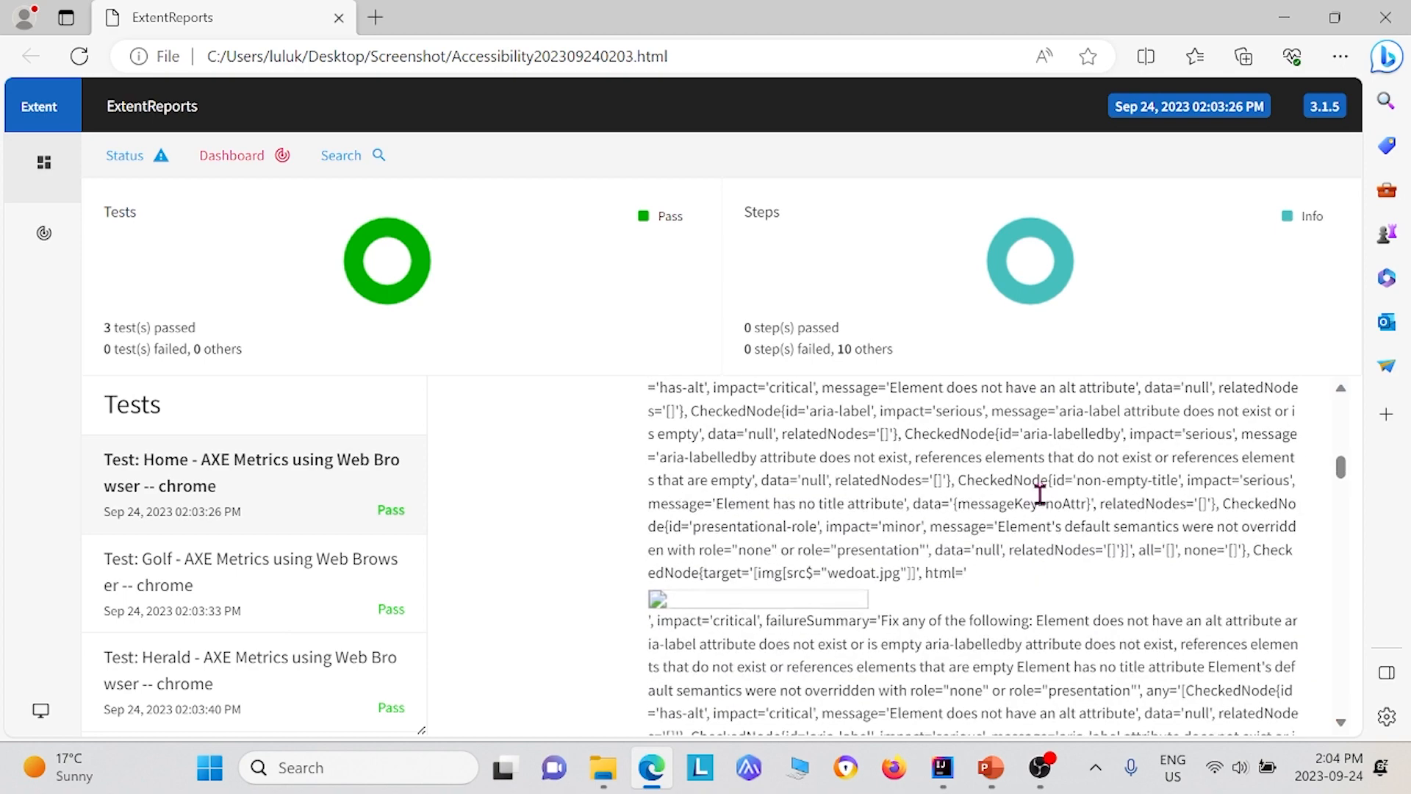
scroll(down, 3)
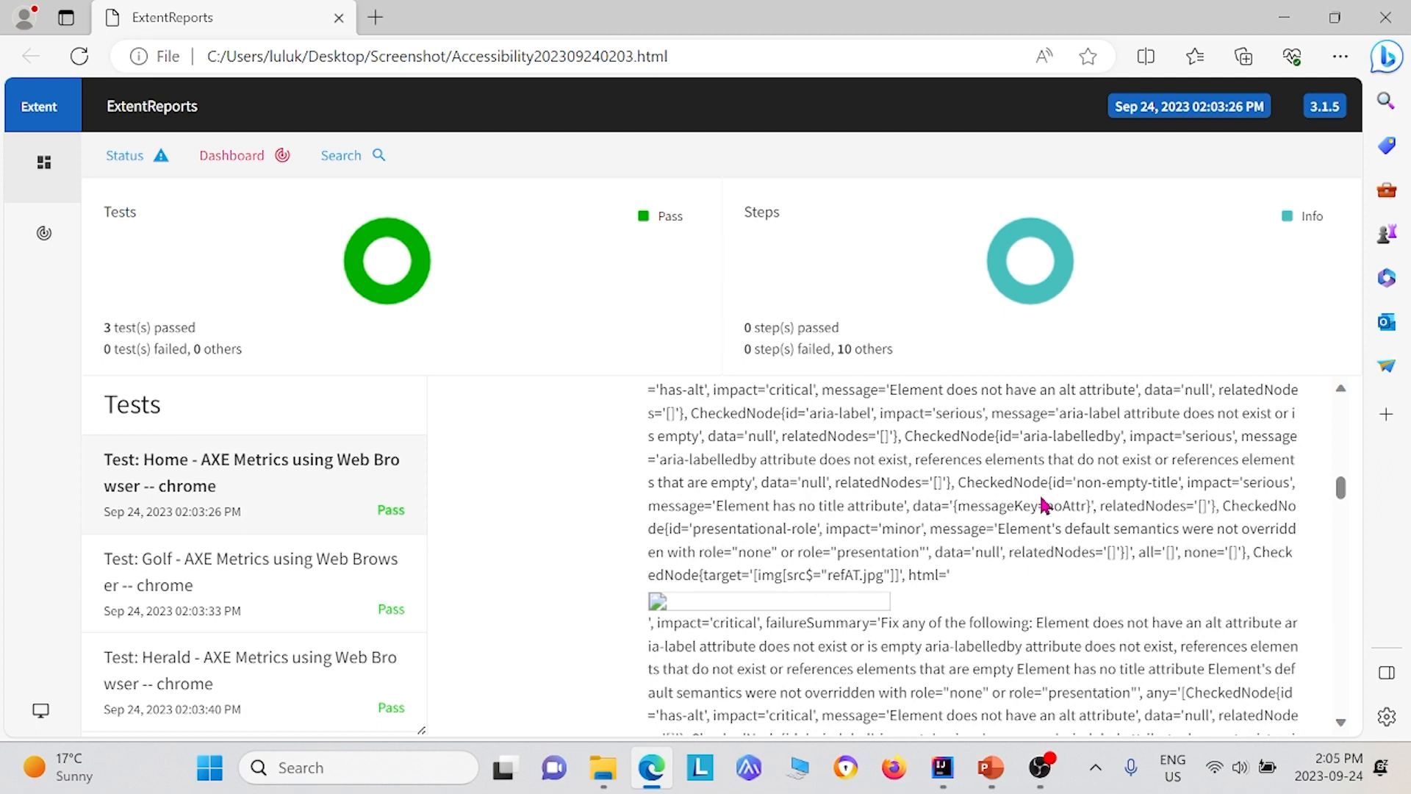
mouse_move(237, 444)
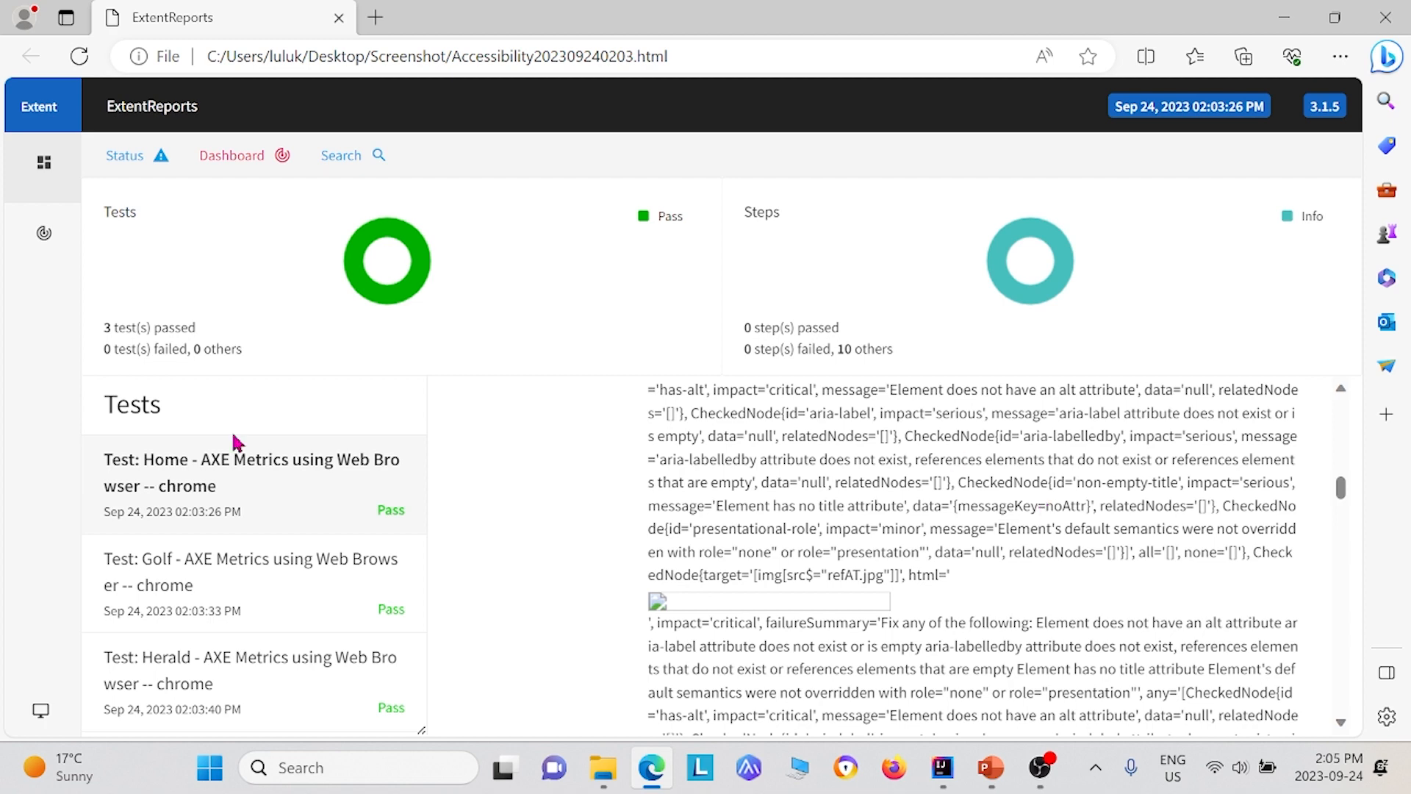
scroll(down, 3)
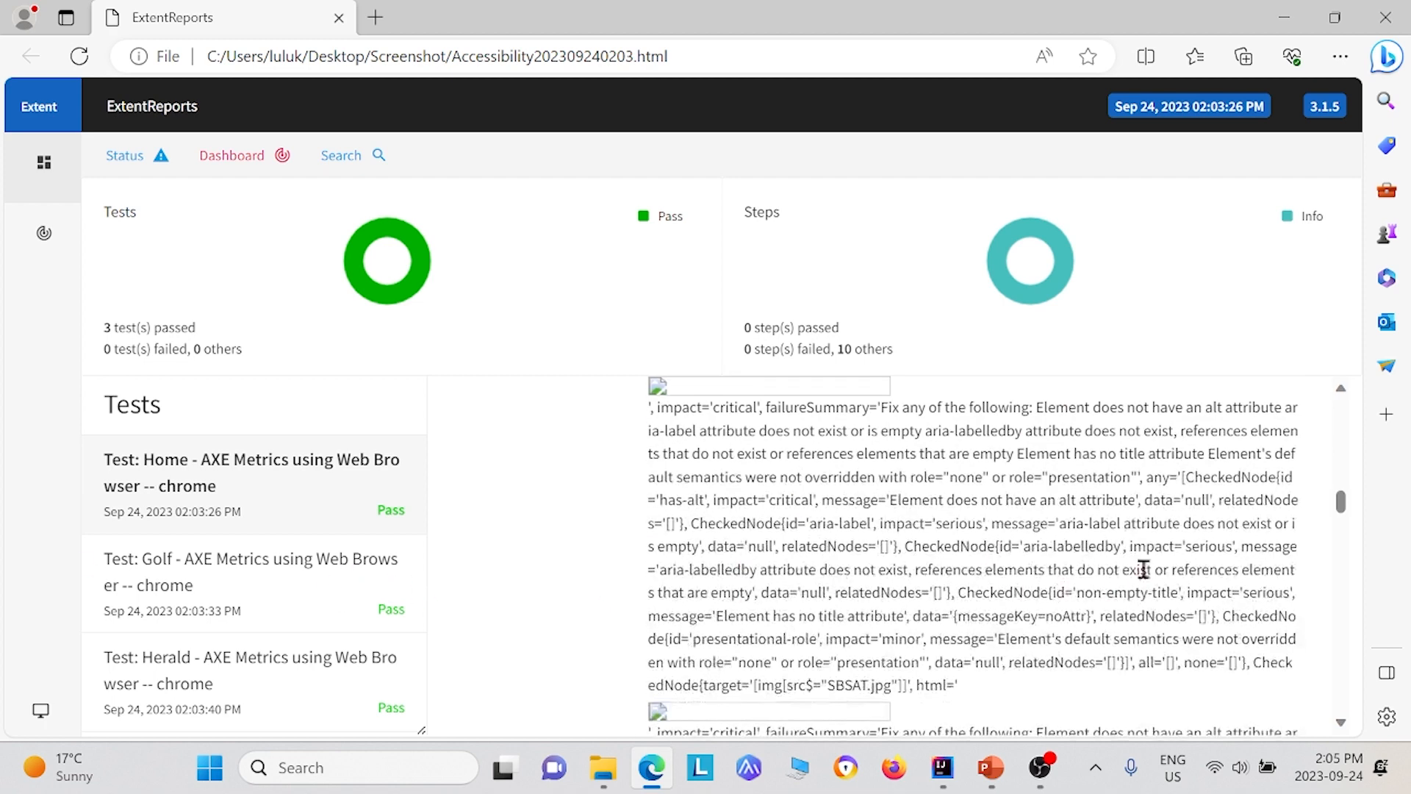
scroll(down, 3)
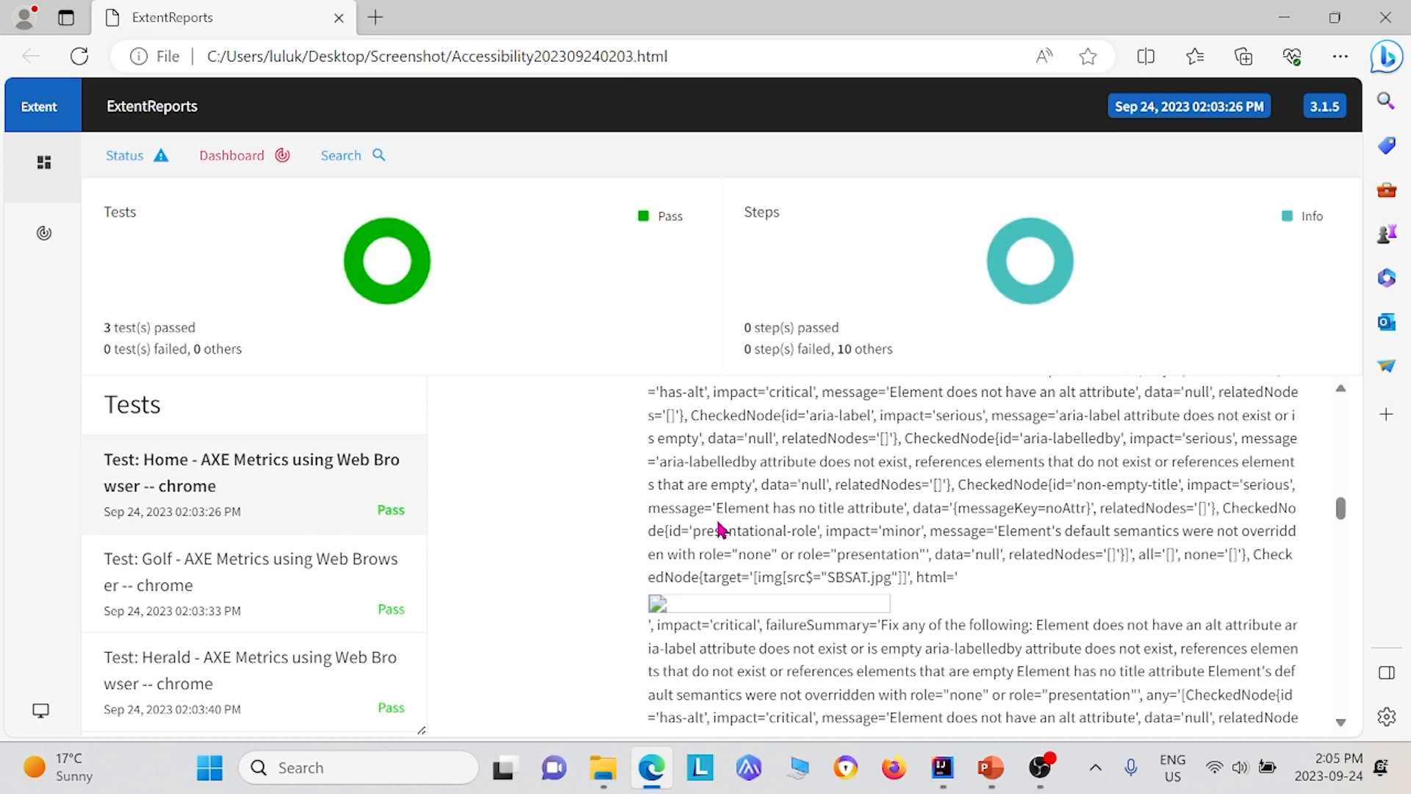
mouse_move(237, 590)
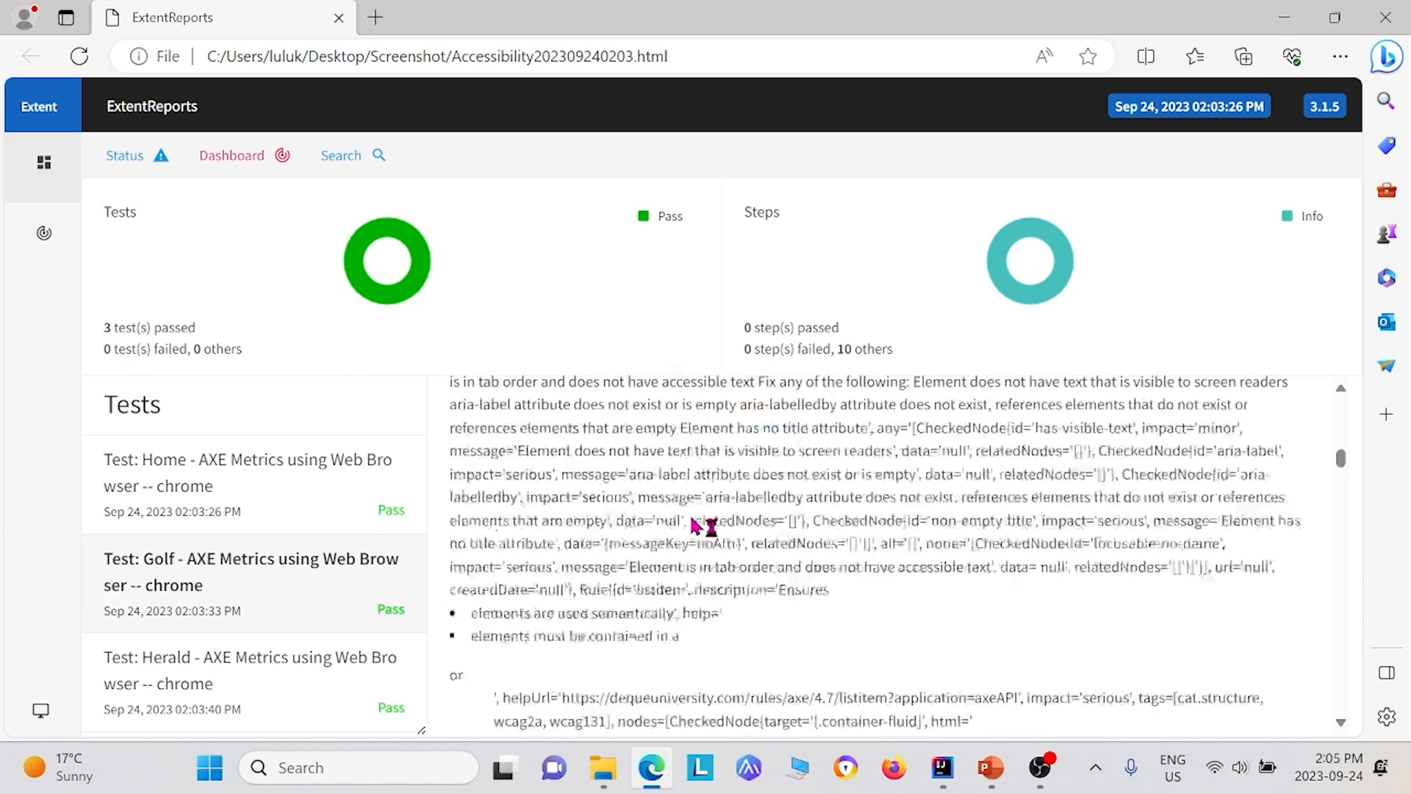
- Review the Golf test's violations, including serious insufficient color-contrast, and minimize PowerPoint
scroll(down, 3)
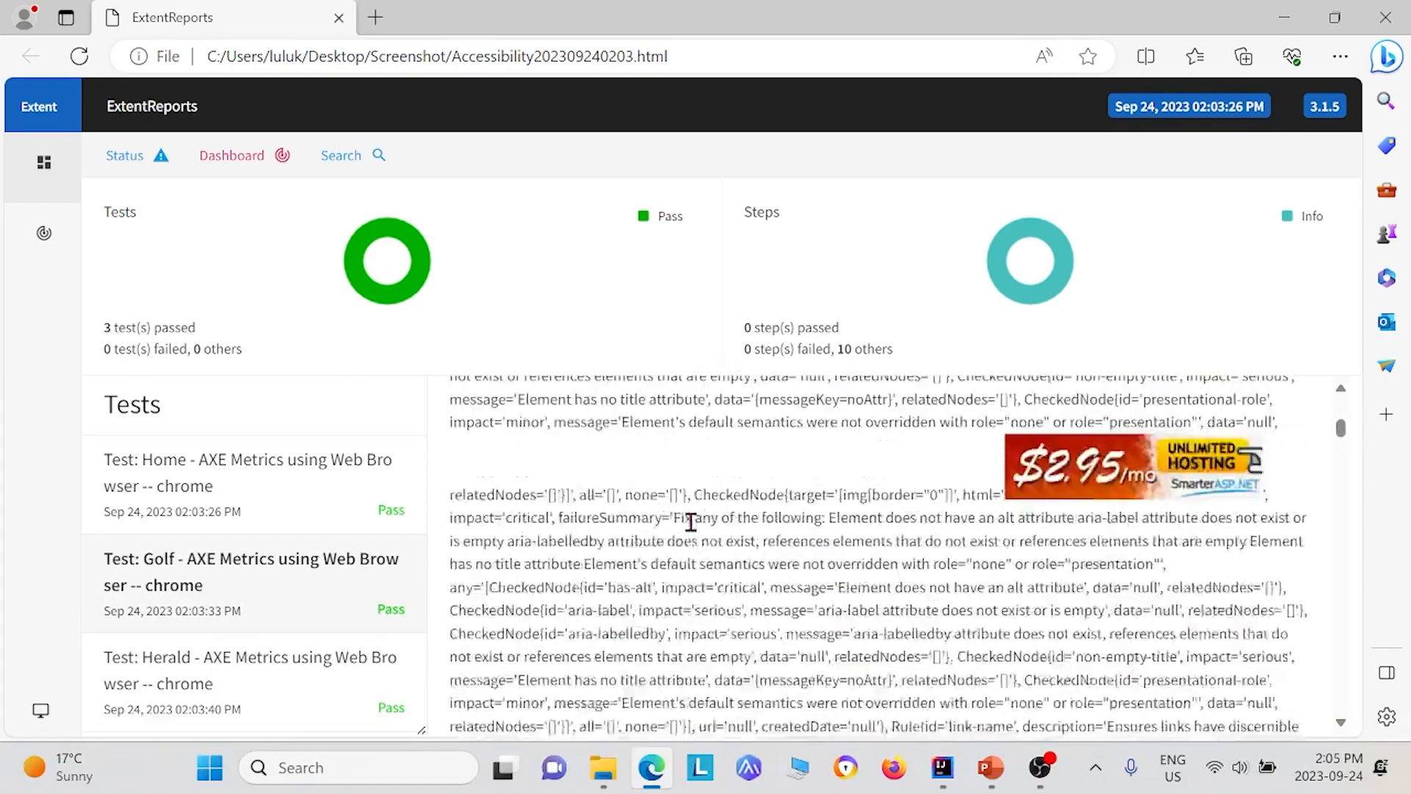
scroll(down, 3)
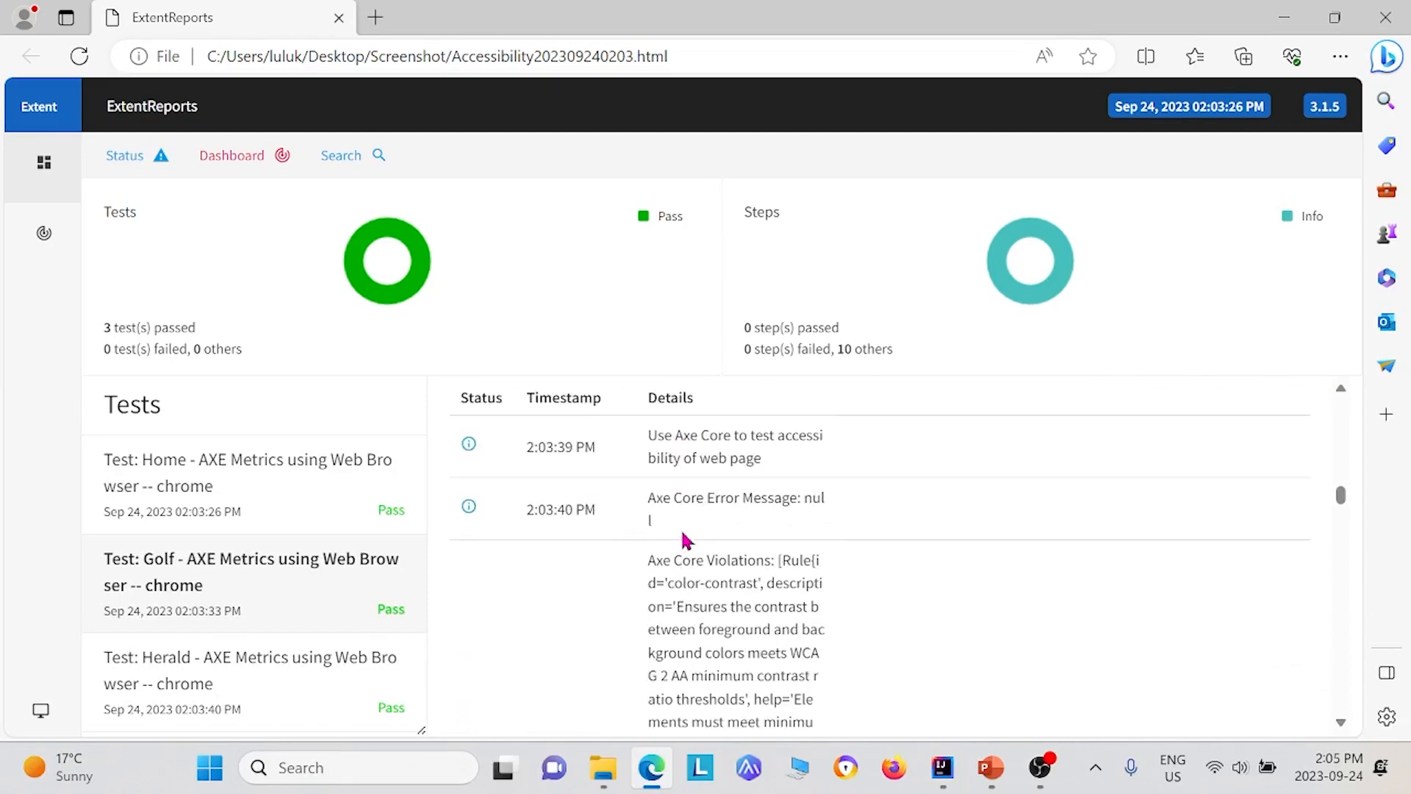
scroll(down, 3)
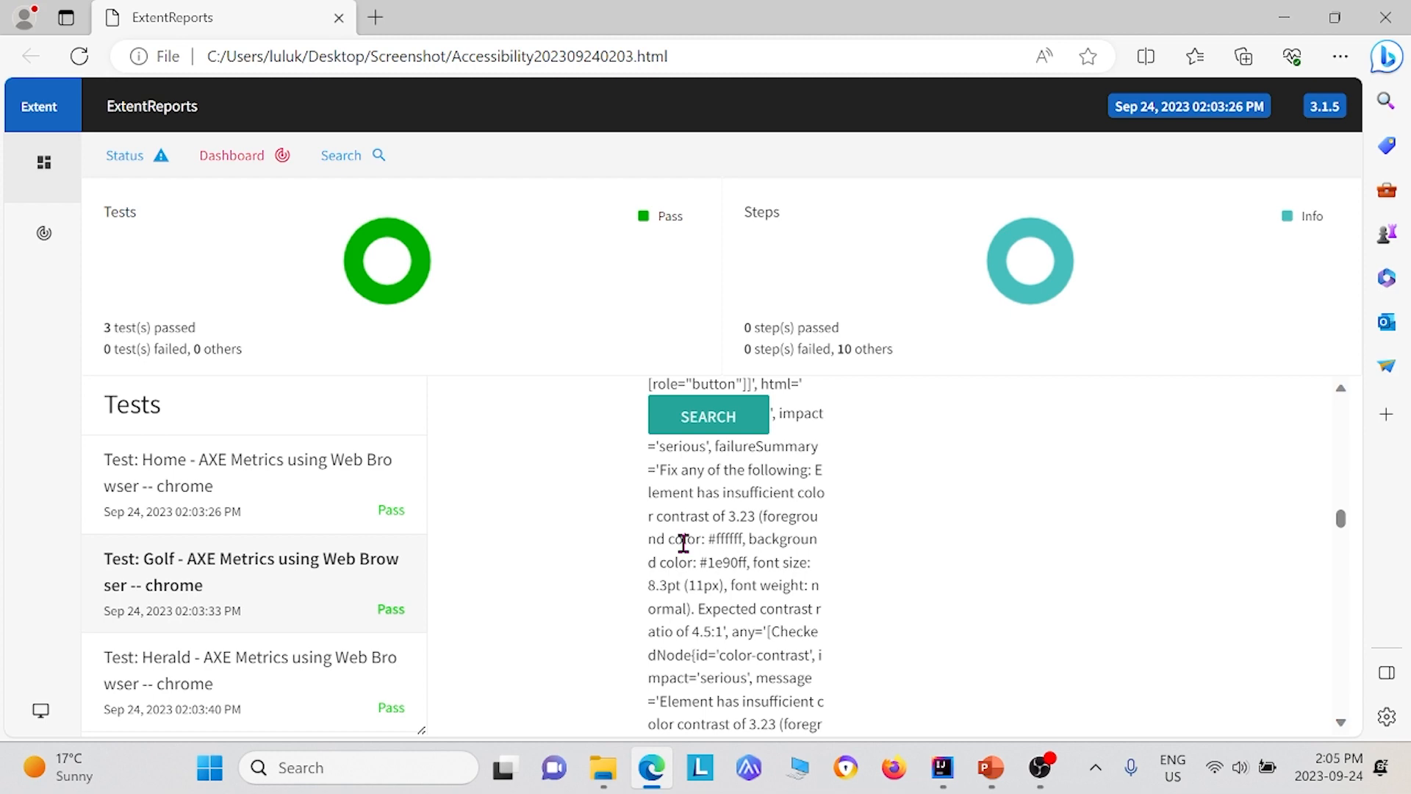
mouse_move(988, 769)
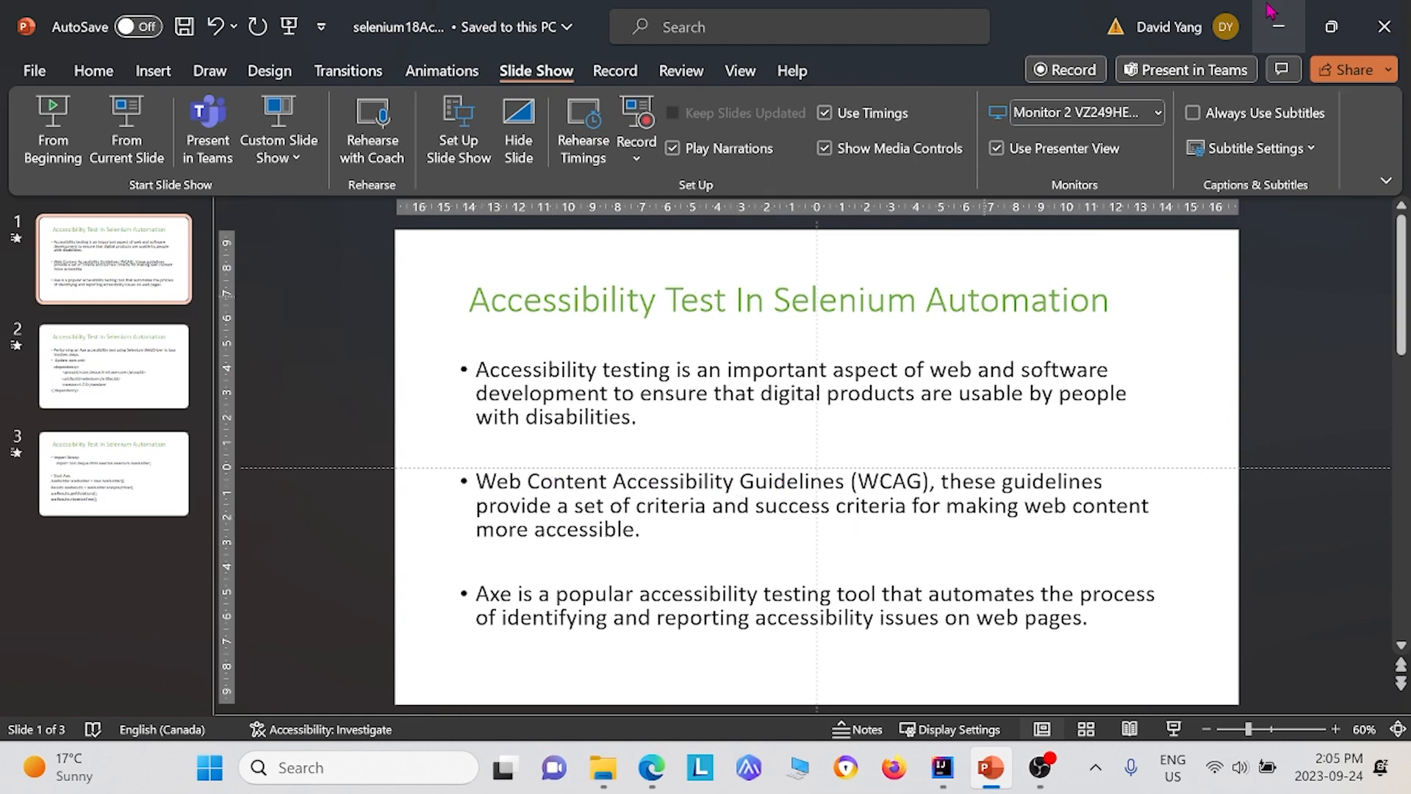
click(651, 767)
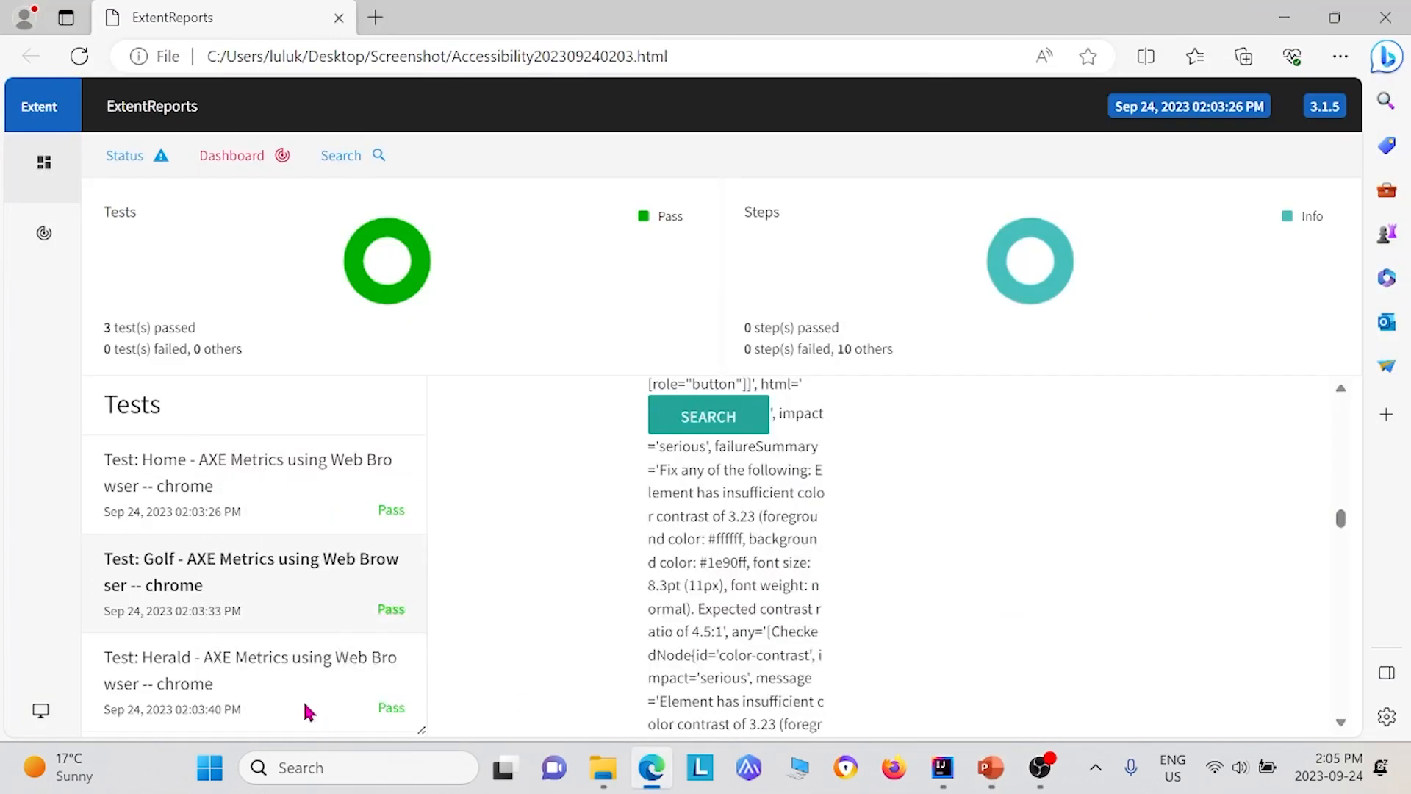
- Show the Herald test's violationFree: false result, then switch back to the Golf test
click(250, 671)
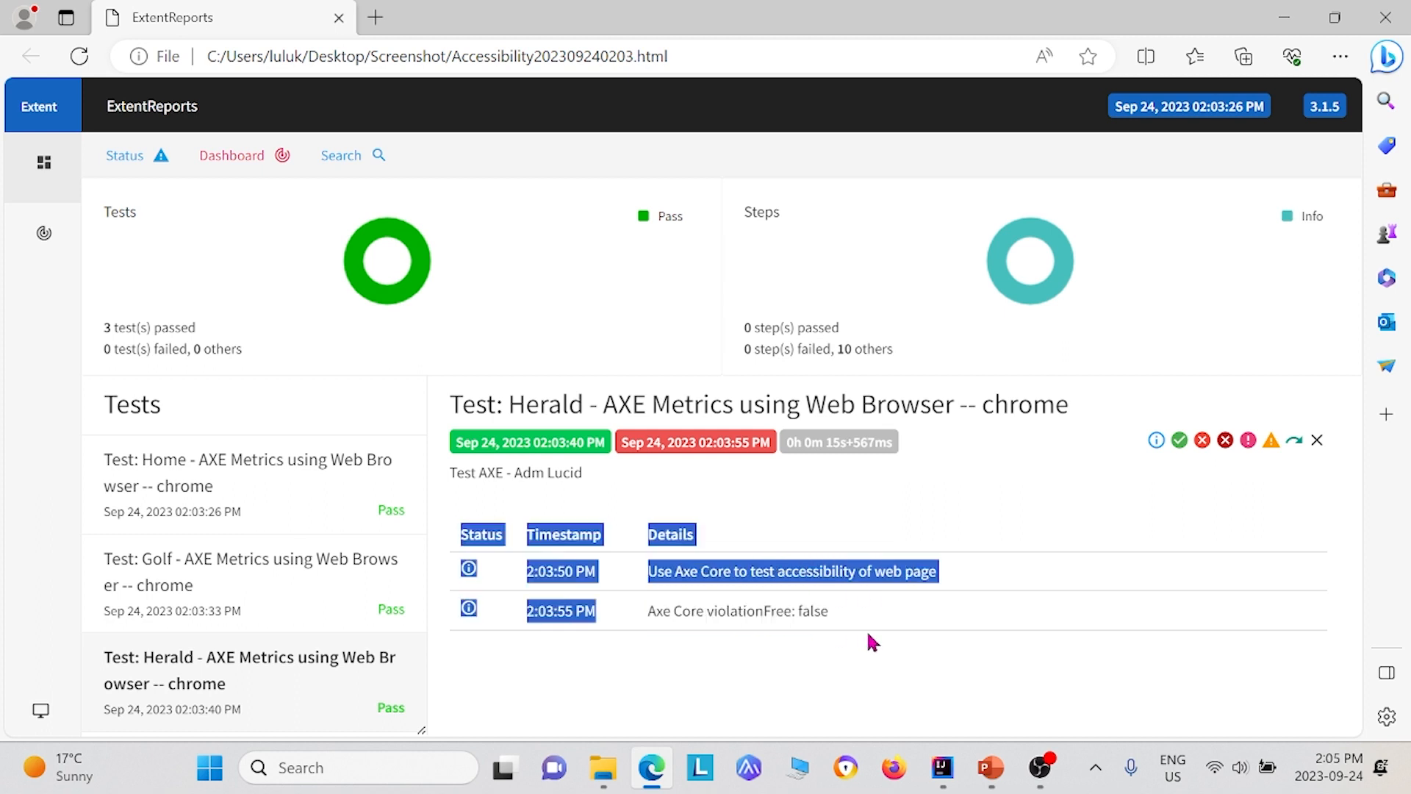
double_click(736, 610)
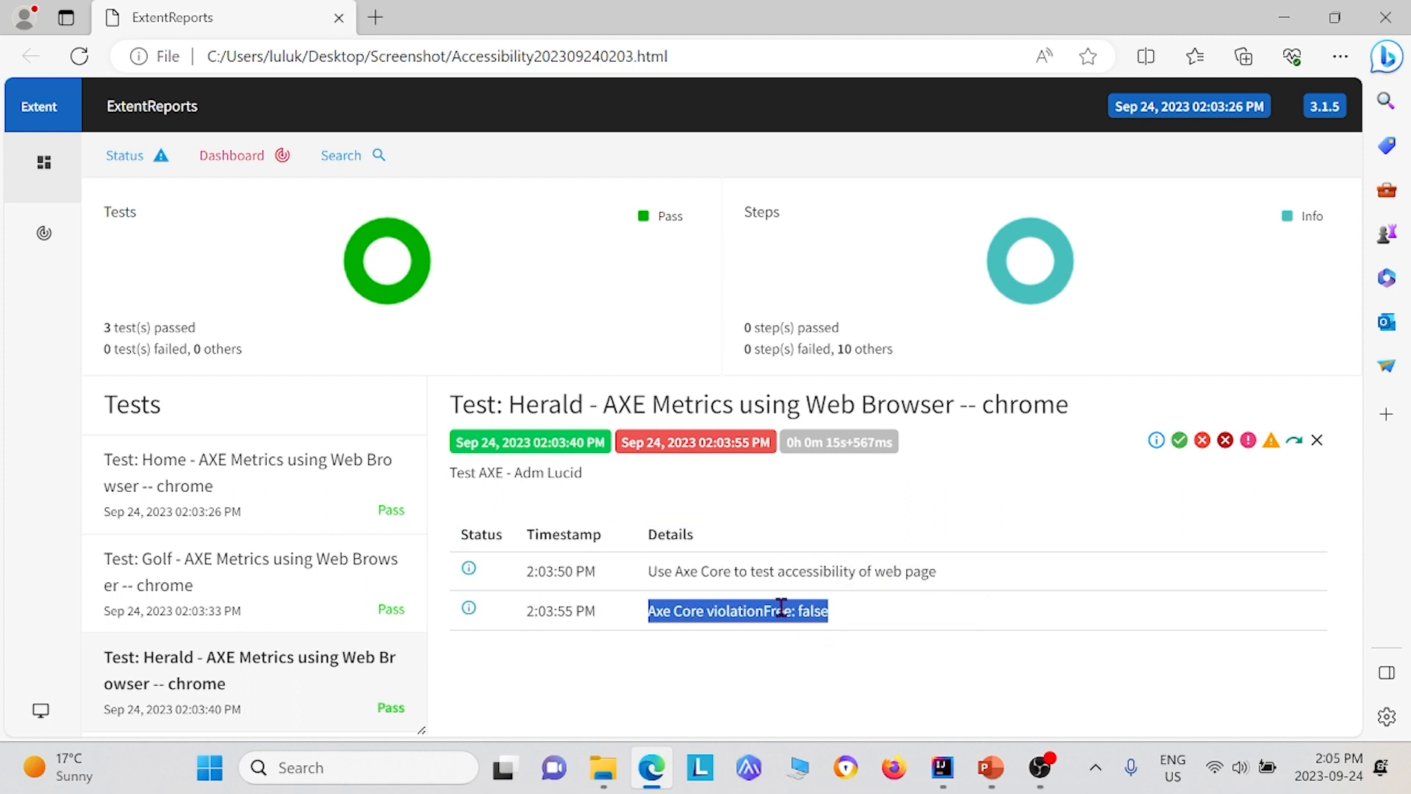
click(815, 610)
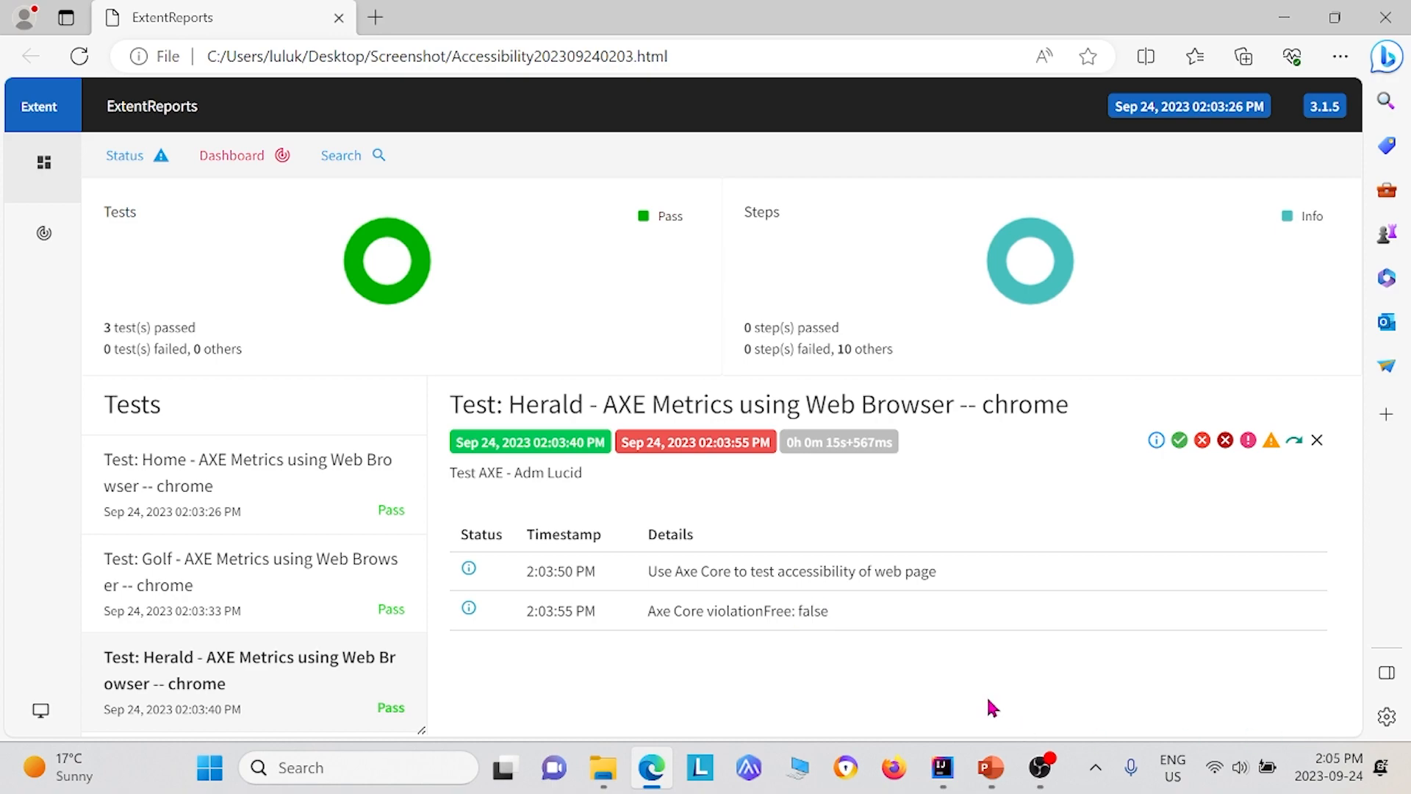
click(250, 571)
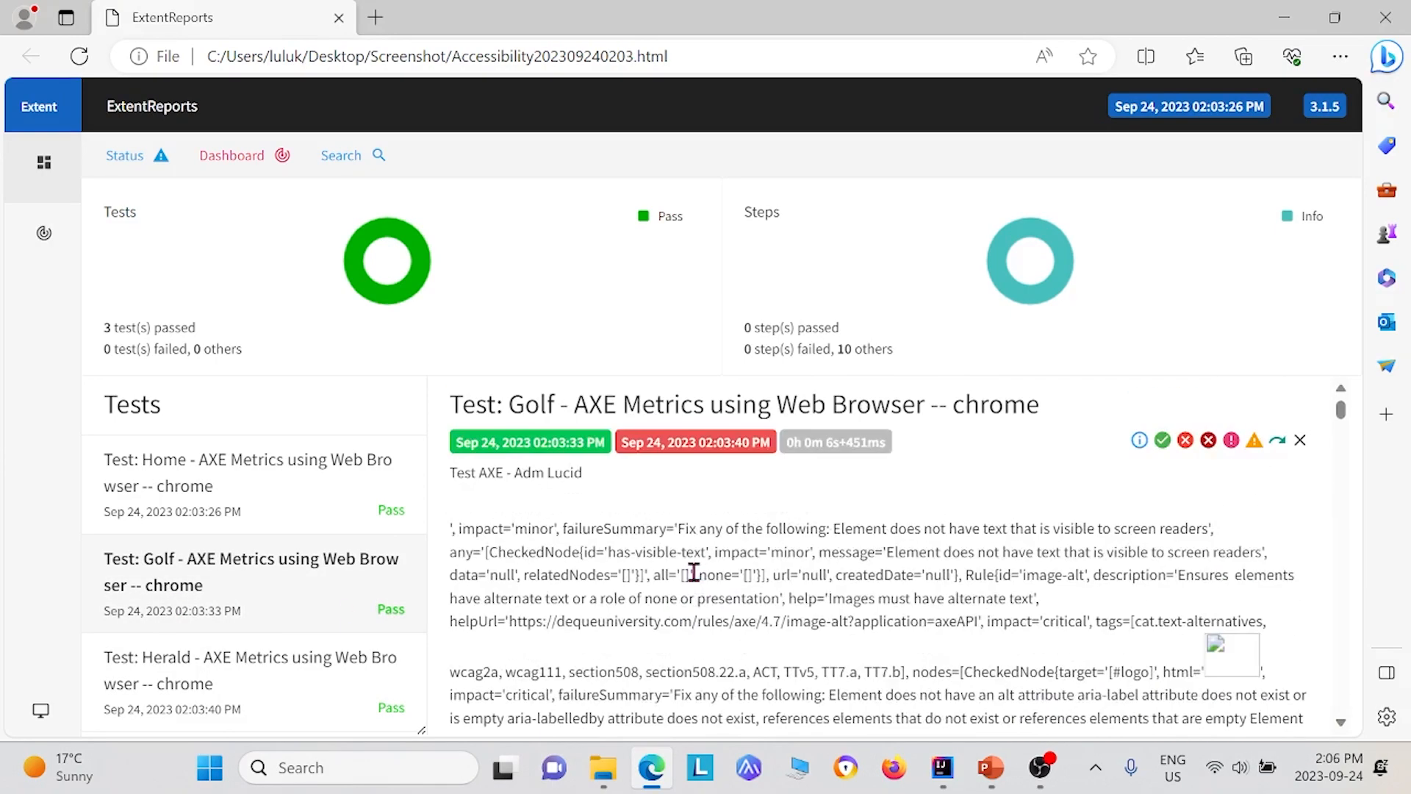
- Show the Home test's violations down to the final violationFree: false step
click(251, 472)
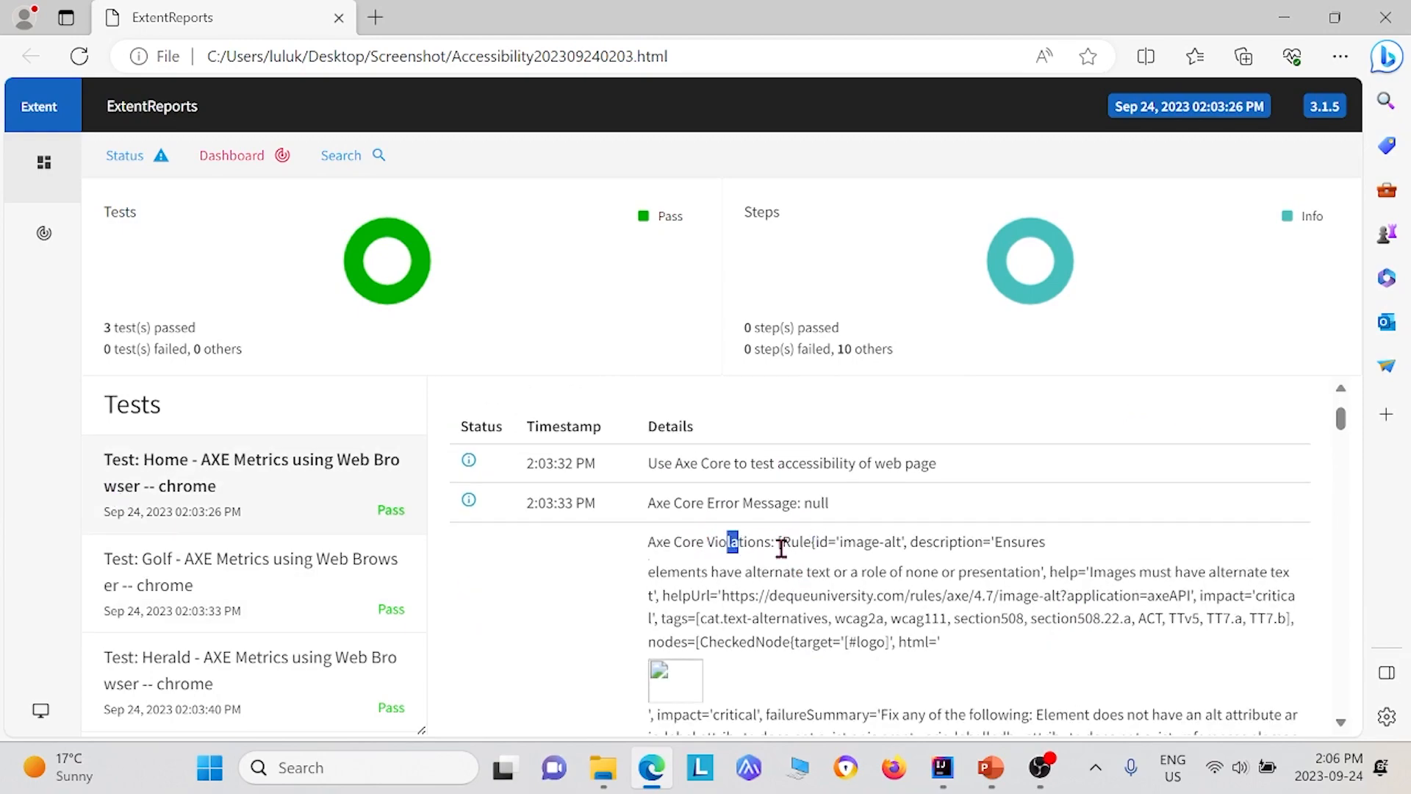
scroll(down, 3)
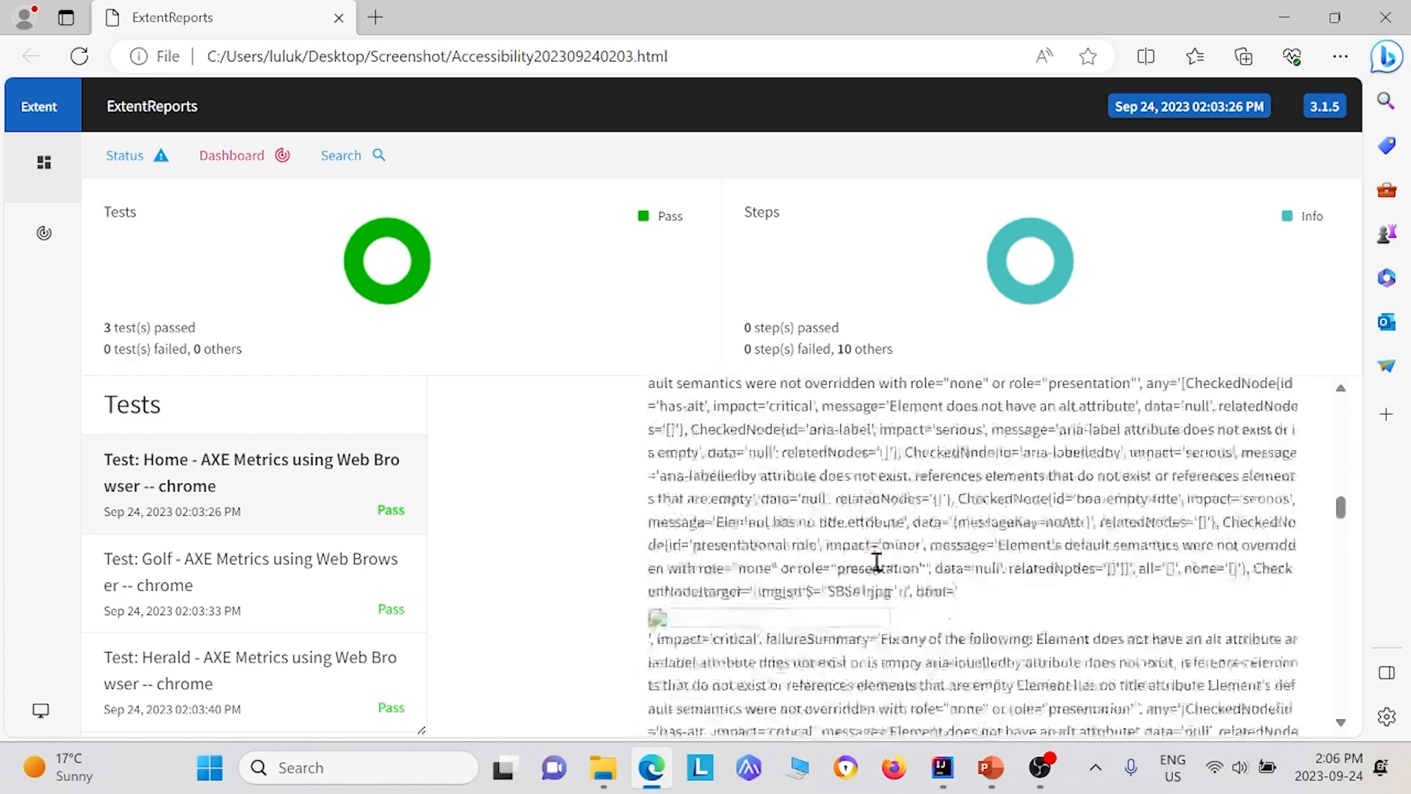
scroll(down, 3)
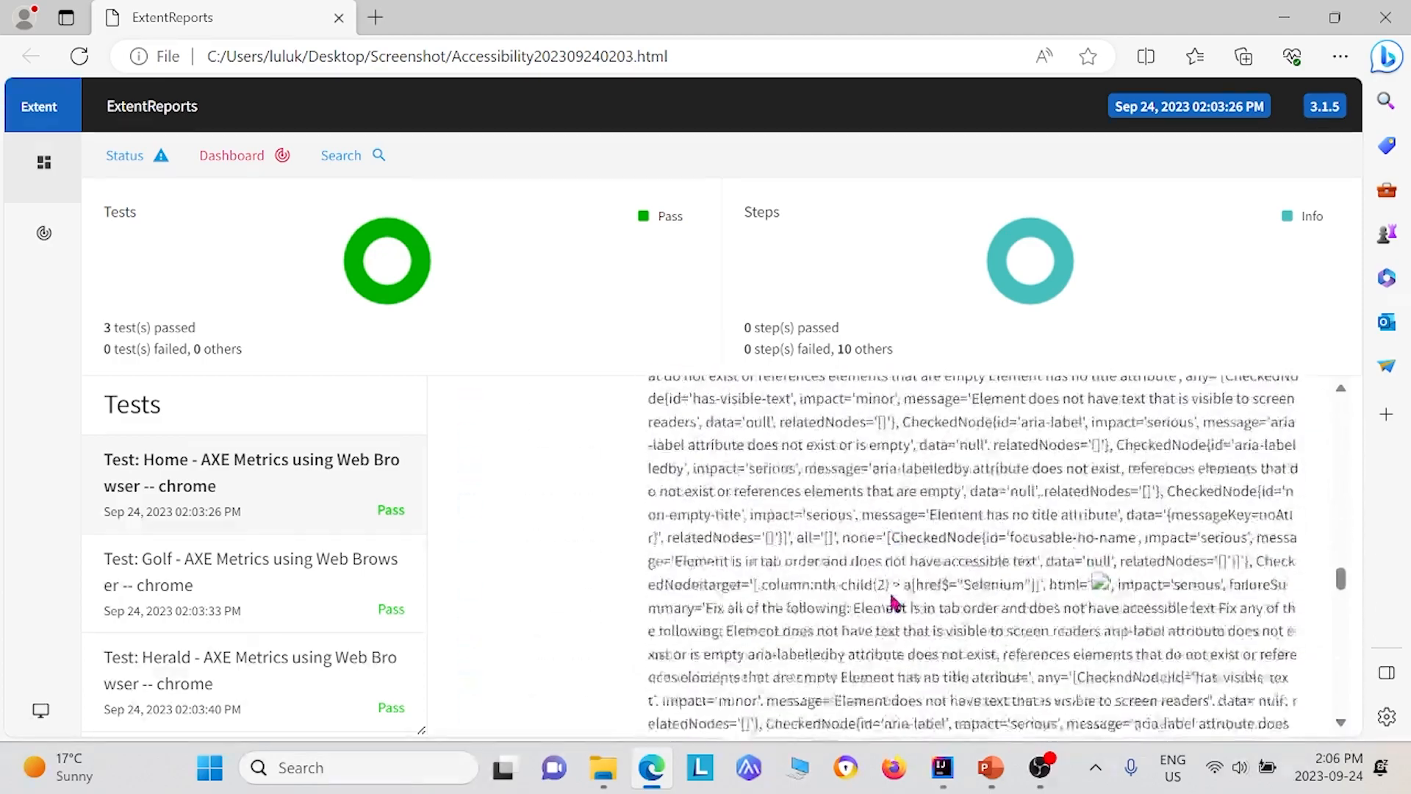
scroll(down, 3)
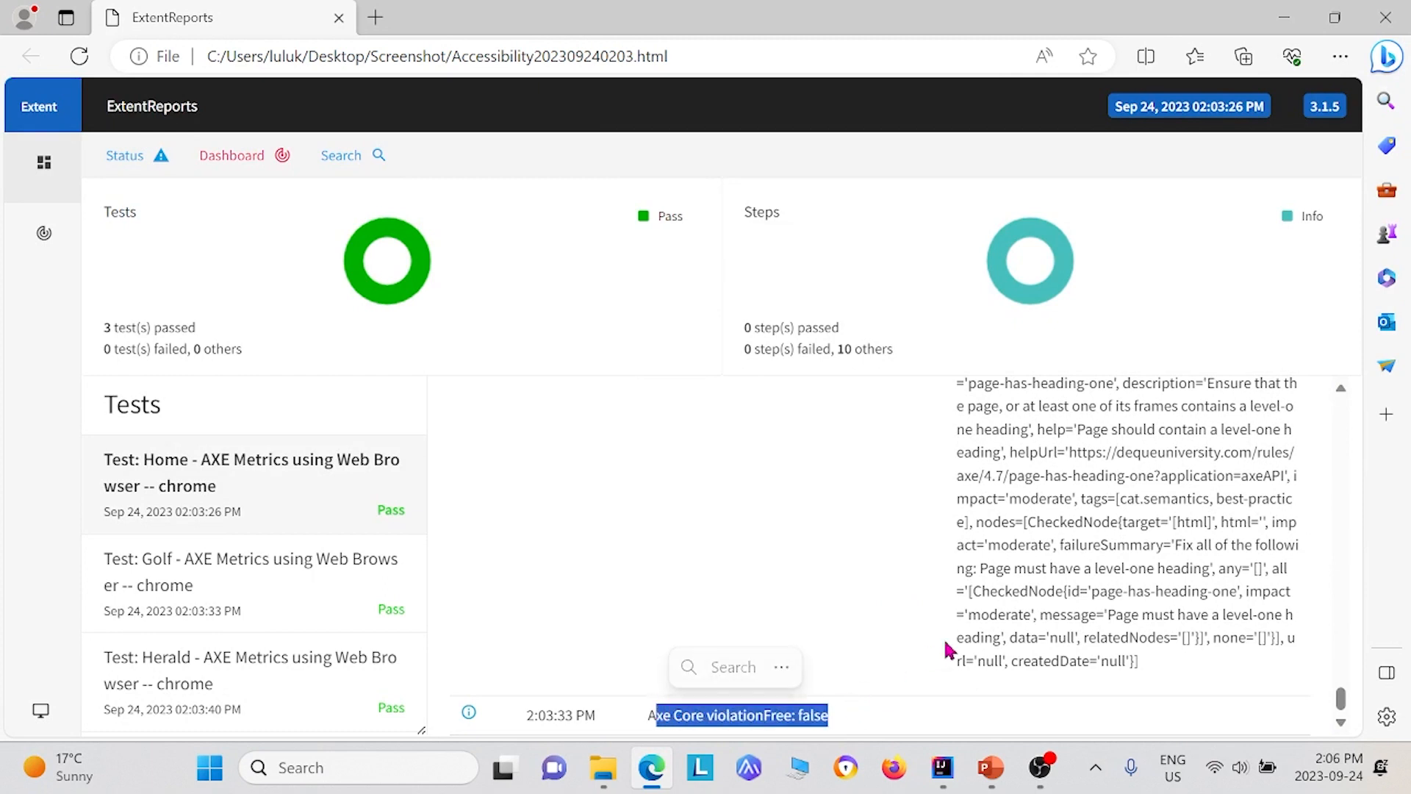
mouse_move(939, 643)
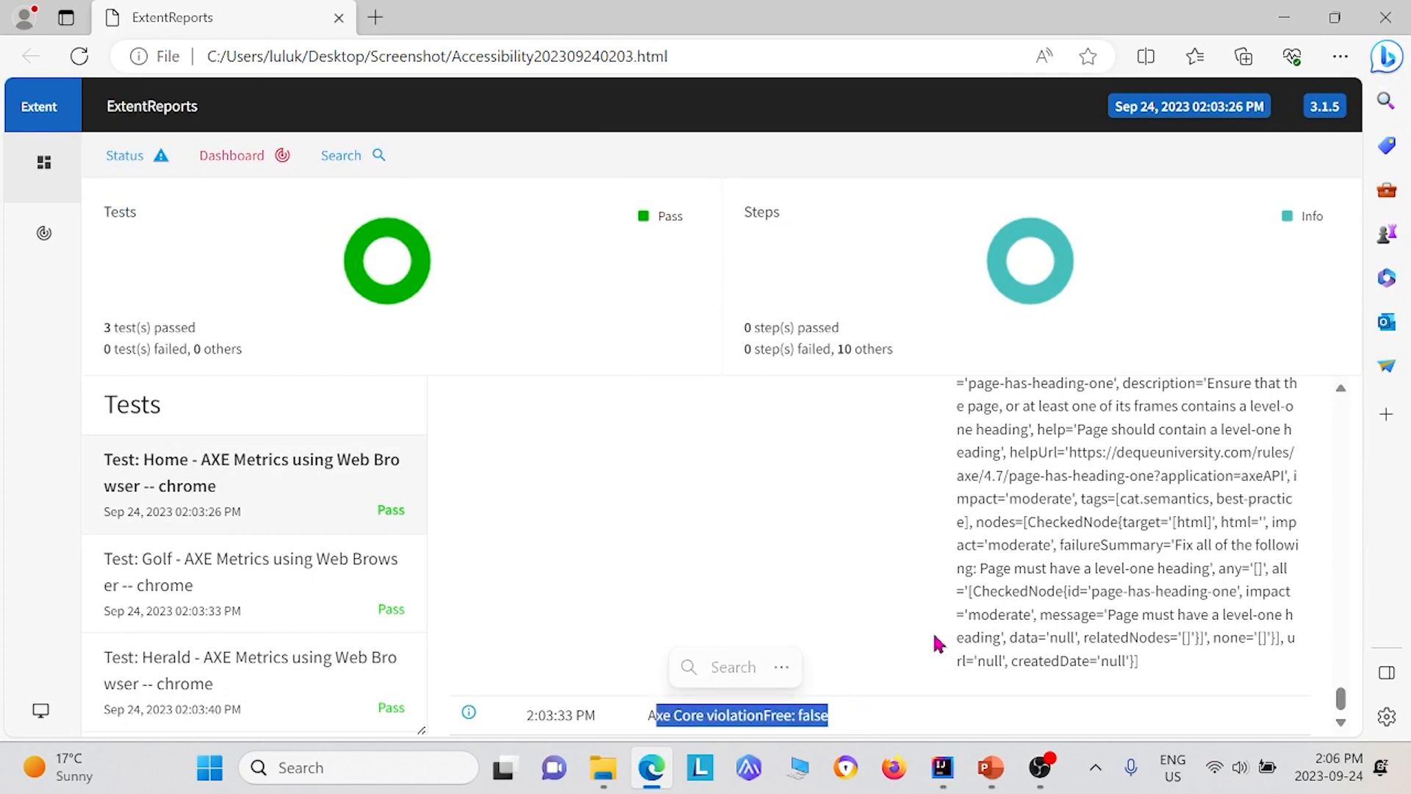